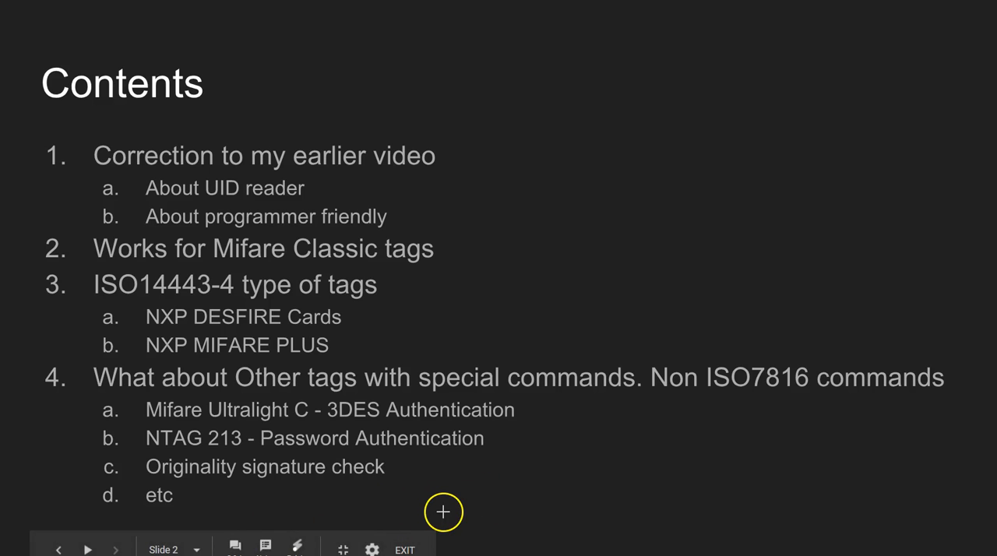
mouse_move(508, 388)
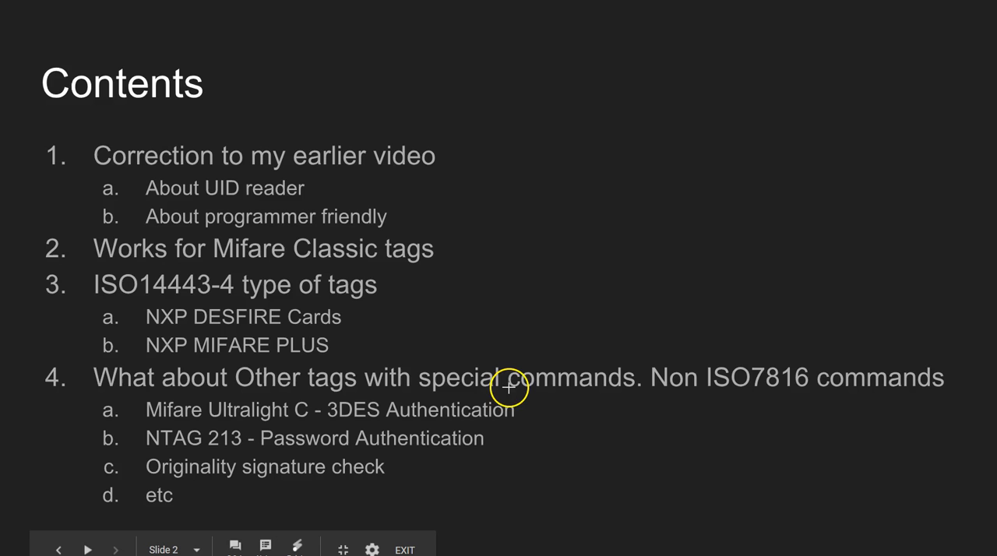
mouse_move(317, 181)
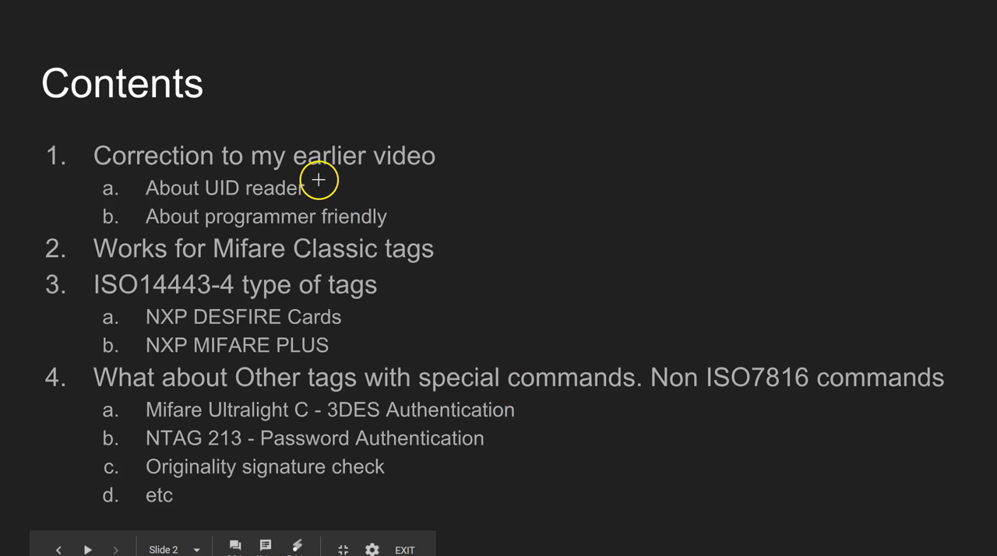
- Draw a red freehand line under 'About UID reader' on the Contents slide
drag(319, 191, 516, 161)
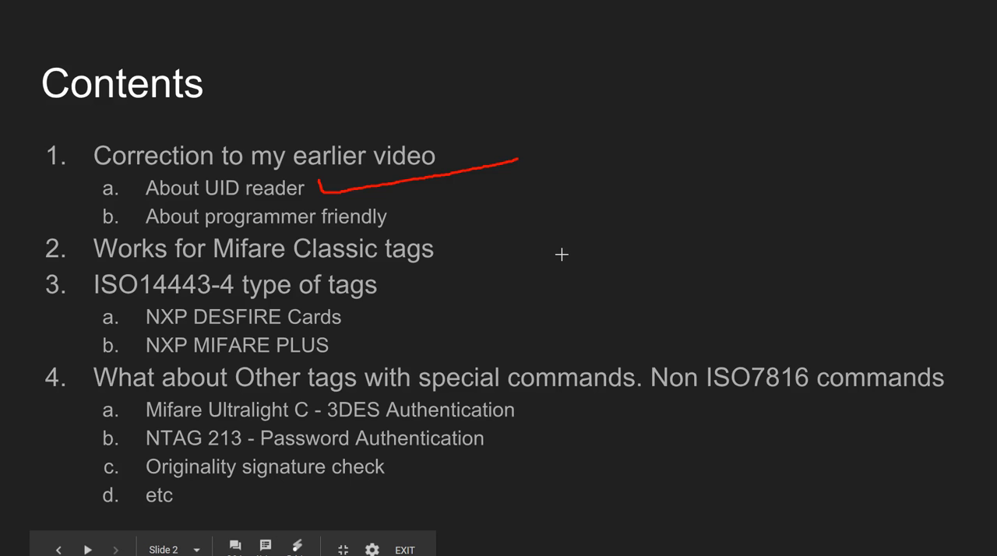
mouse_move(458, 181)
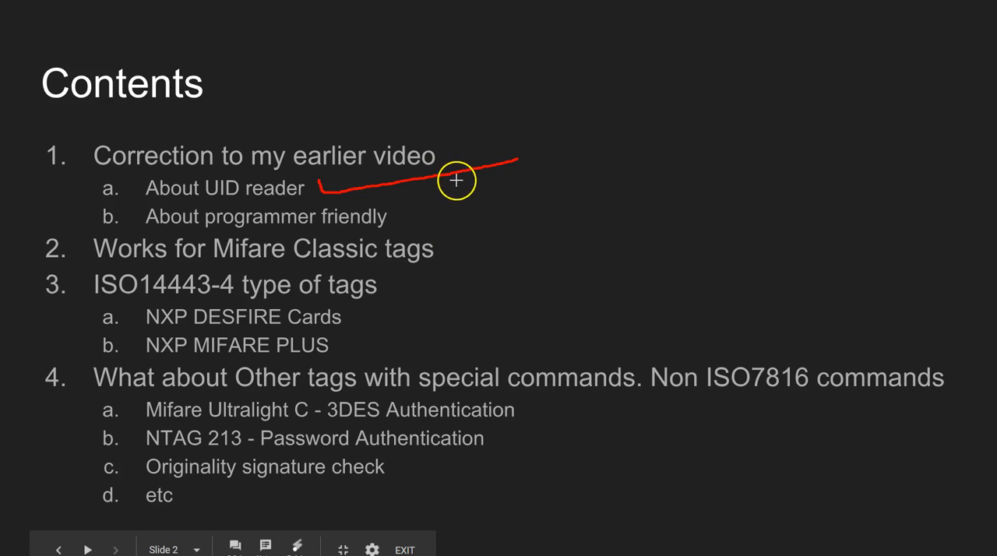
mouse_move(462, 188)
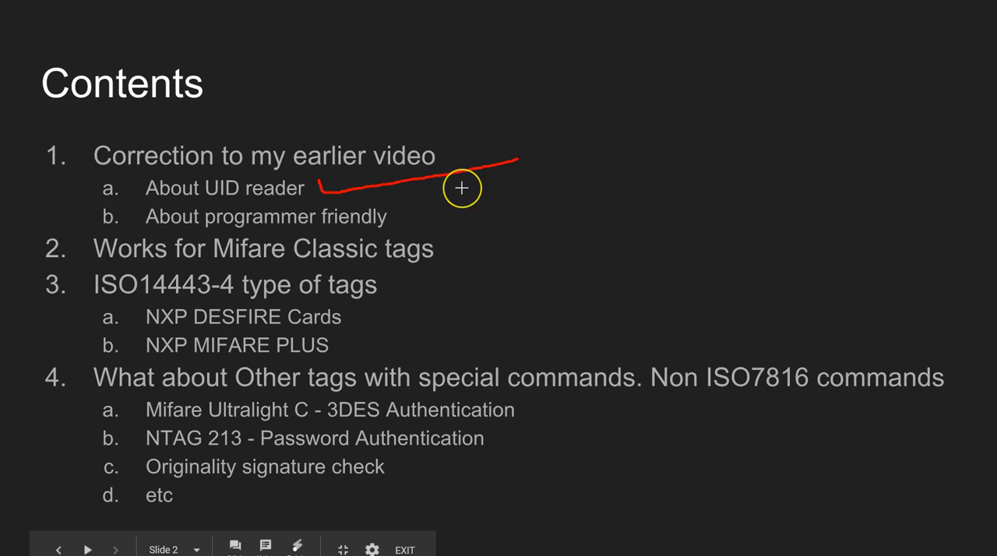
mouse_move(453, 205)
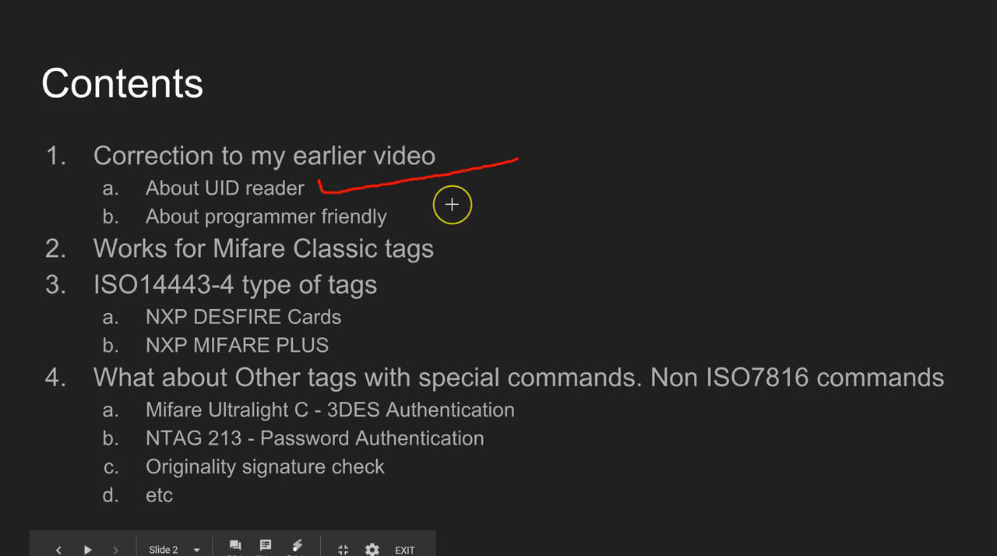
mouse_move(467, 211)
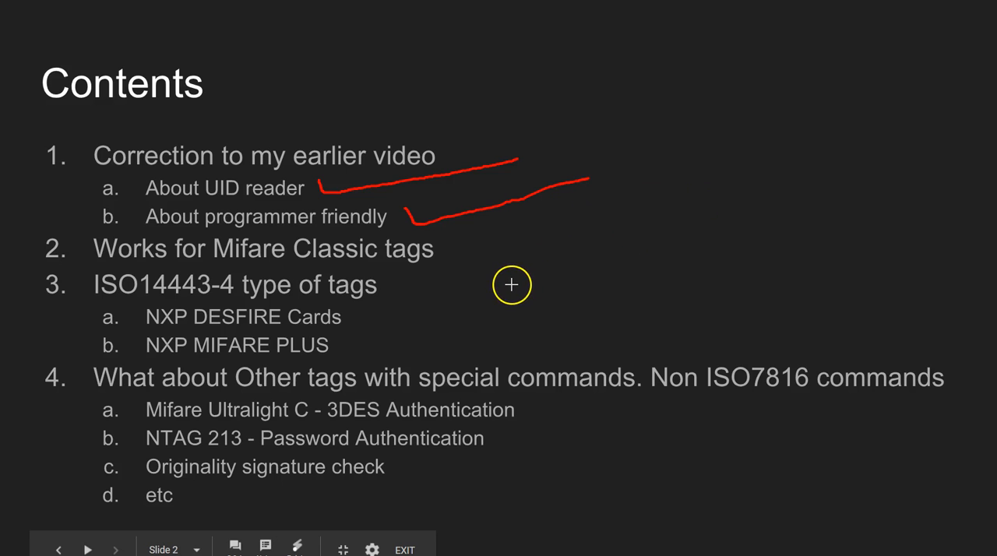
mouse_move(413, 240)
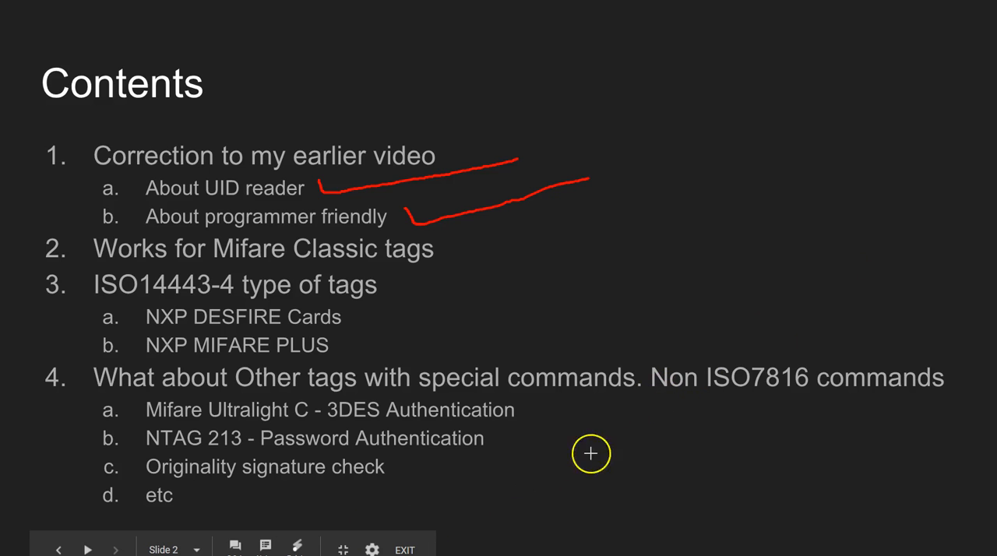
mouse_move(953, 208)
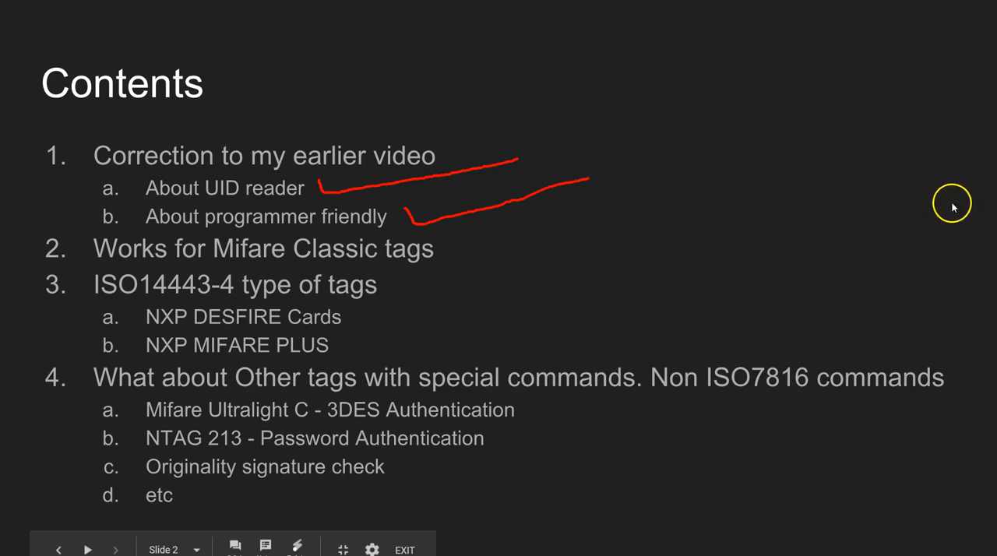
mouse_move(938, 388)
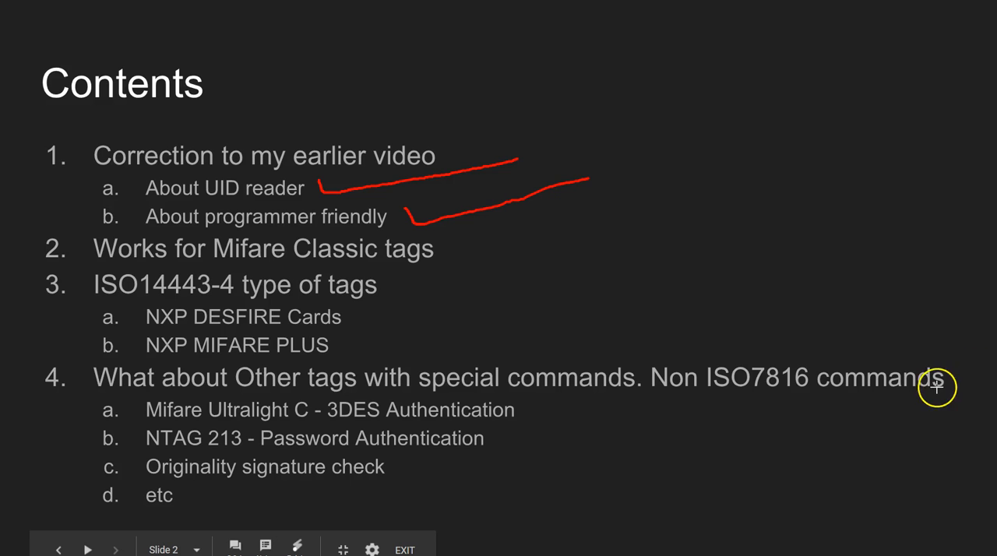
mouse_move(937, 391)
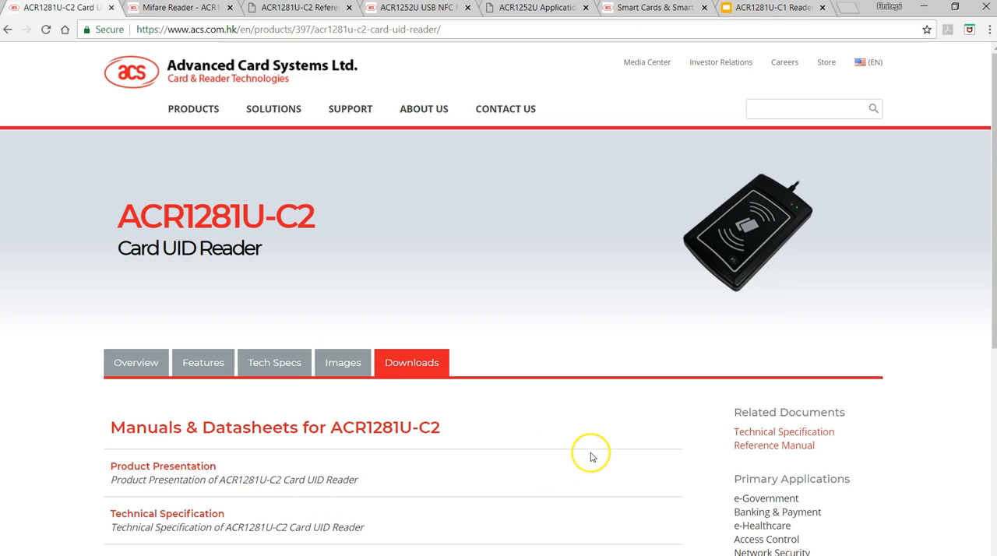
mouse_move(583, 459)
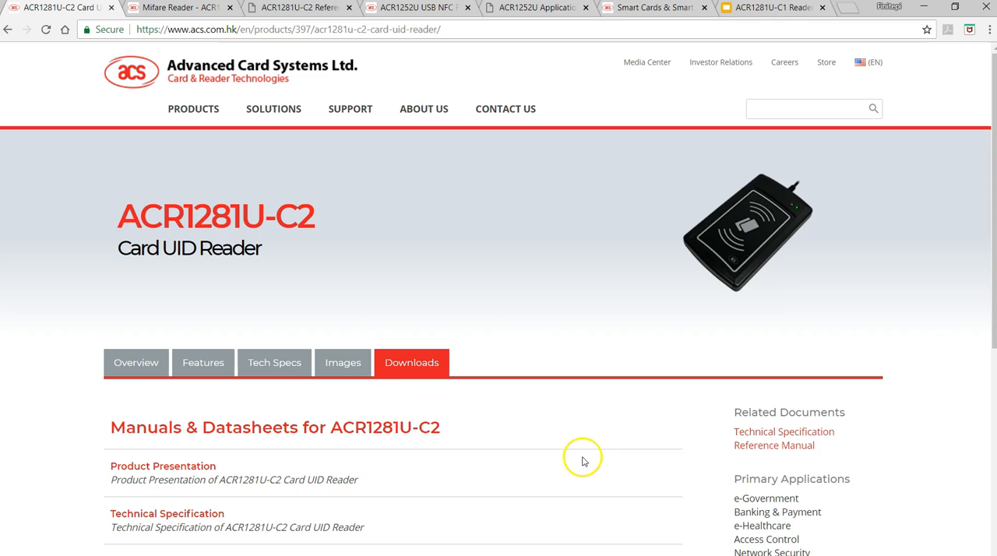
click(274, 108)
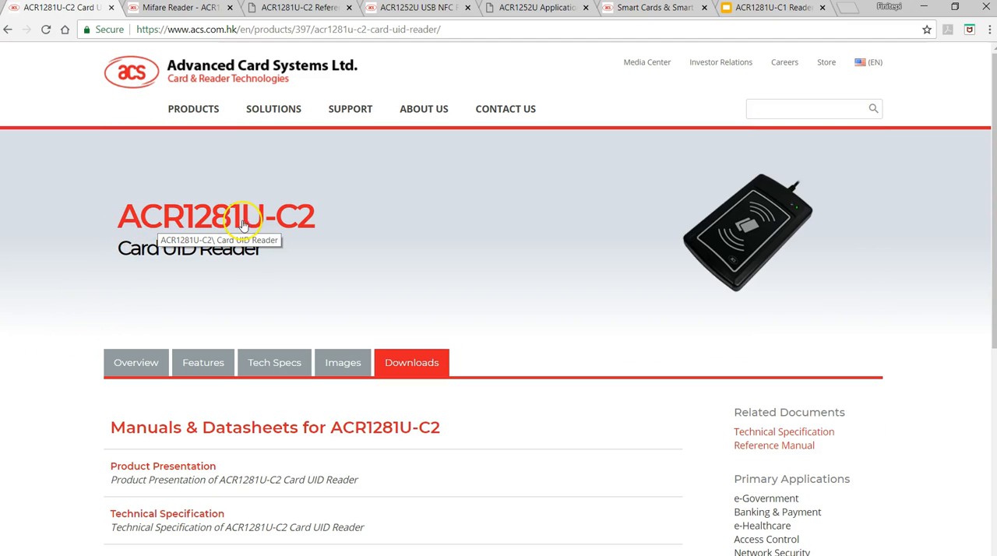
mouse_move(122, 267)
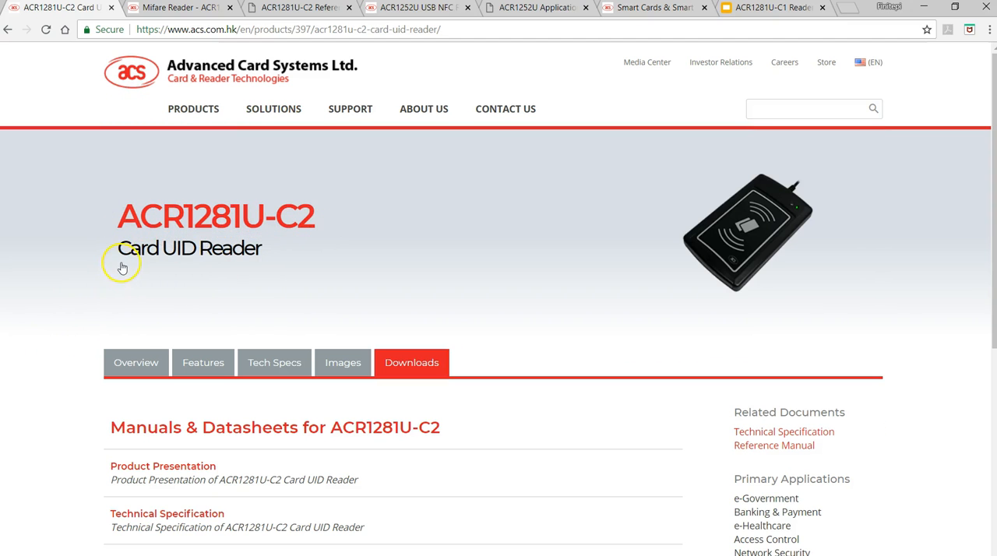
mouse_move(275, 275)
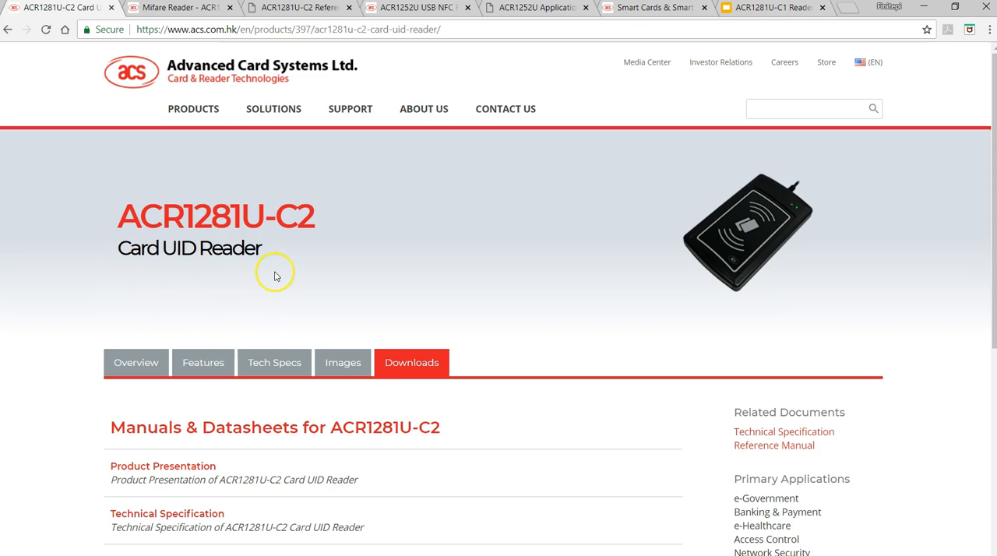
mouse_move(533, 281)
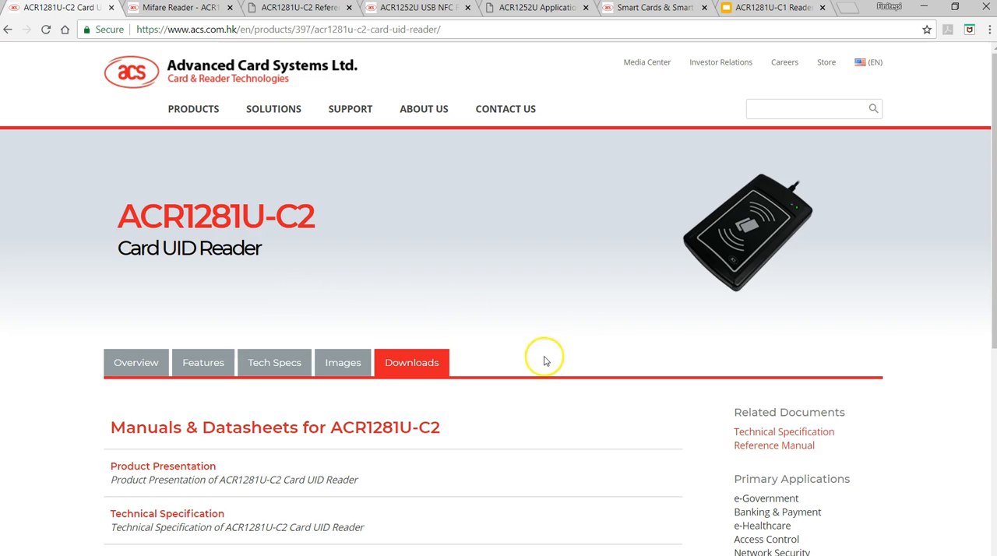
mouse_move(148, 266)
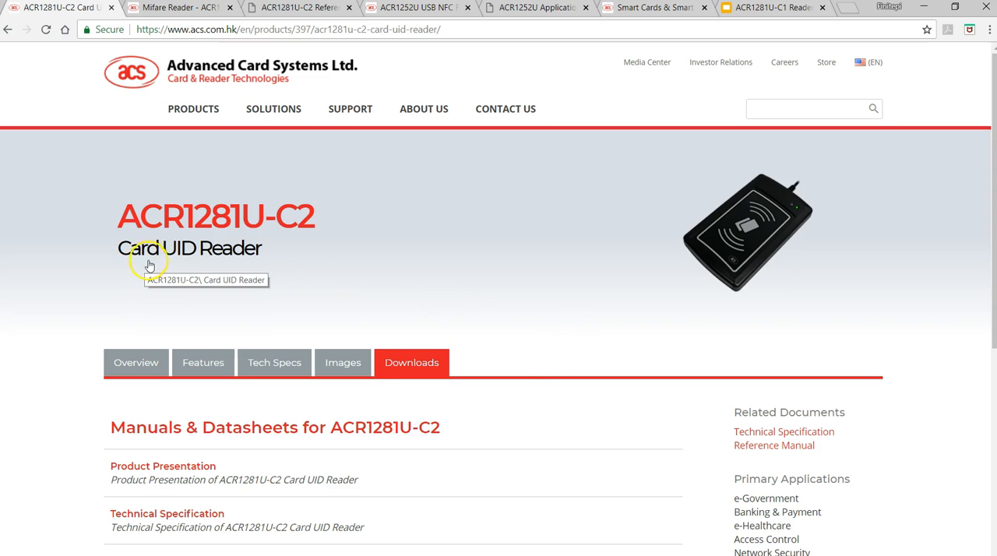
mouse_move(540, 335)
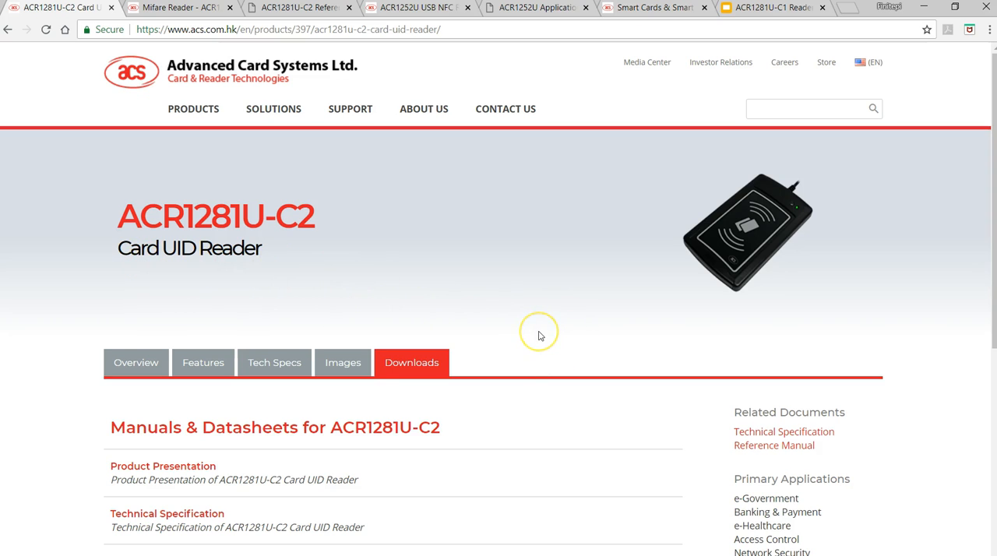
mouse_move(564, 404)
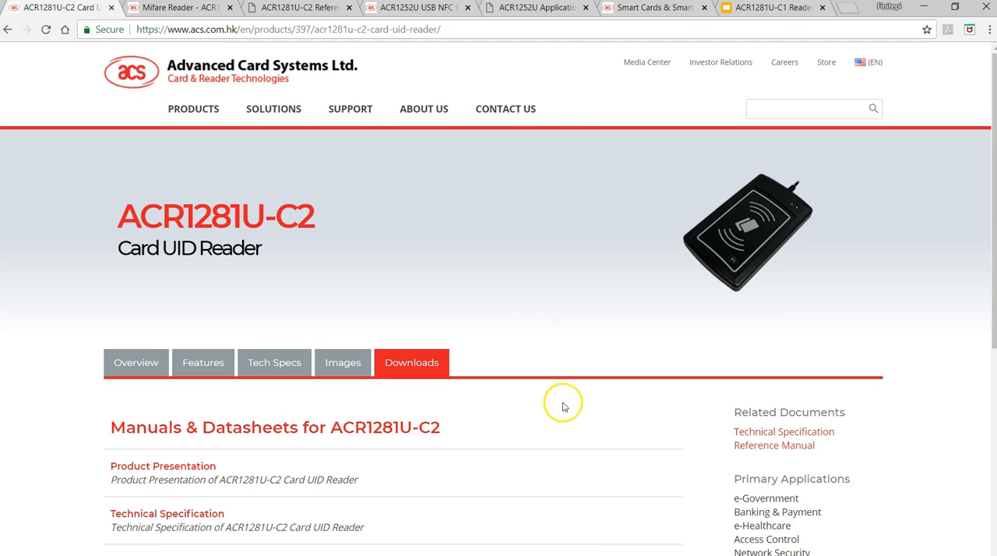
mouse_move(560, 411)
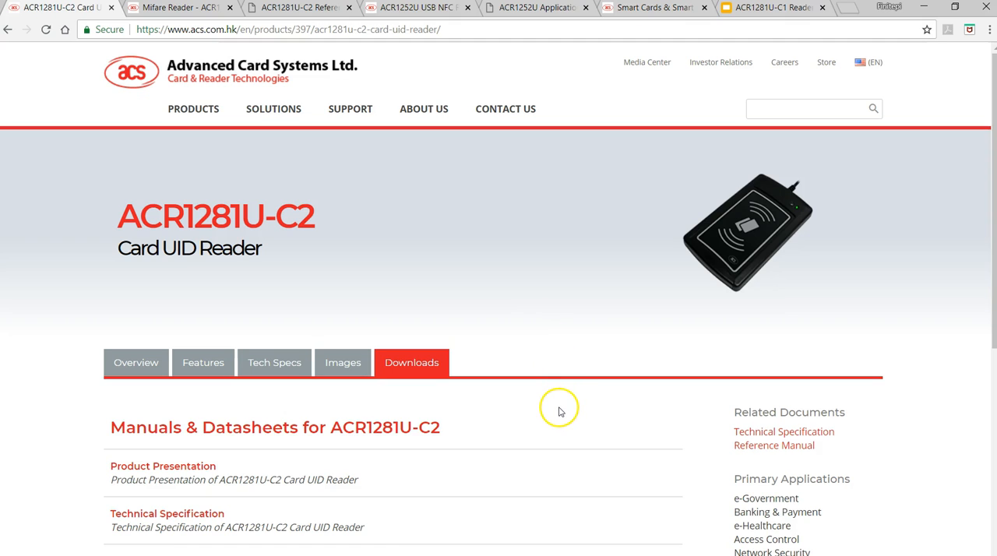
mouse_move(541, 432)
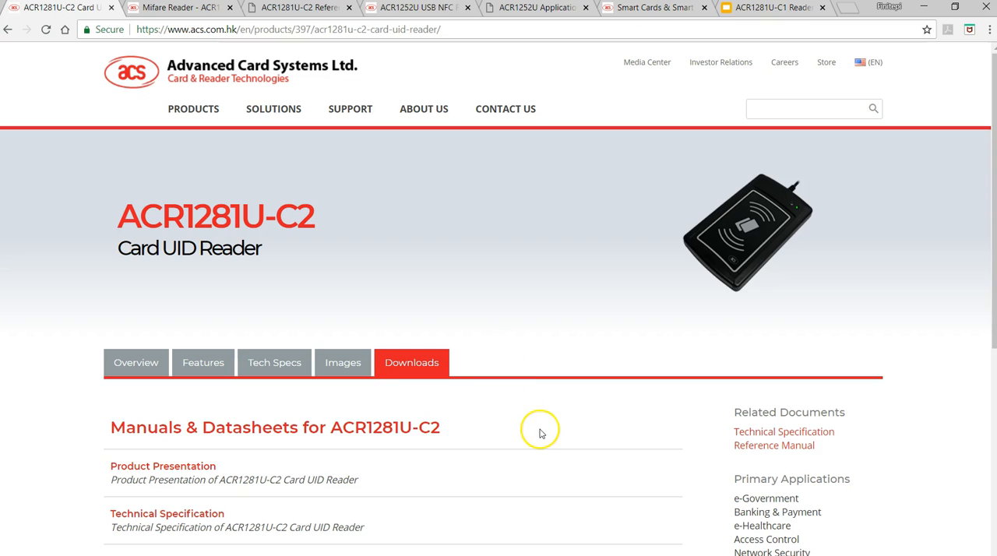
mouse_move(181, 395)
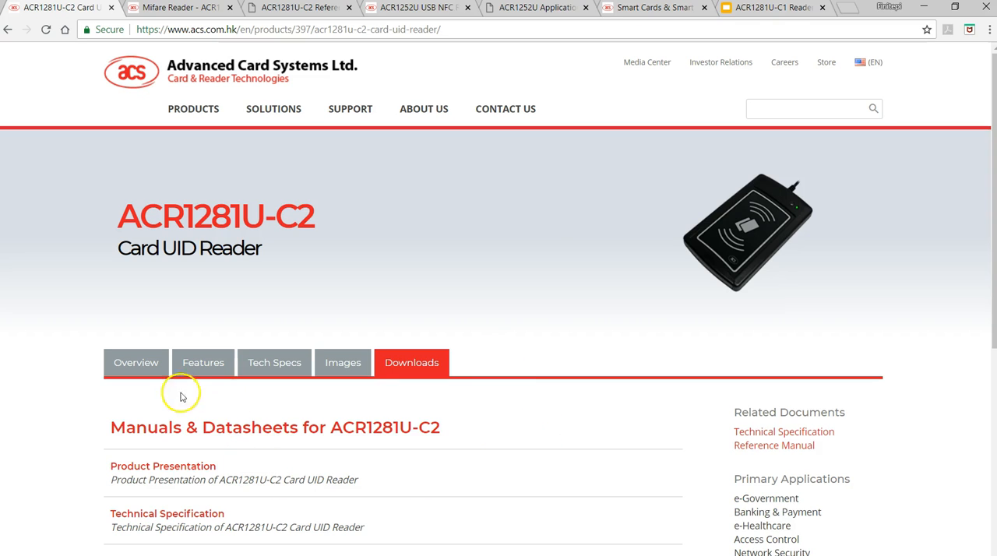
scroll(down, 3)
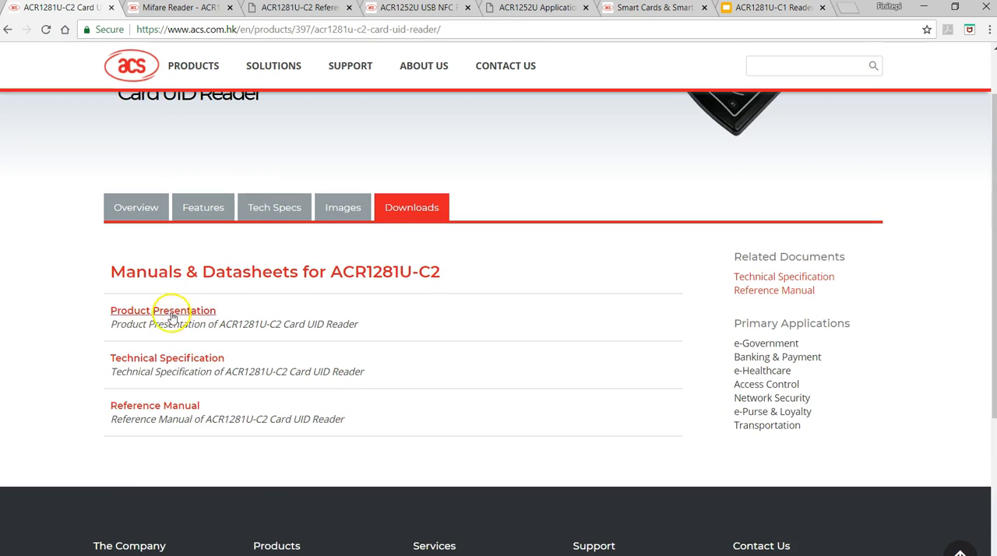
mouse_move(156, 381)
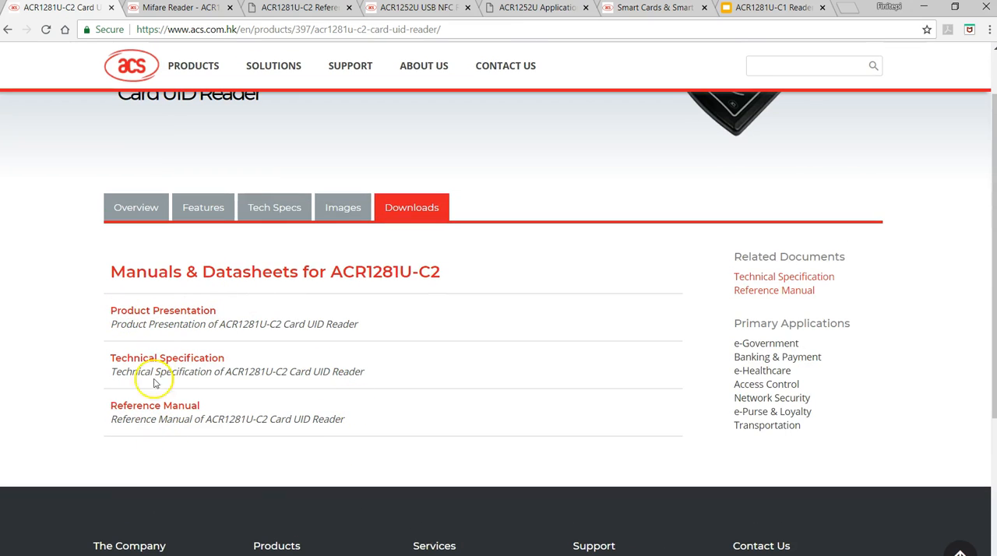
mouse_move(144, 401)
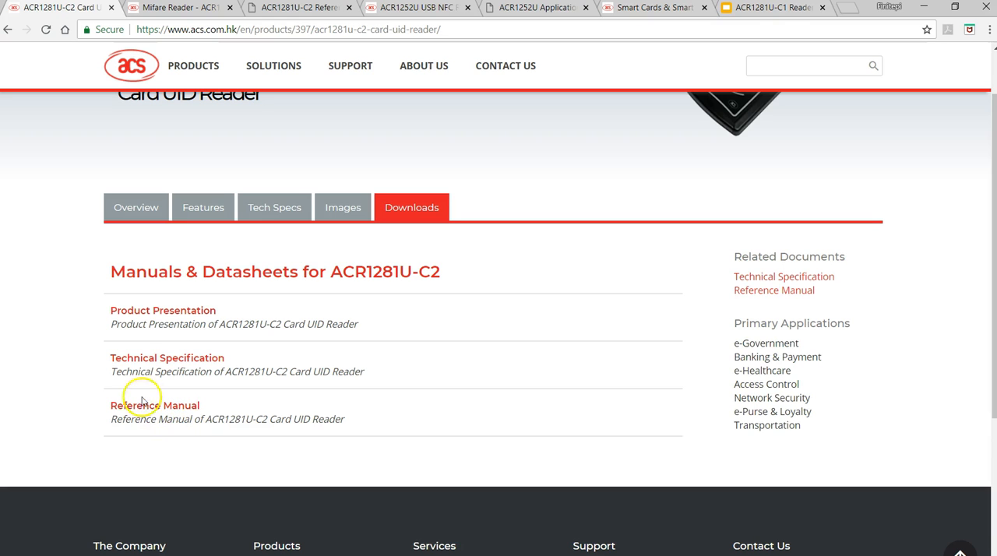
mouse_move(198, 422)
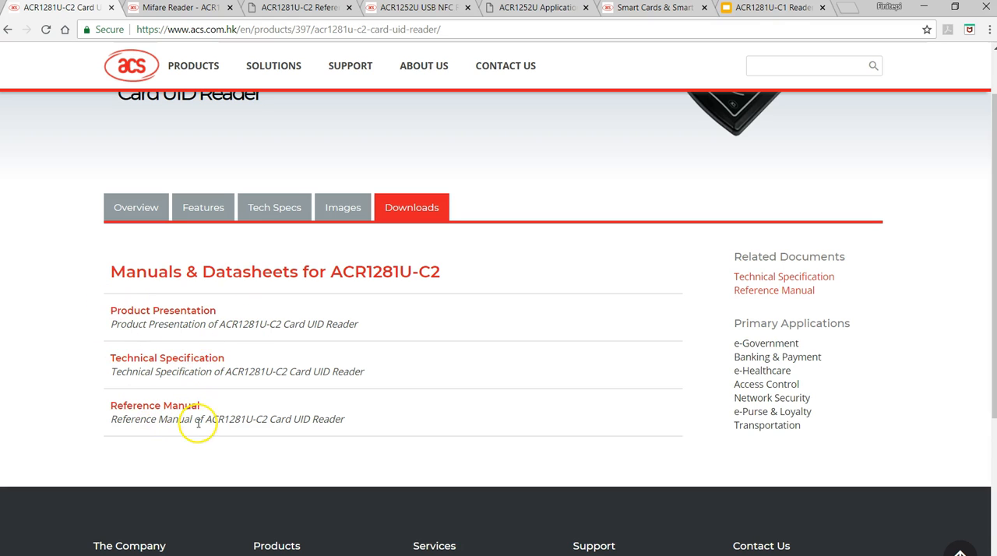
mouse_move(329, 425)
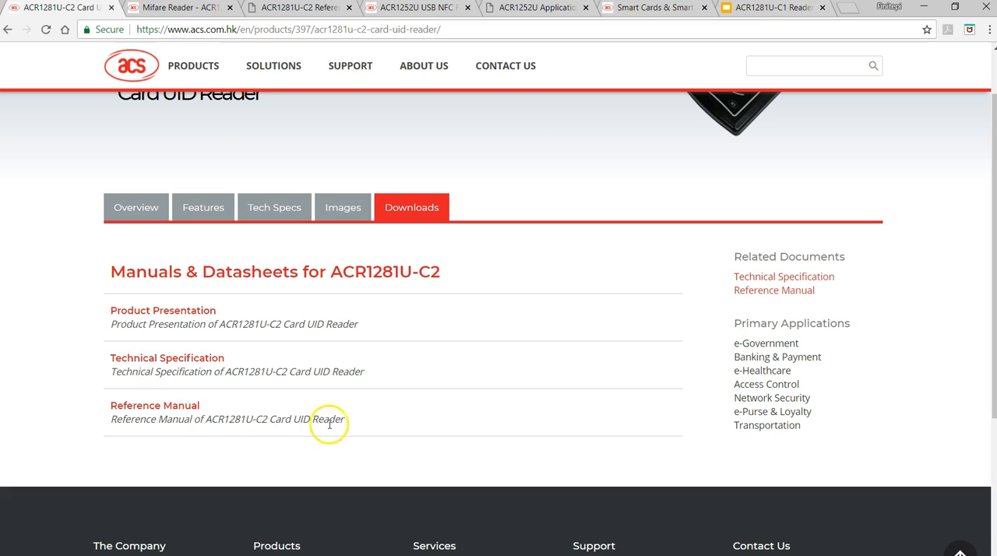
mouse_move(493, 408)
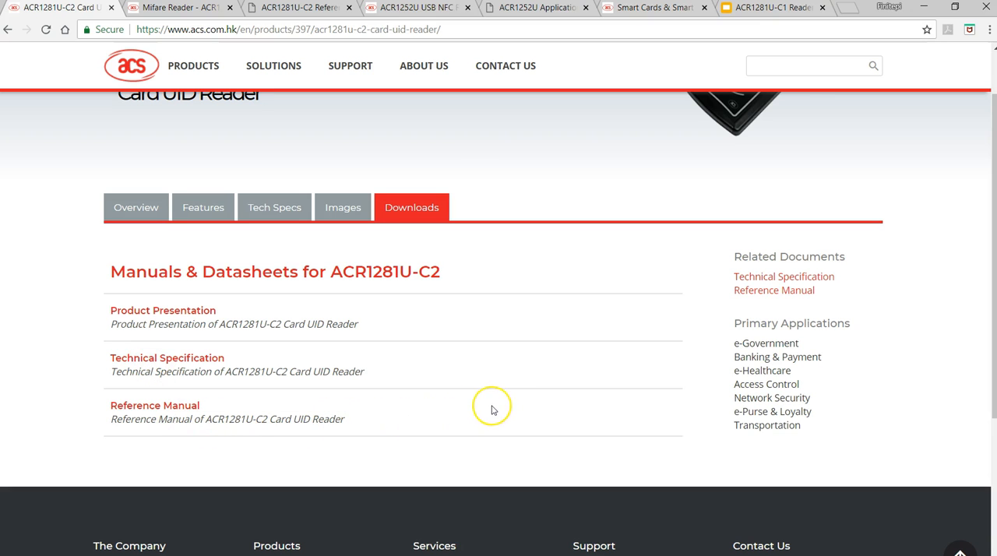
scroll(up, 3)
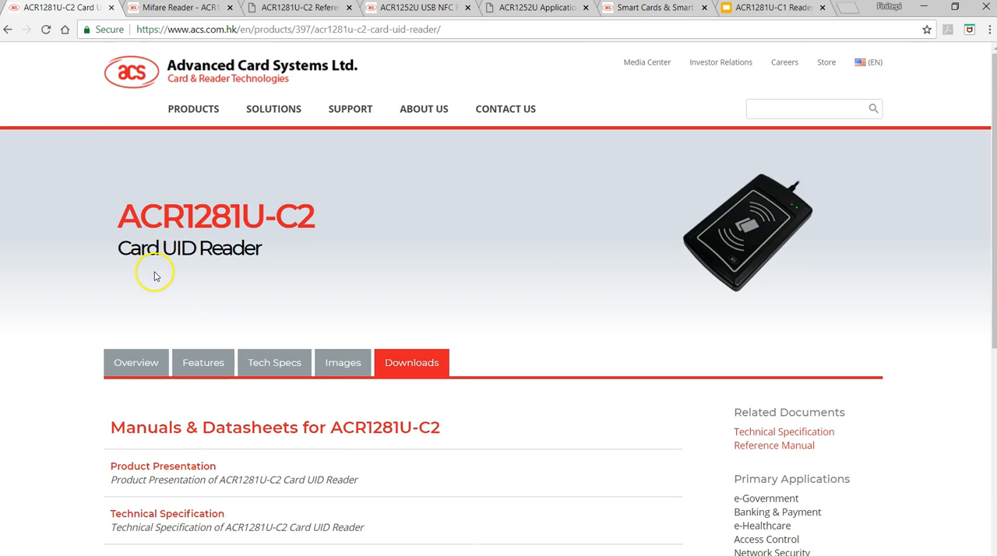
mouse_move(202, 274)
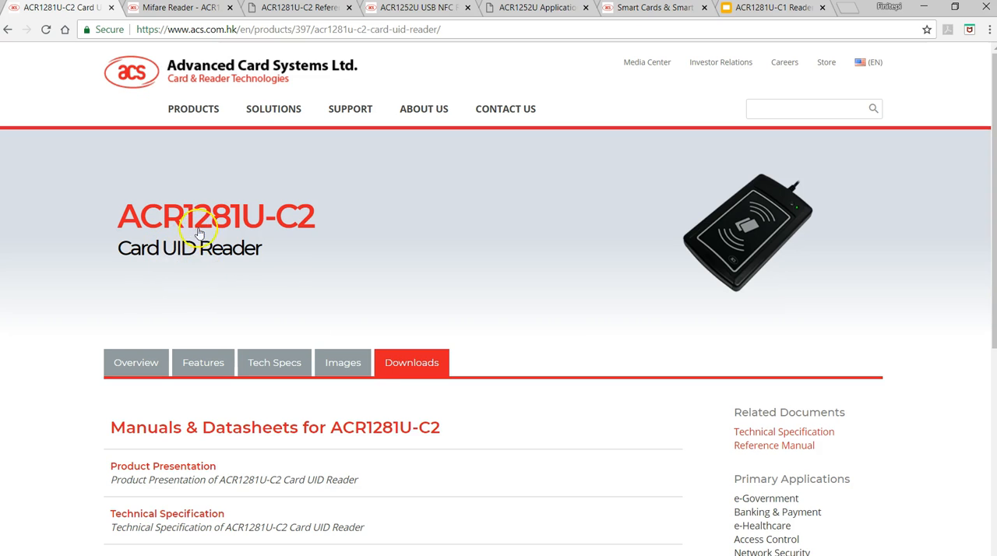
mouse_move(34, 555)
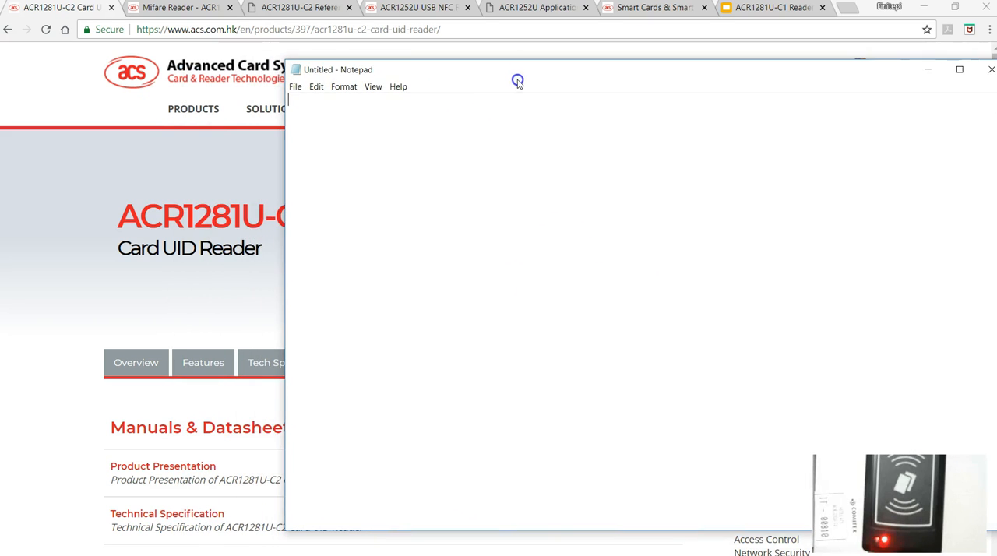
mouse_move(555, 340)
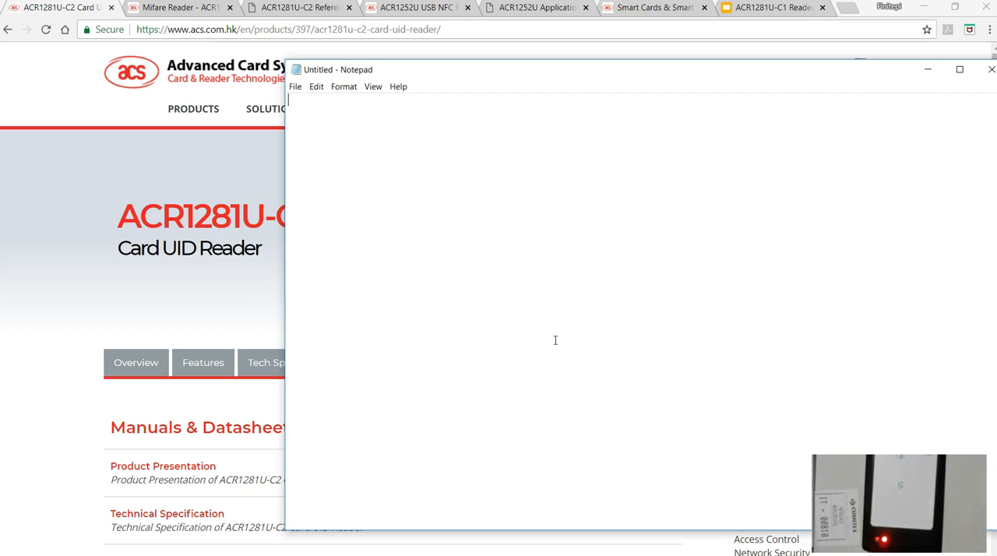
mouse_move(356, 154)
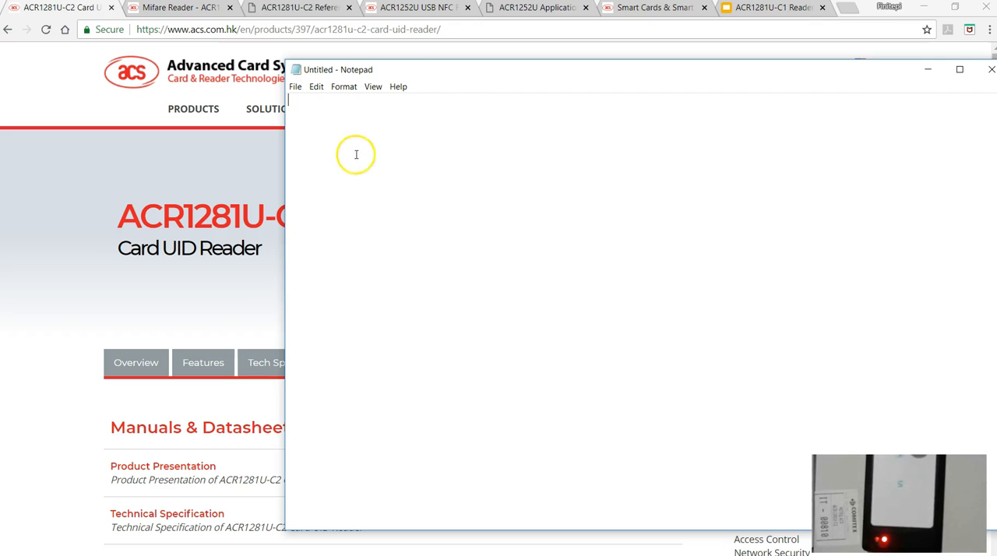
mouse_move(519, 421)
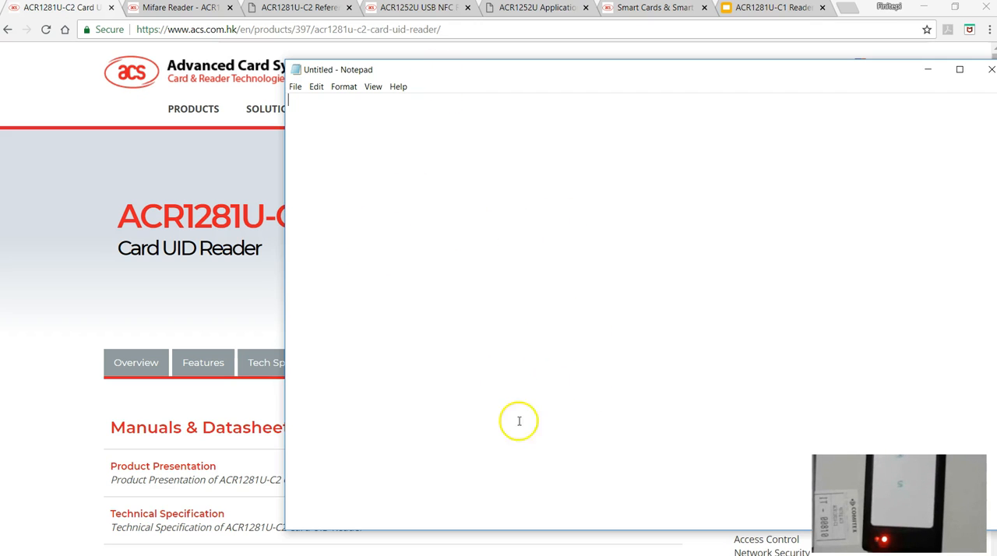
mouse_move(438, 173)
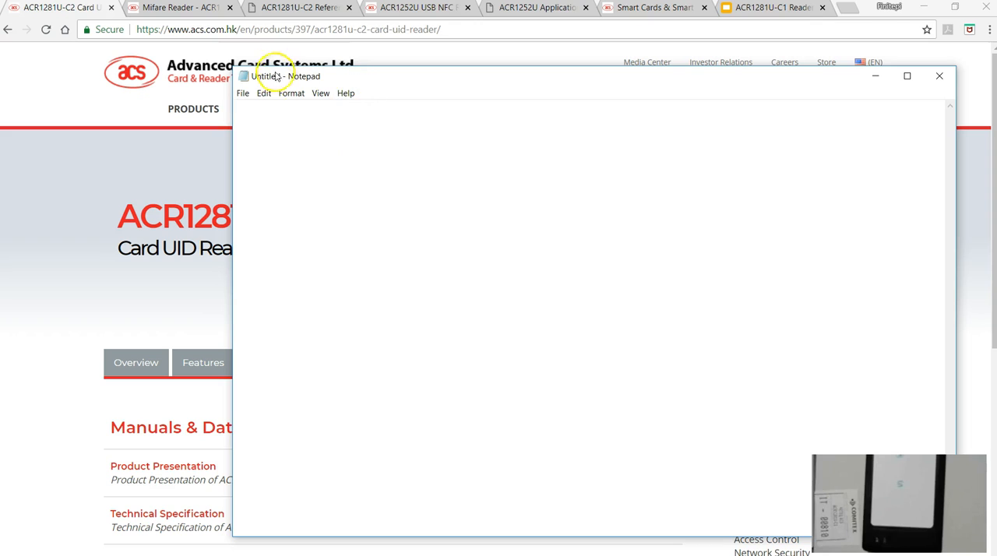
mouse_move(316, 172)
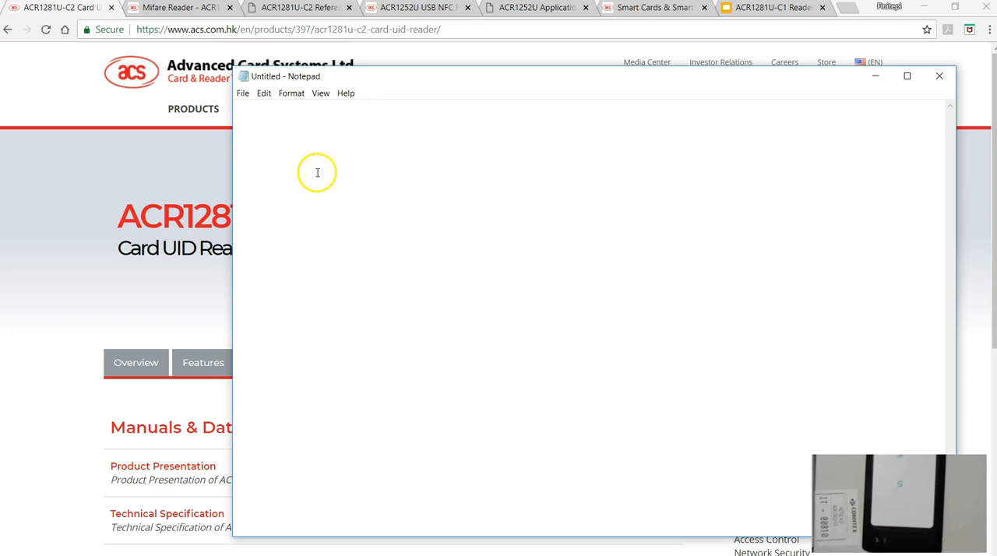
mouse_move(183, 264)
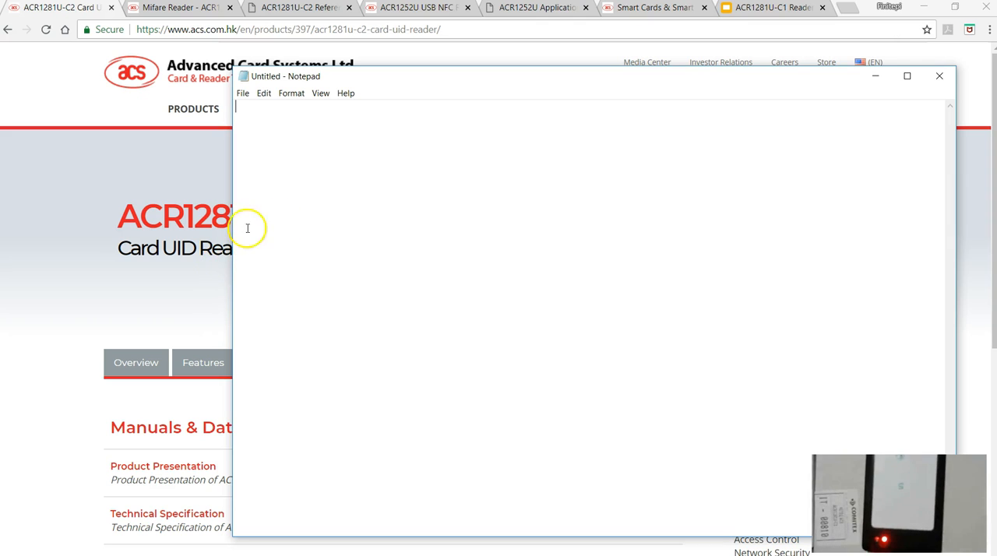
- Type the card UID '23-56-78-56' into the blank Notepad document
text(23)
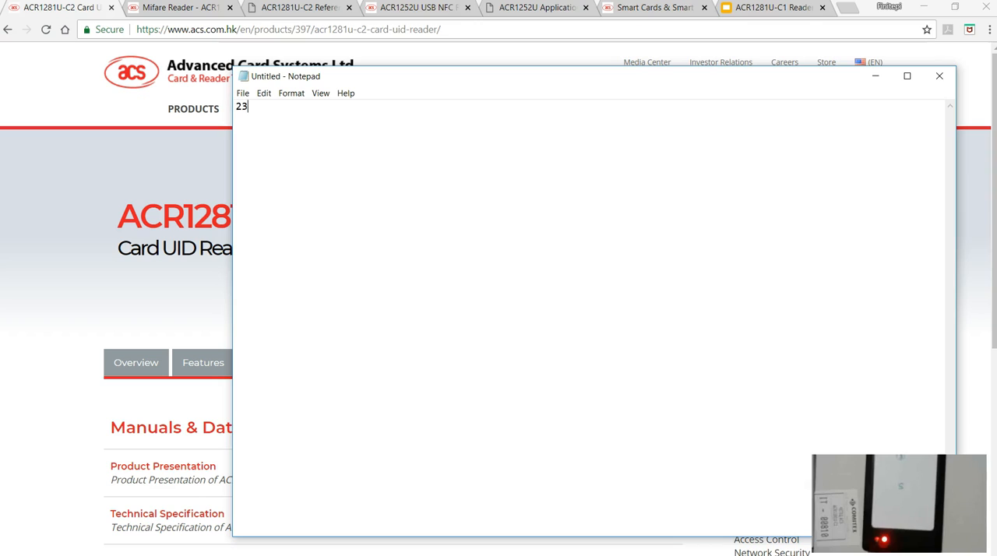
text(-56)
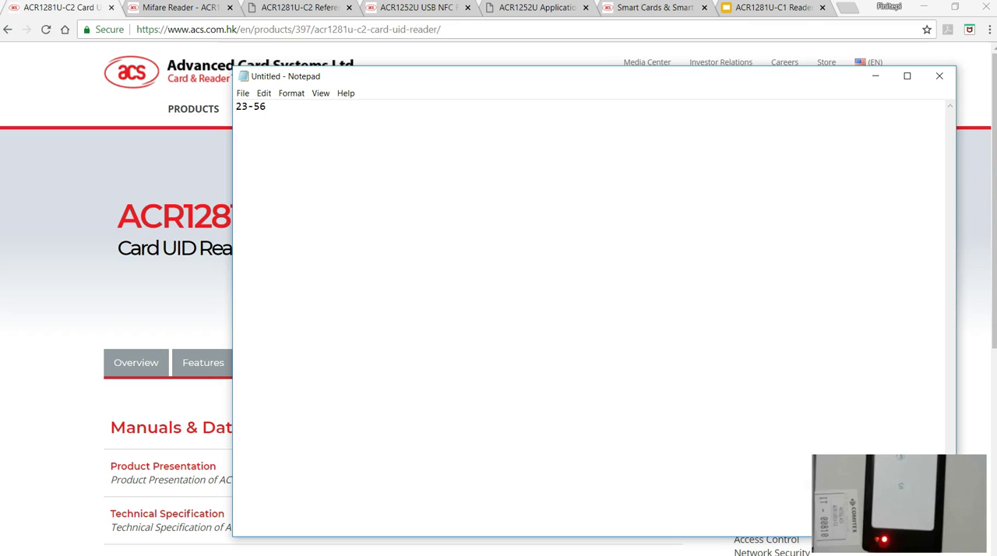
text(-78-)
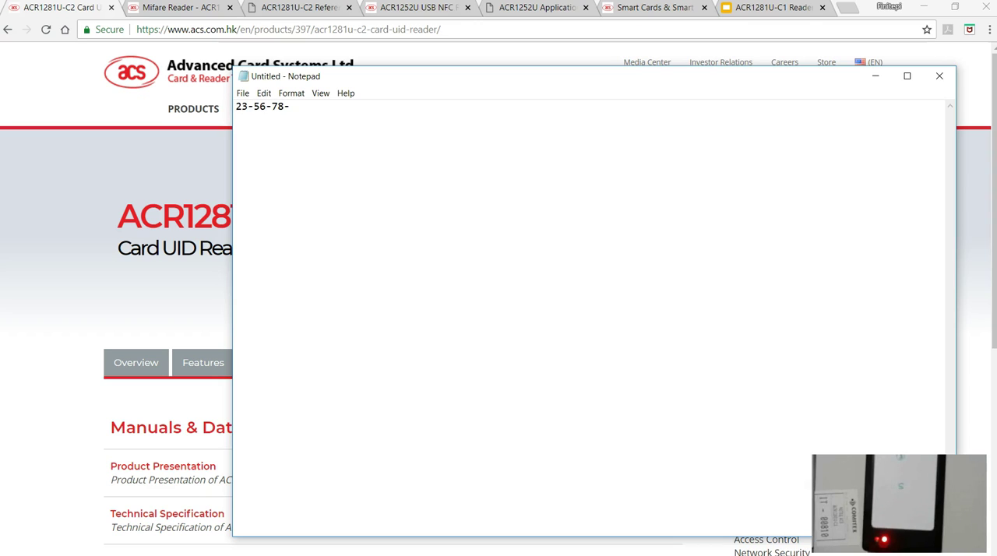
text(56)
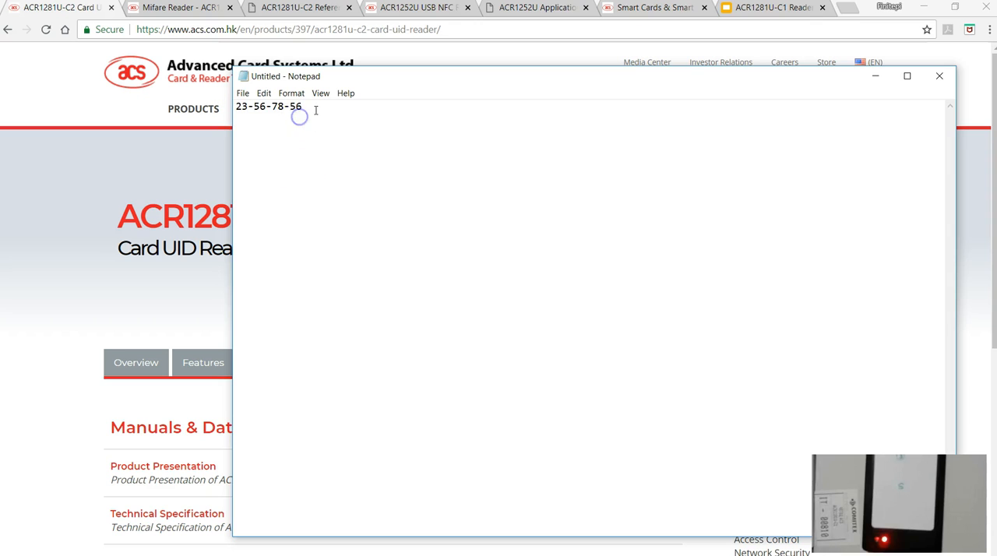
mouse_move(319, 178)
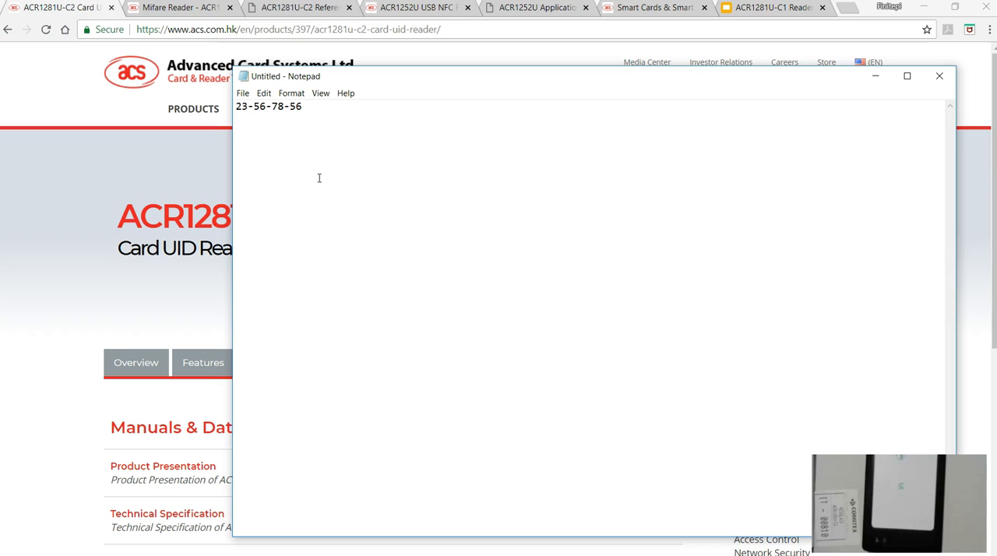
mouse_move(343, 222)
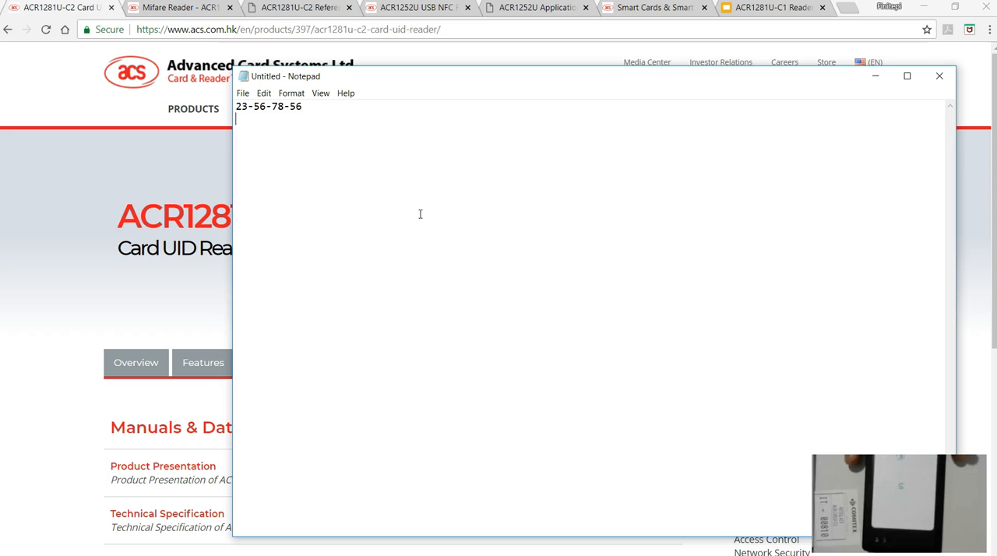
mouse_move(164, 285)
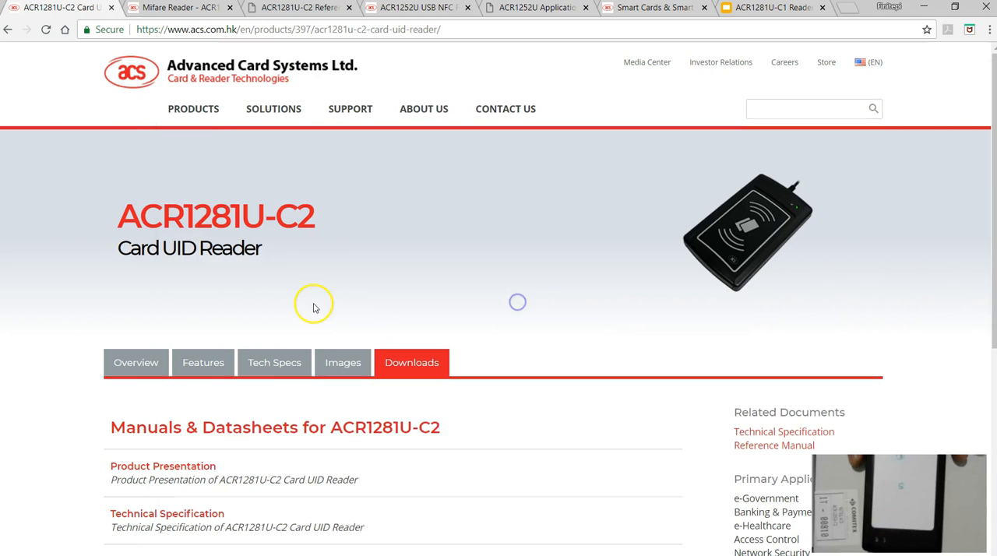
mouse_move(173, 261)
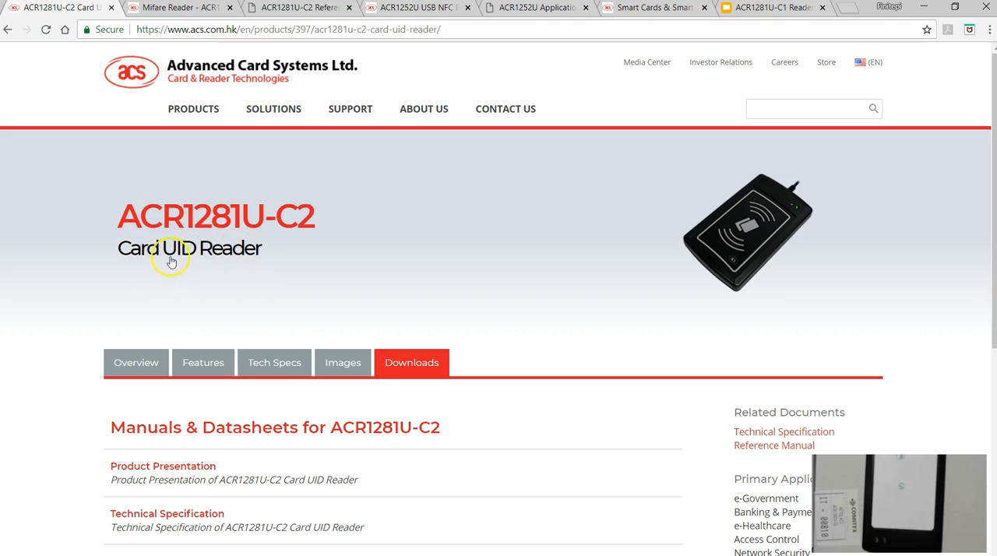
mouse_move(178, 231)
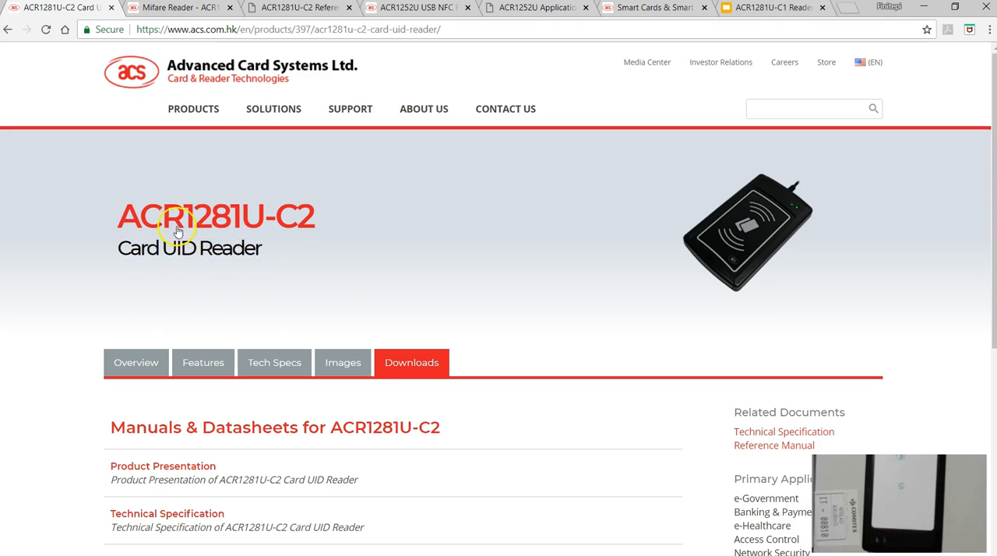
mouse_move(321, 236)
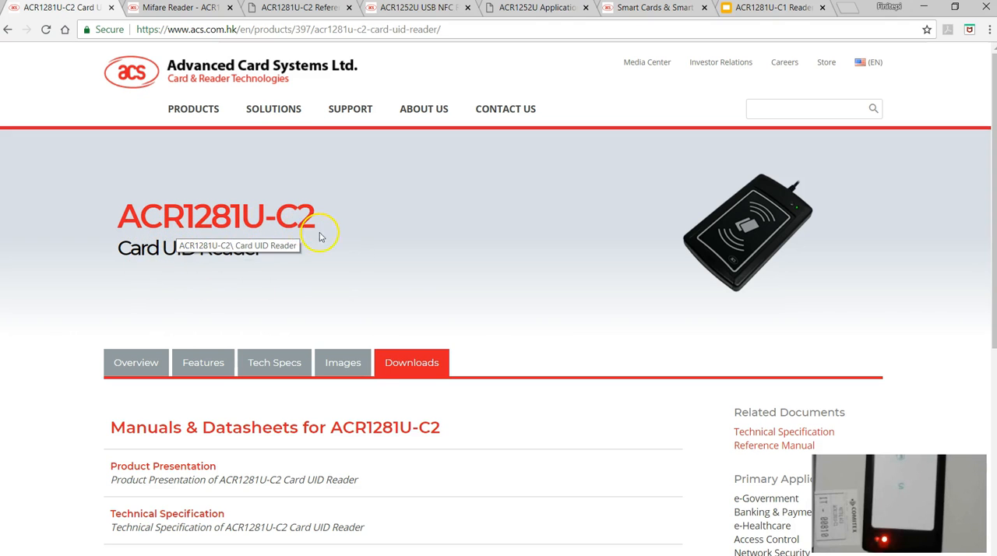
mouse_move(248, 285)
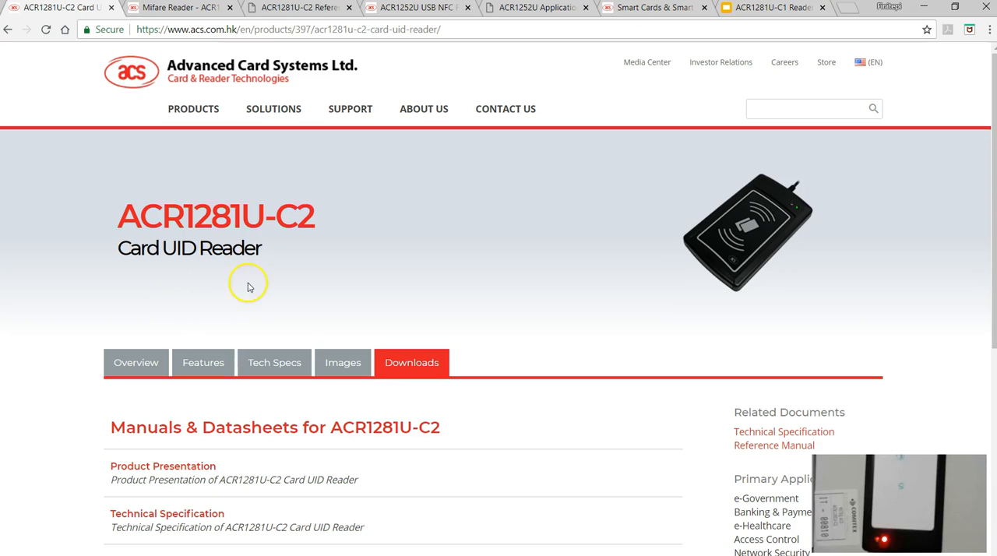
- Read through the ACR1281U-C1 DualBoost II overview, then return to the page top
click(163, 9)
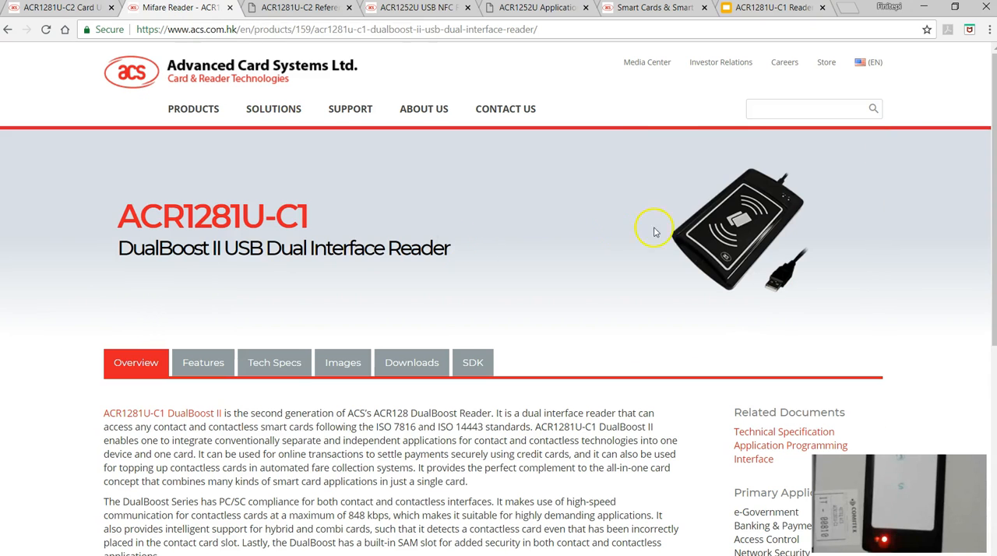
mouse_move(197, 415)
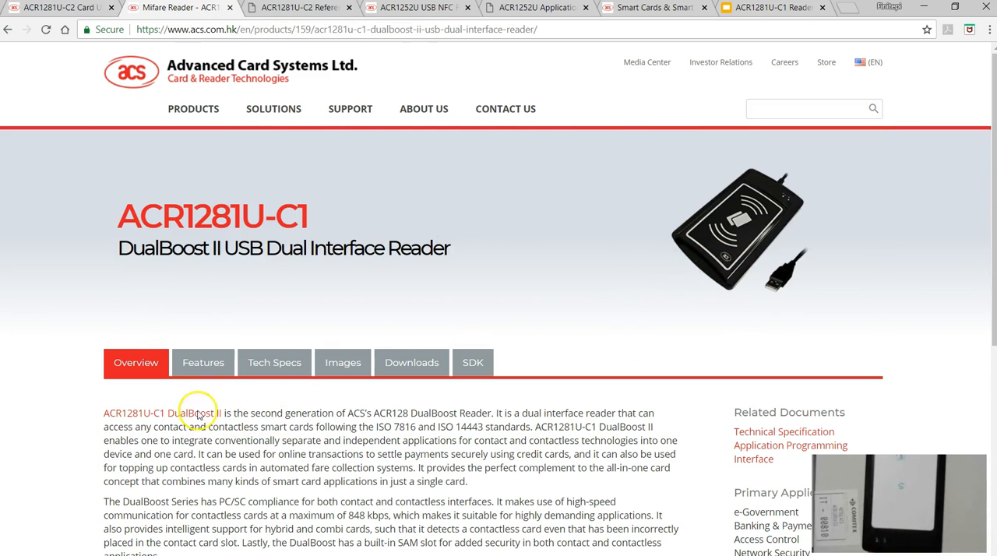
scroll(down, 3)
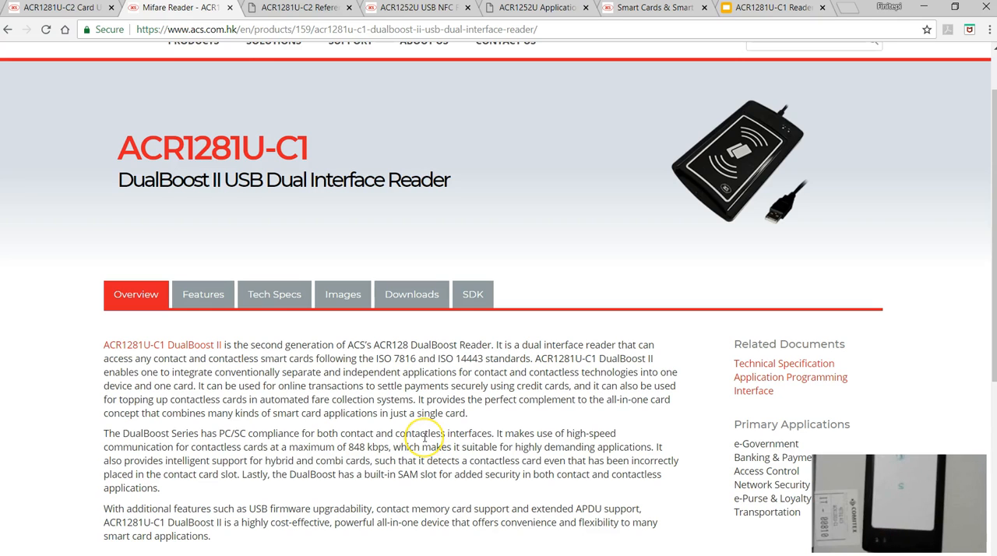
mouse_move(440, 461)
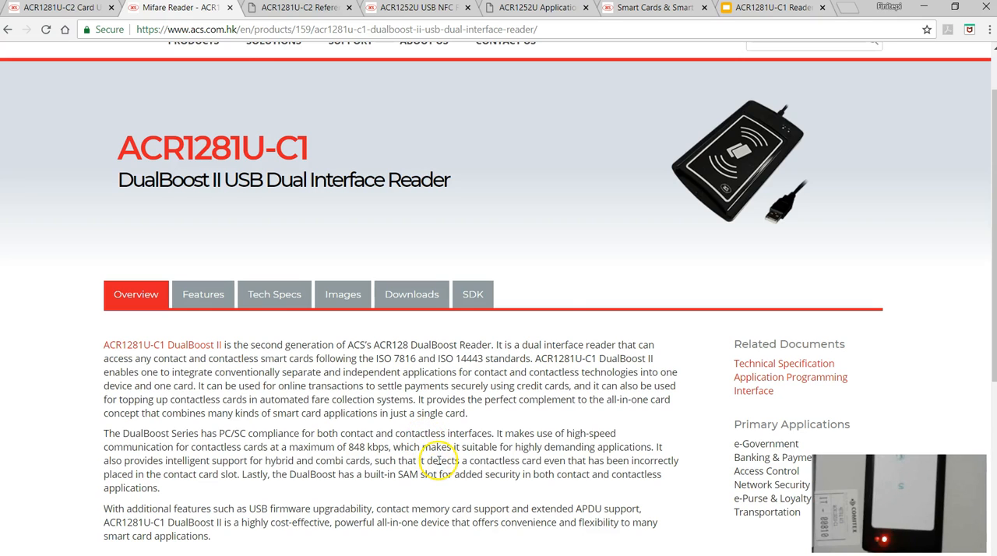
mouse_move(753, 187)
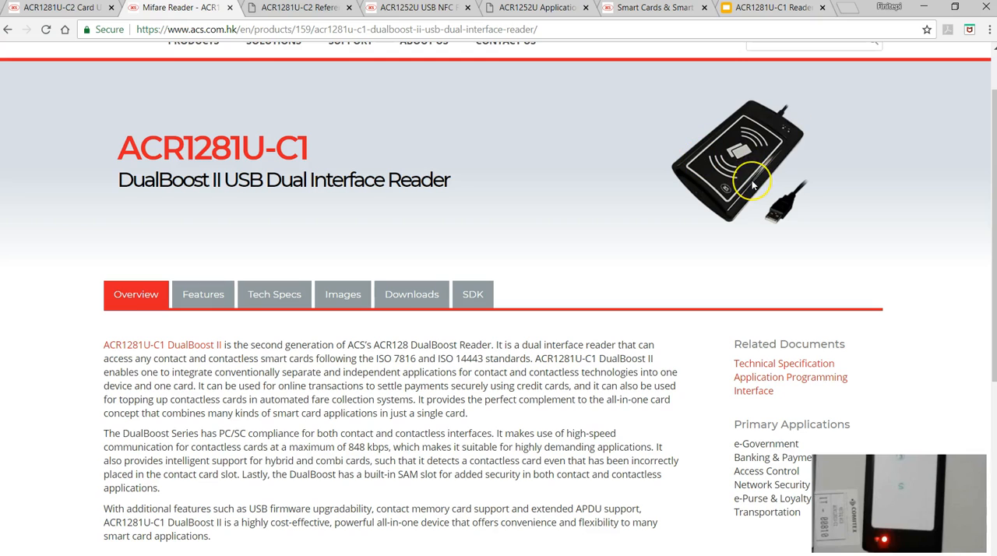
mouse_move(529, 302)
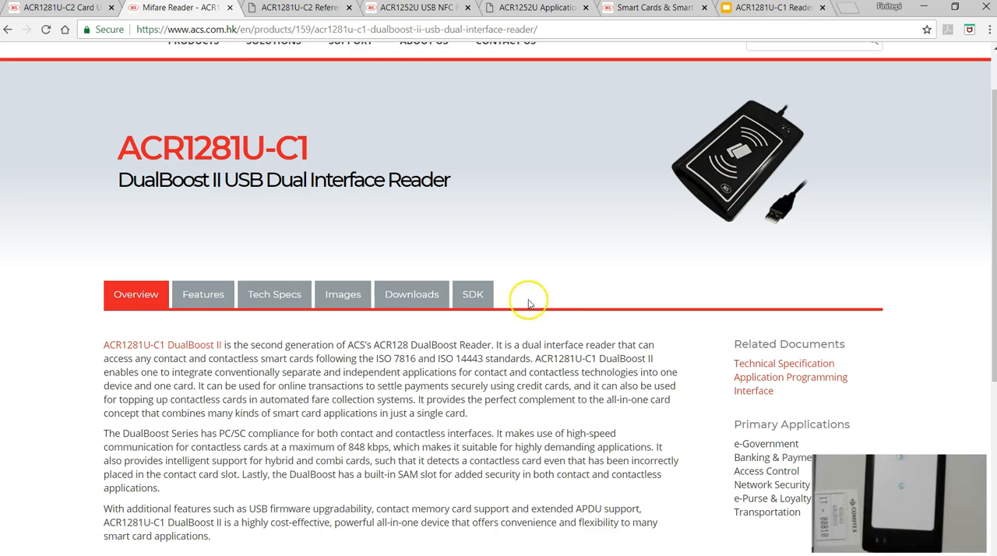
scroll(down, 3)
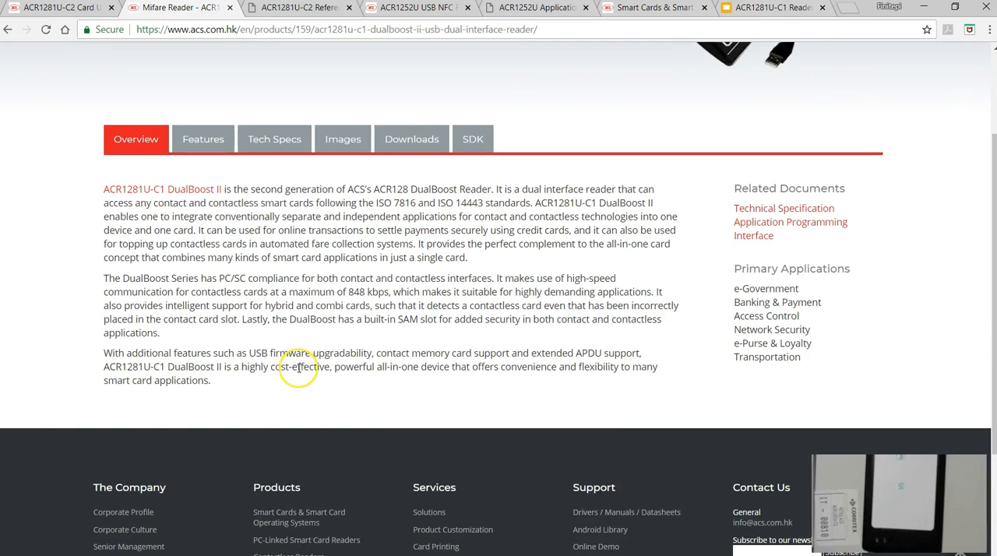
scroll(up, 3)
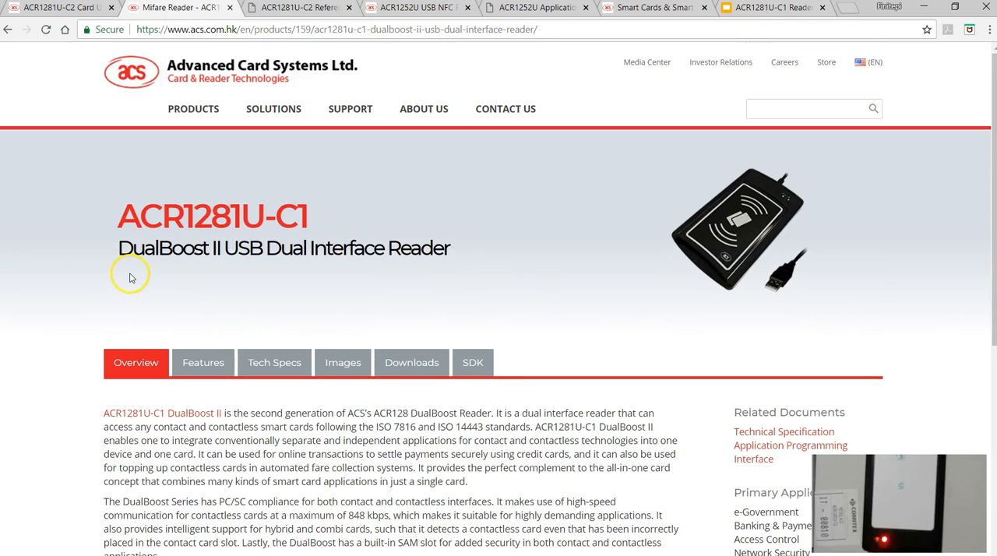
mouse_move(423, 282)
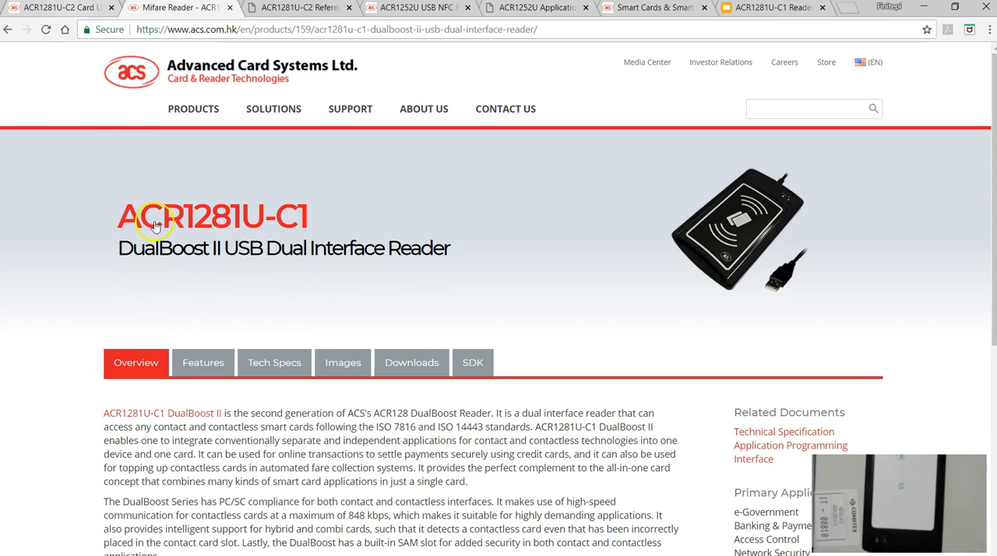
- Return to the ACR1281U-C2 Card UID Reader page with its manual downloads
click(59, 13)
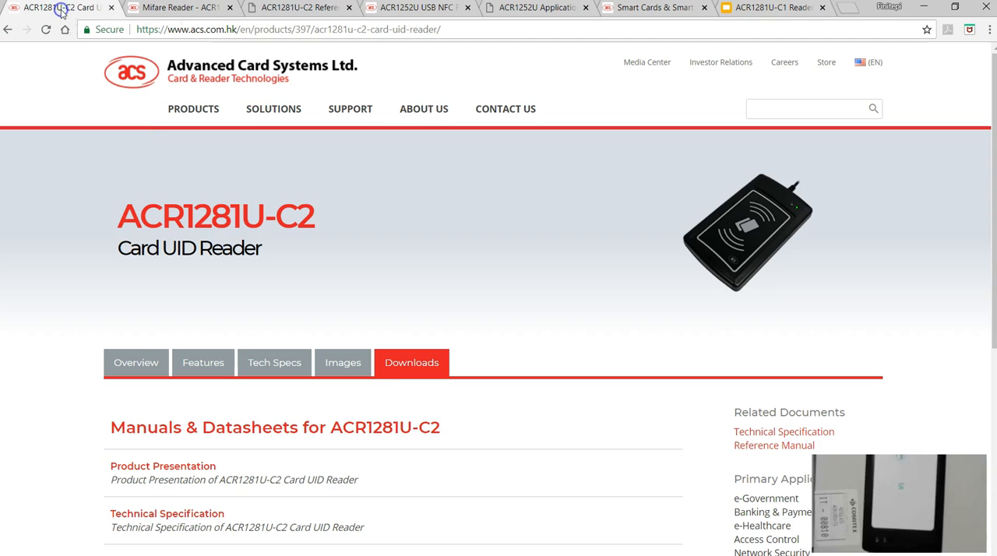
mouse_move(242, 257)
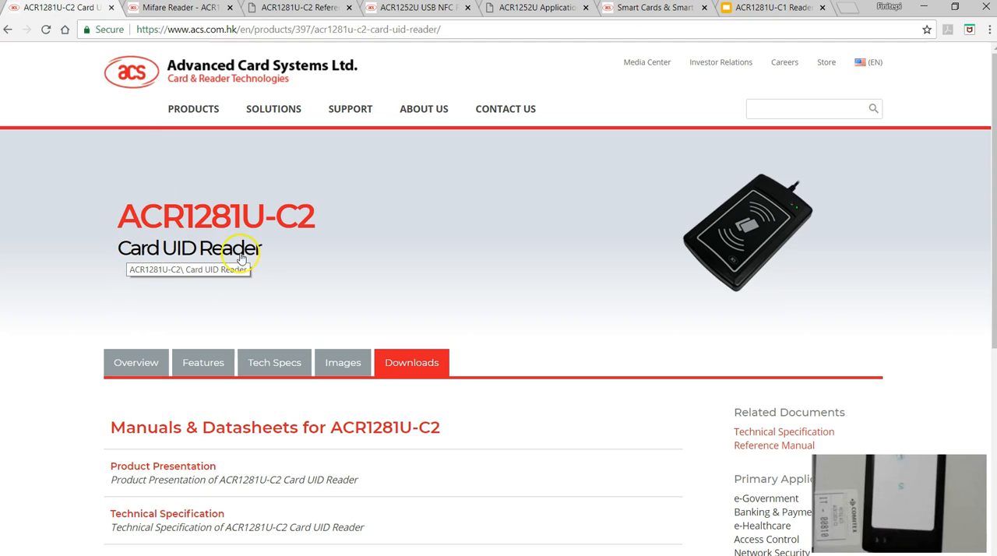
mouse_move(375, 274)
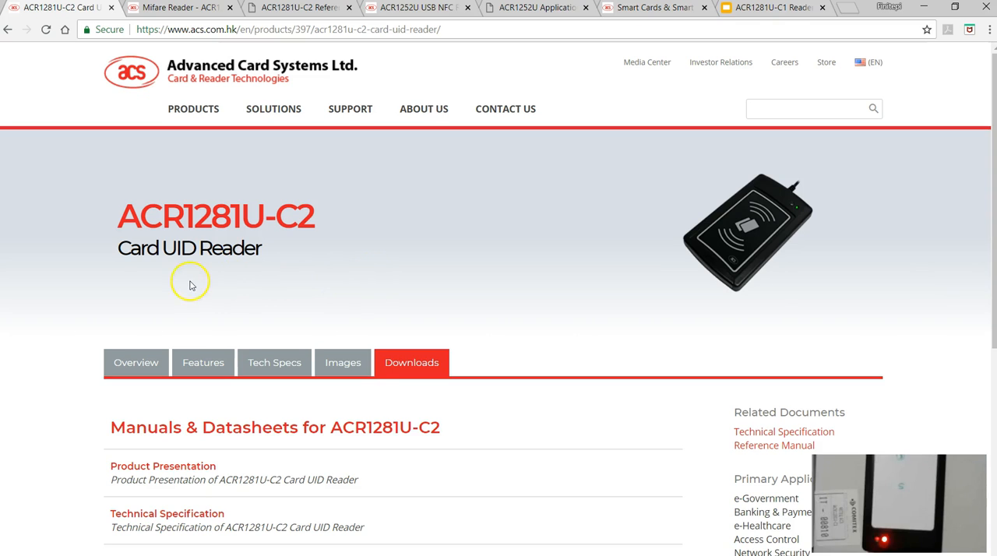
mouse_move(277, 268)
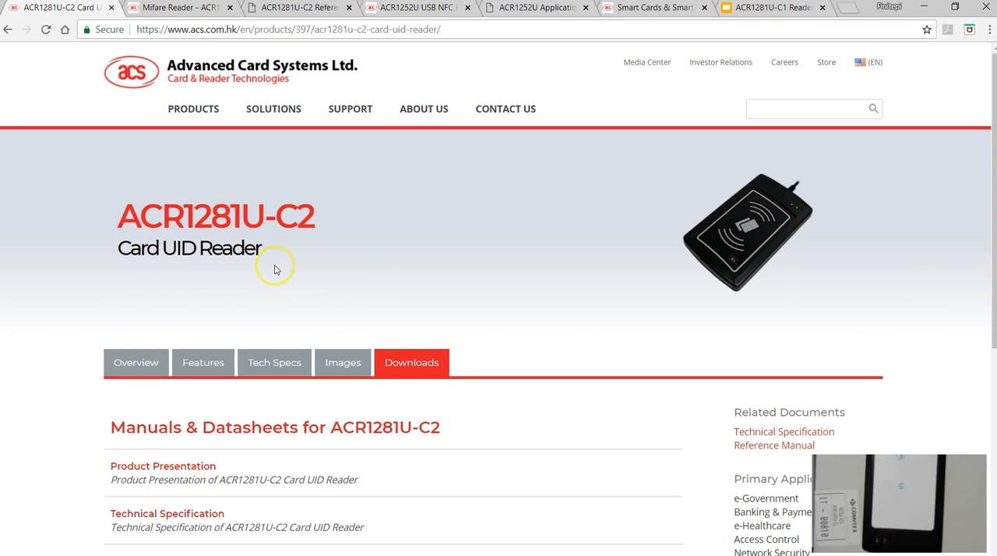
mouse_move(242, 224)
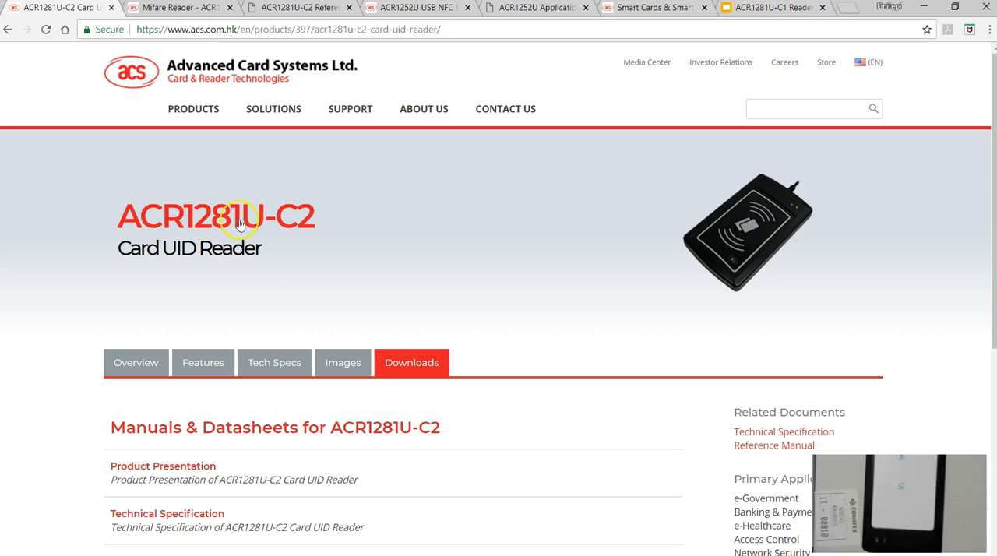
mouse_move(196, 35)
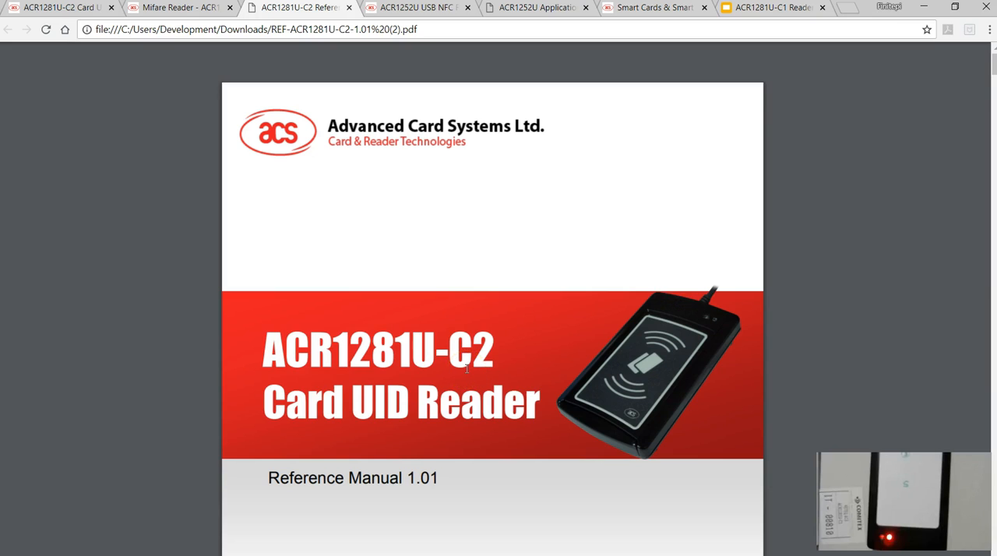
click(405, 12)
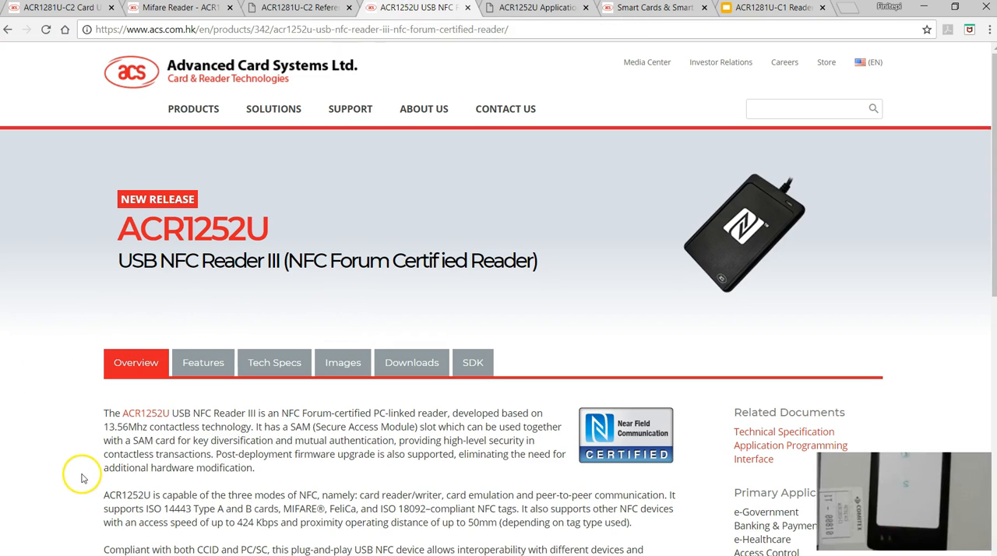
mouse_move(71, 482)
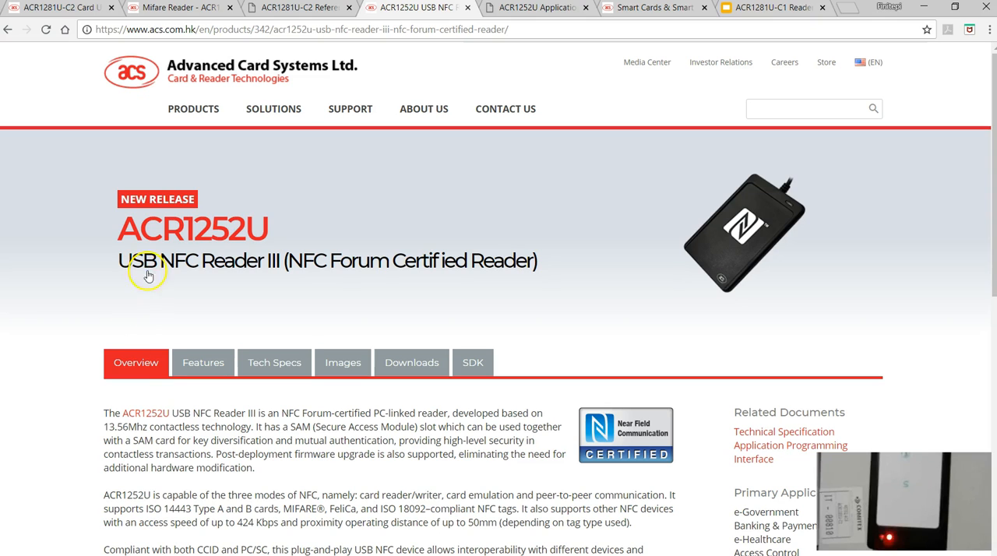
mouse_move(244, 234)
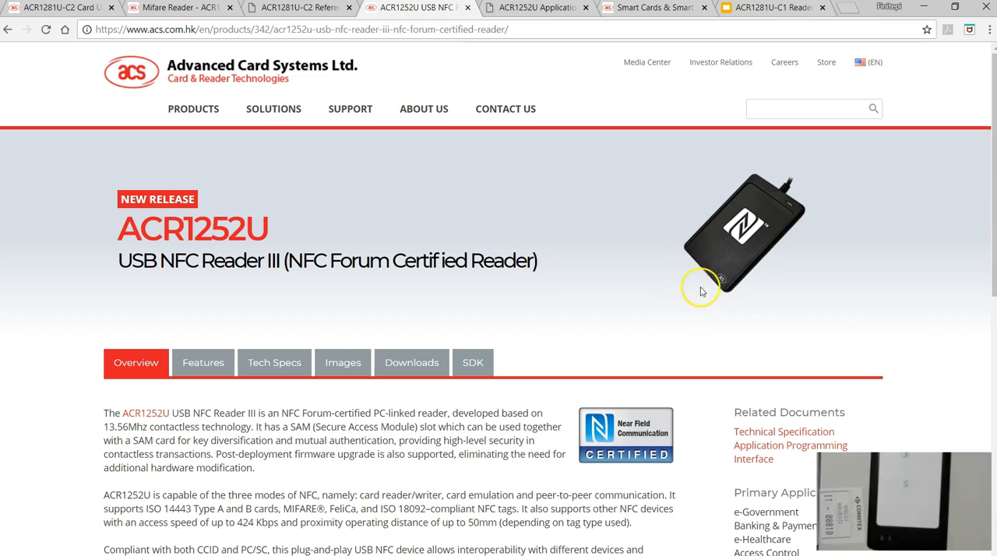
mouse_move(763, 233)
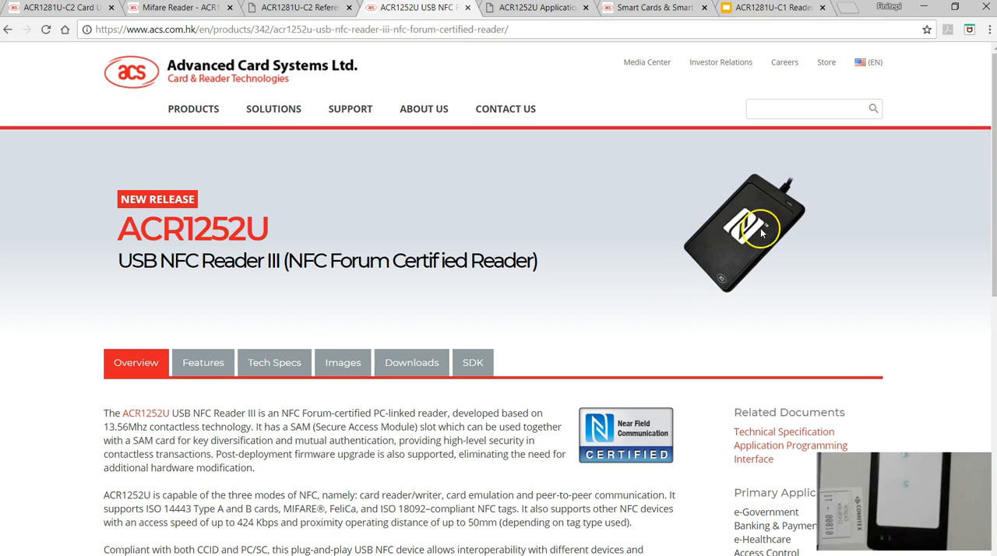
mouse_move(664, 343)
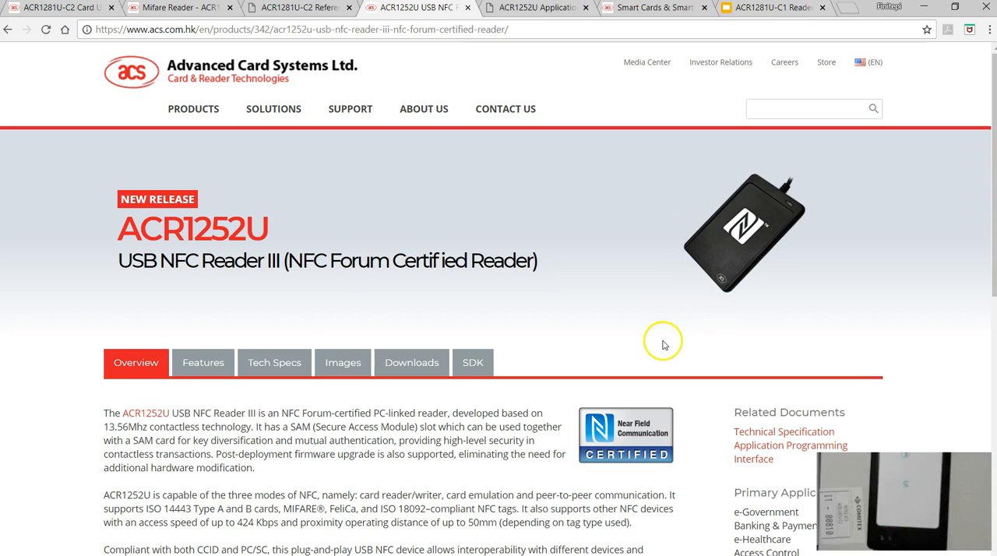
mouse_move(669, 338)
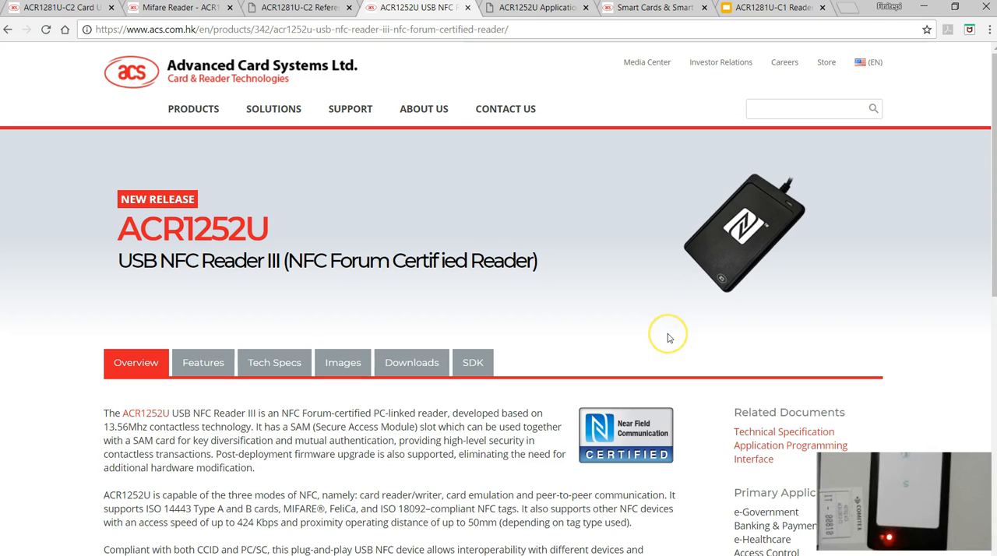
mouse_move(721, 280)
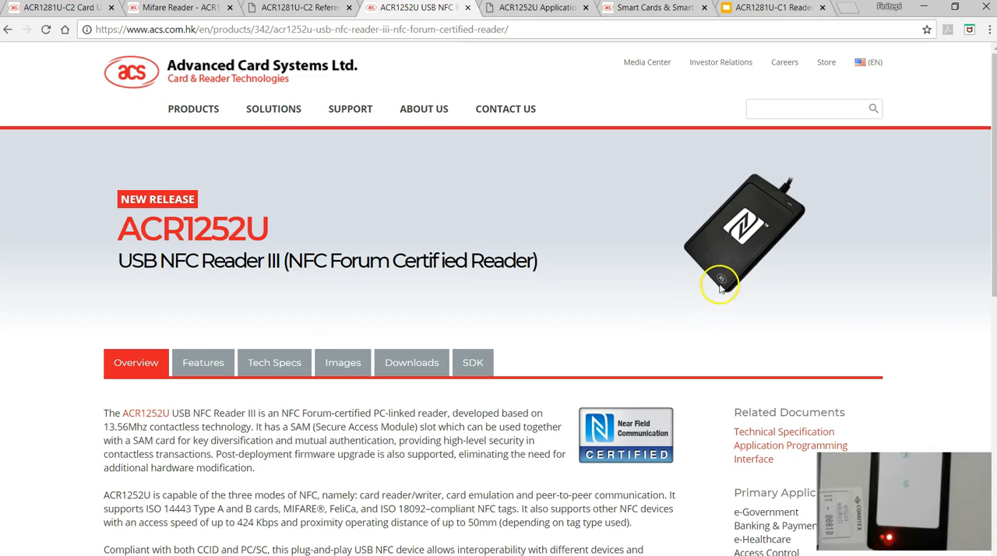
mouse_move(523, 8)
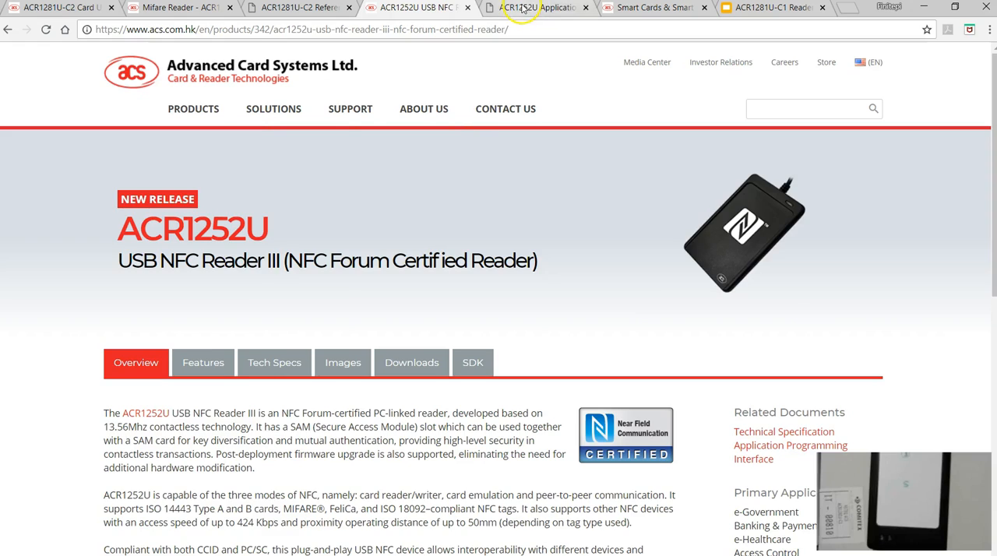
- Scroll the ACR1252U API manual to page 21, section 5.4.3 Transparent Exchange Command
click(534, 9)
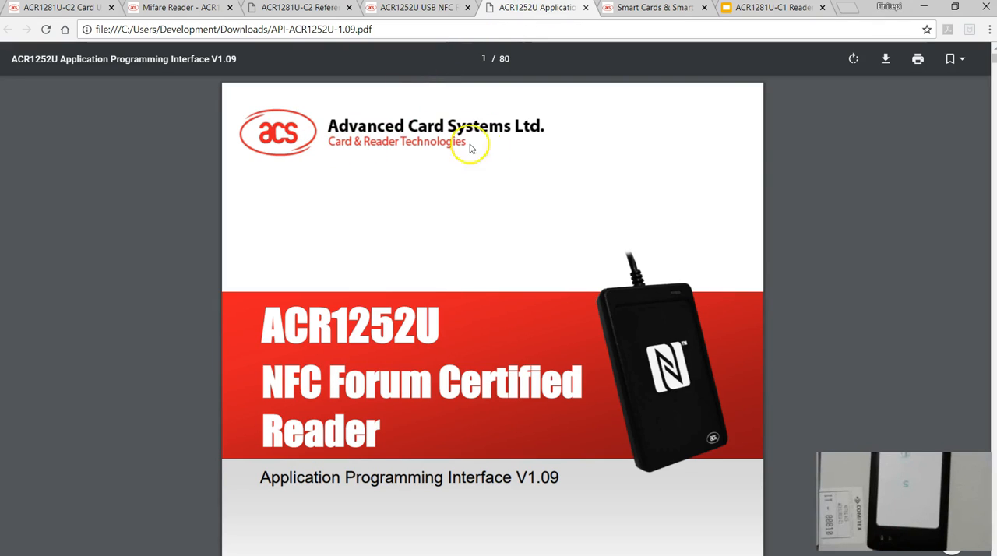
scroll(down, 3)
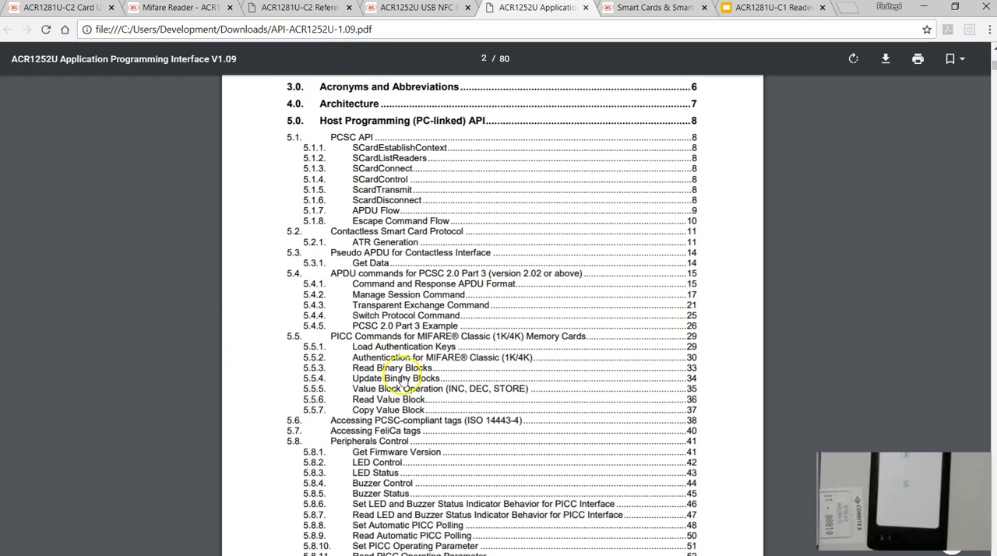
scroll(down, 3)
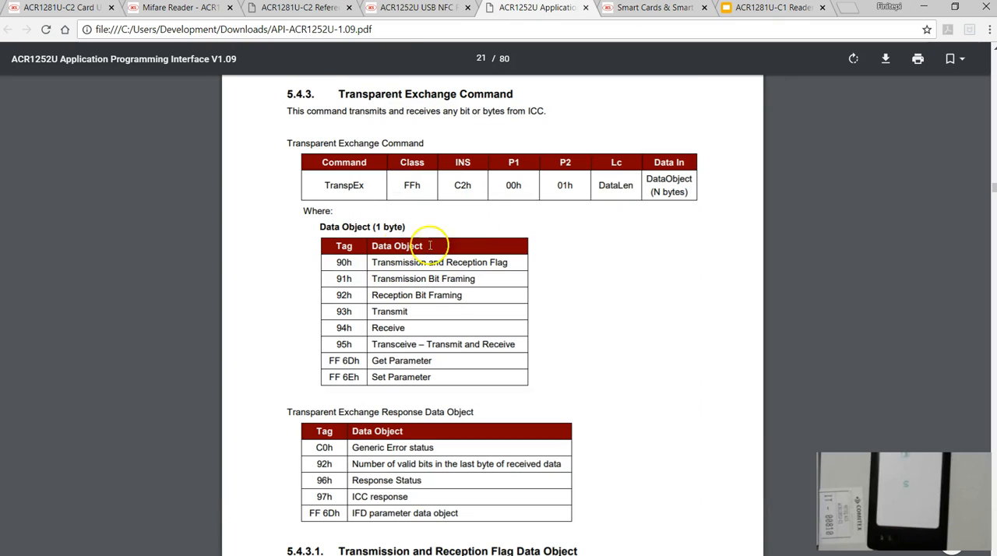
mouse_move(410, 337)
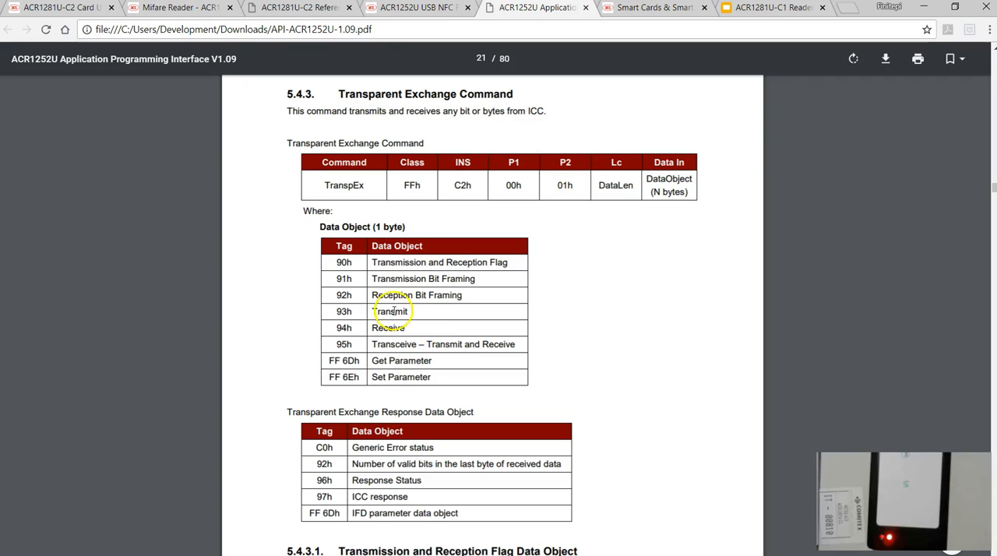
mouse_move(392, 372)
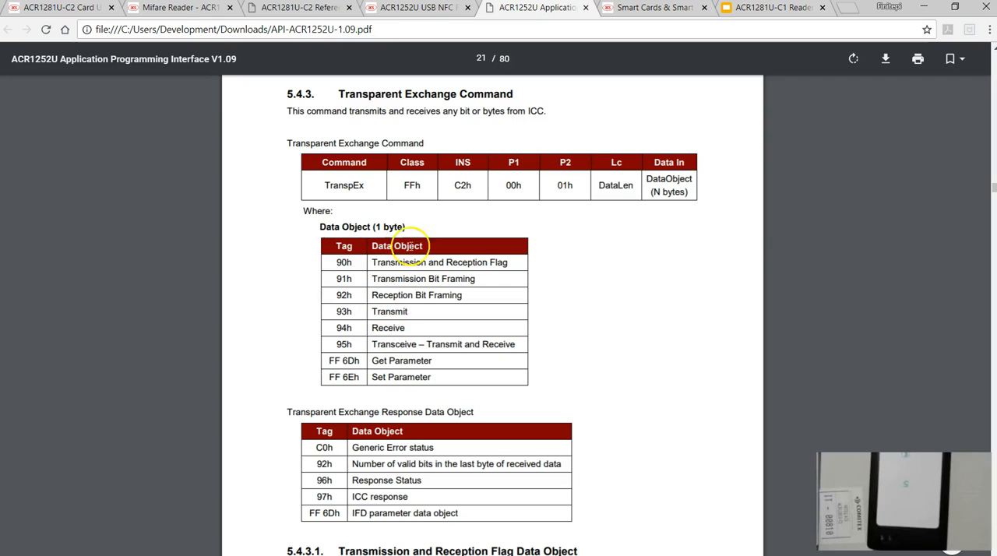
mouse_move(386, 337)
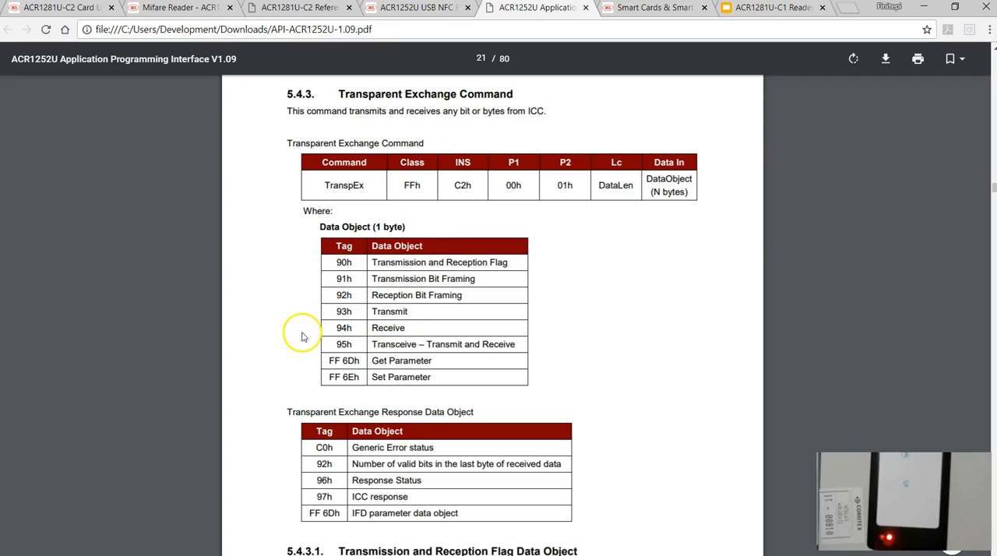
mouse_move(291, 342)
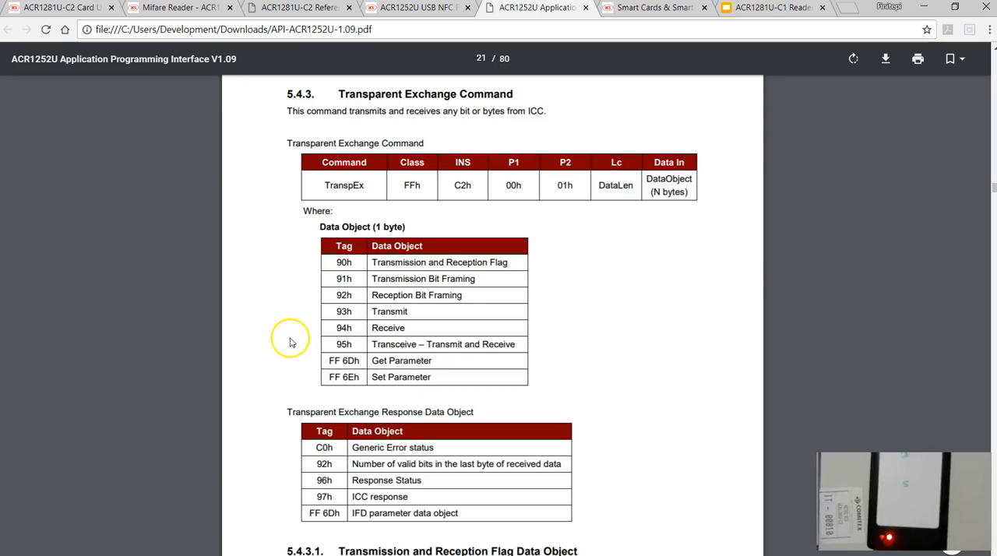
mouse_move(503, 269)
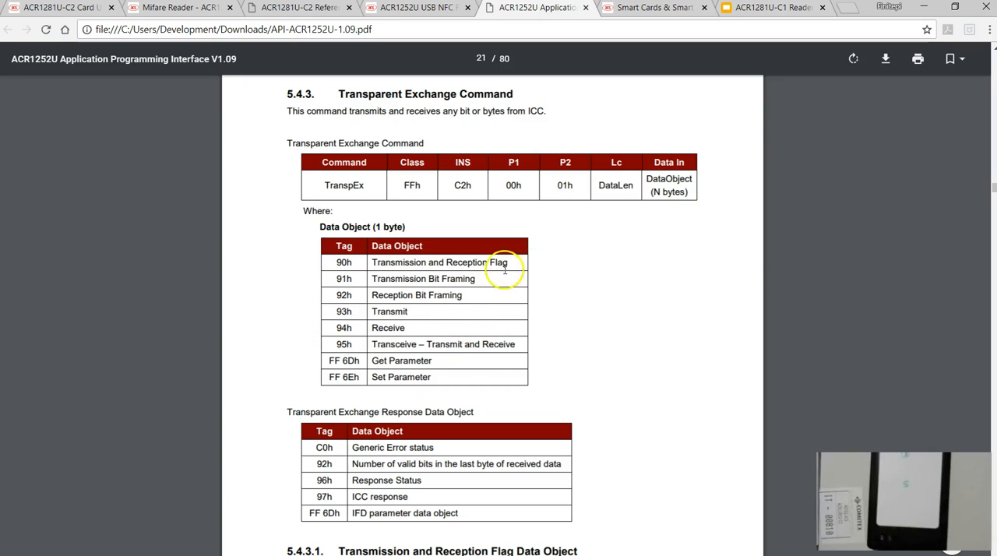
mouse_move(455, 251)
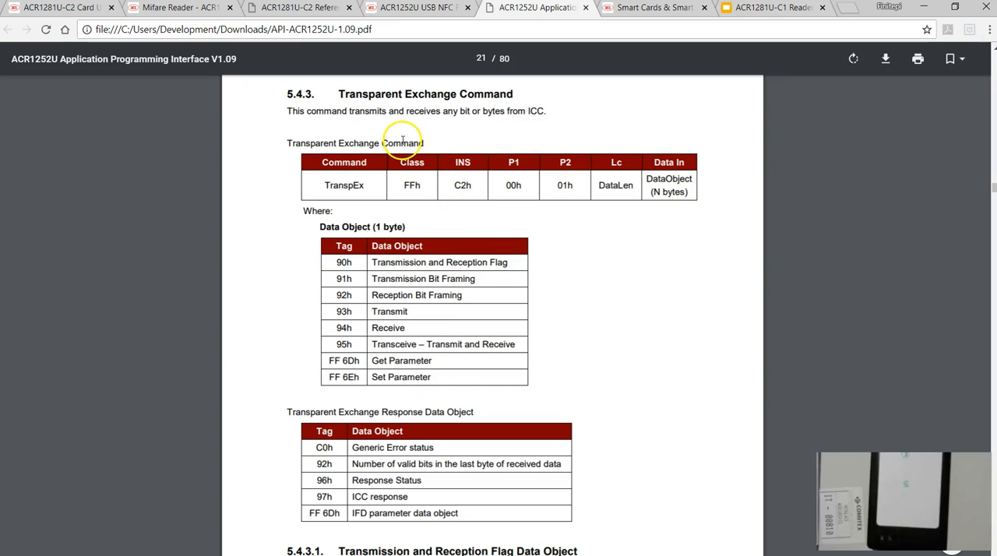
mouse_move(524, 333)
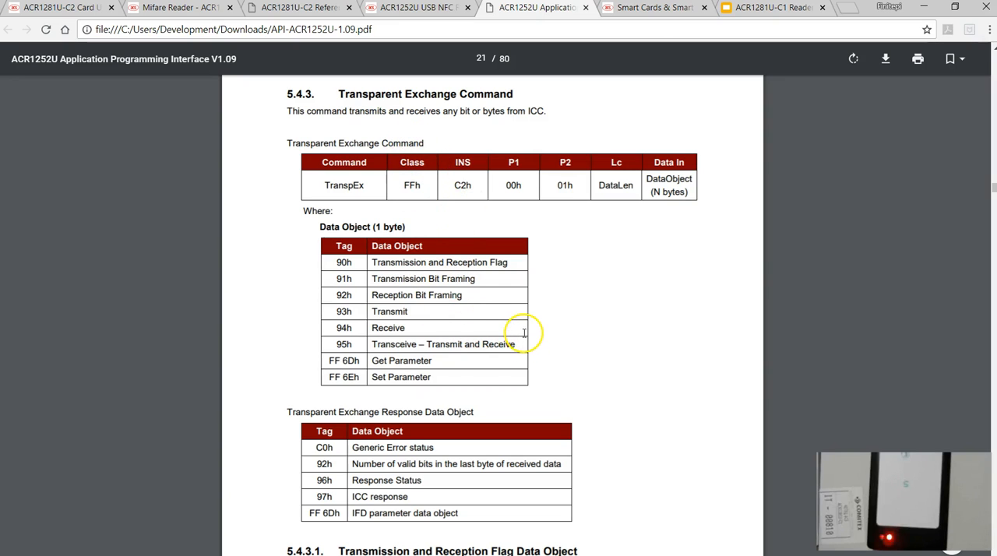
mouse_move(664, 66)
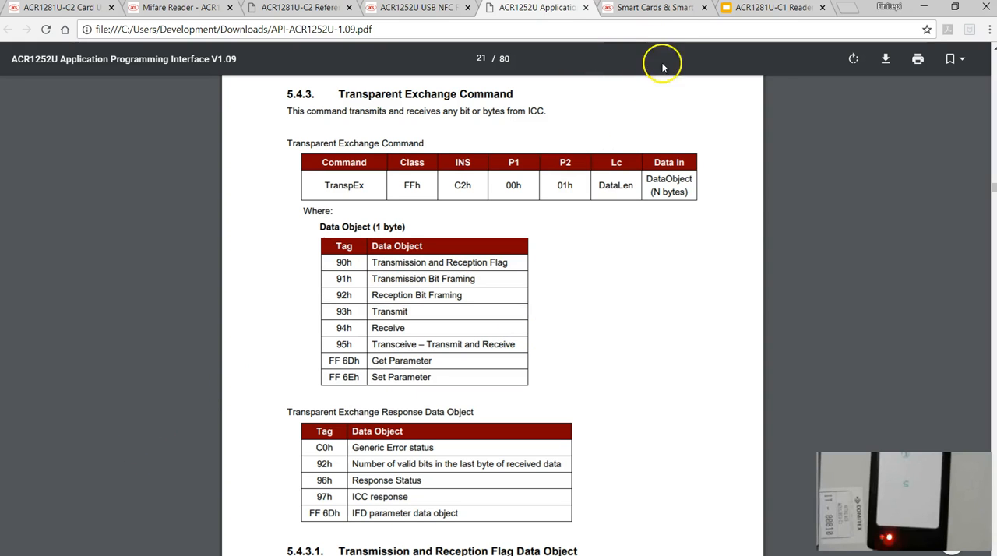
- Scroll the ACS Utility Tools list down to the ACS Reader Monitor Program
click(651, 7)
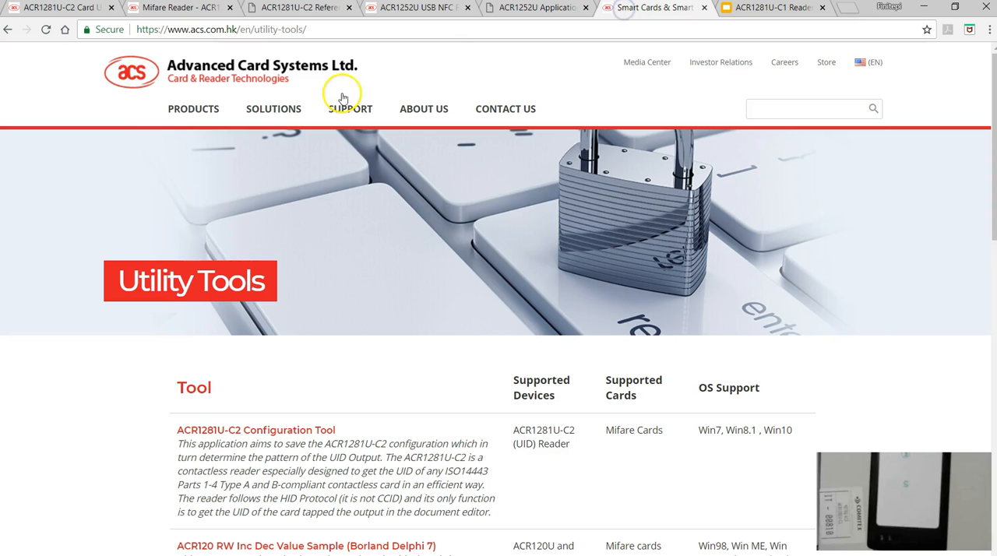
mouse_move(50, 456)
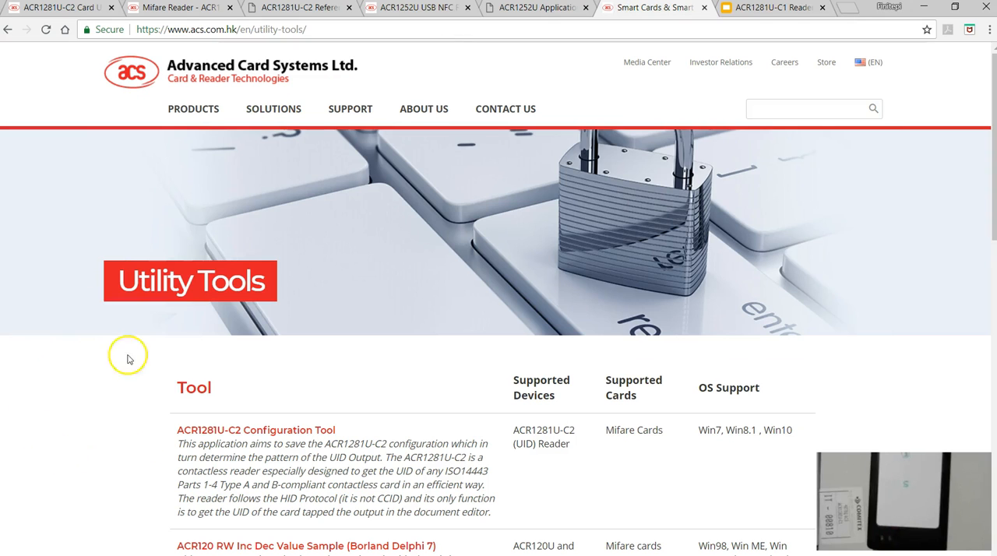
mouse_move(238, 308)
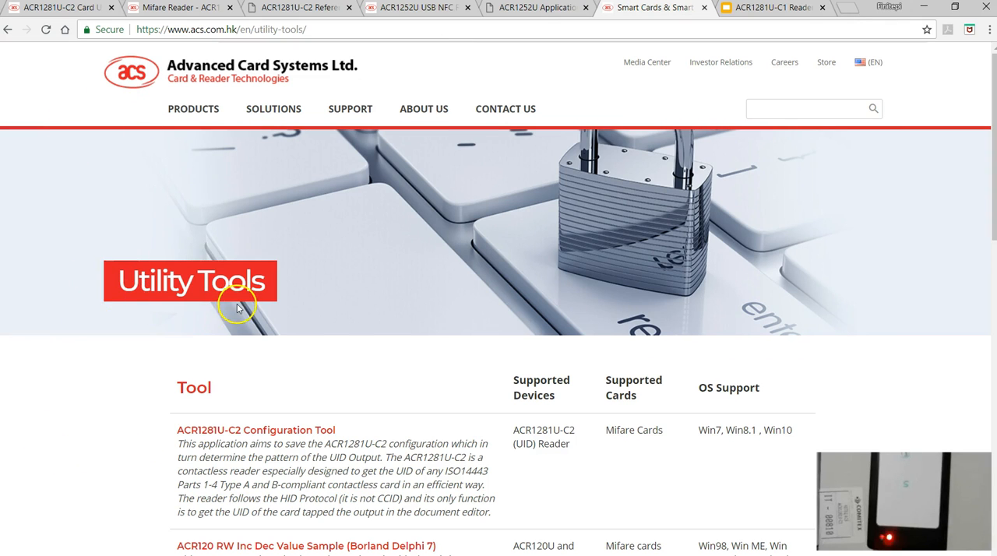
scroll(down, 3)
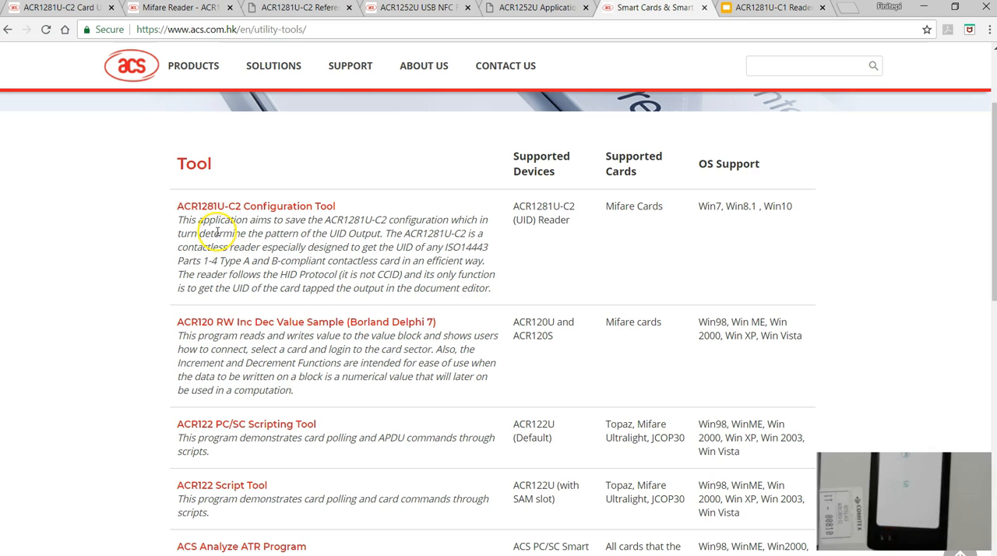
mouse_move(278, 257)
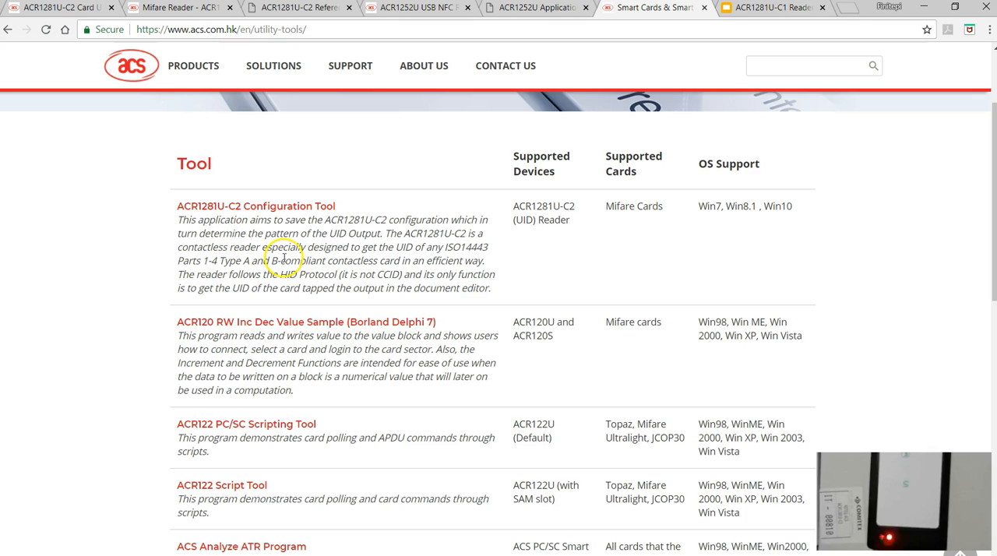
mouse_move(287, 222)
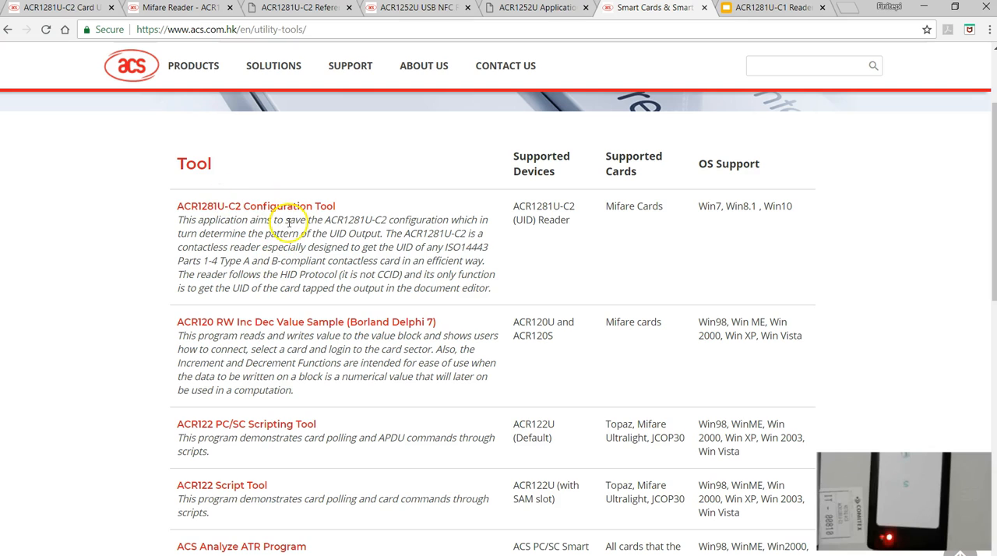
mouse_move(290, 261)
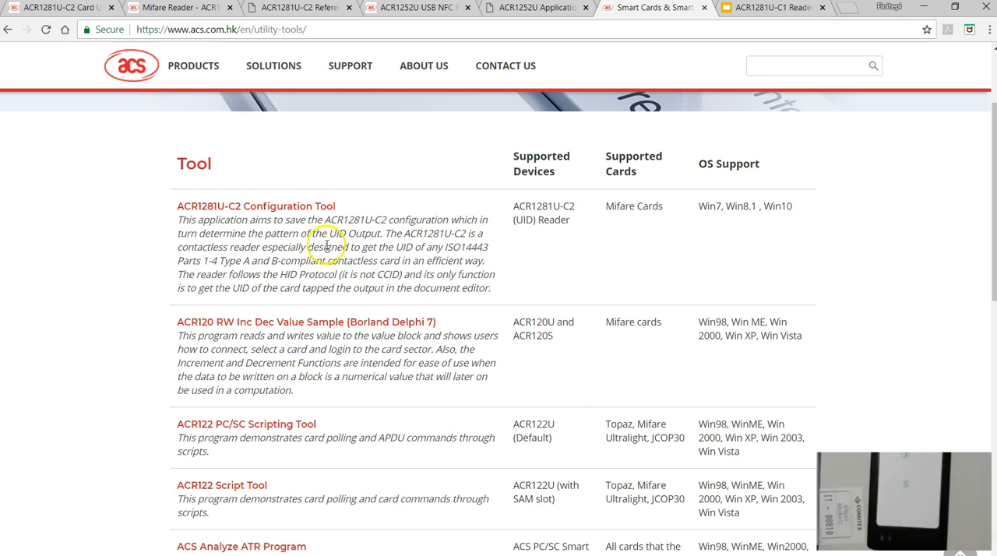
mouse_move(323, 330)
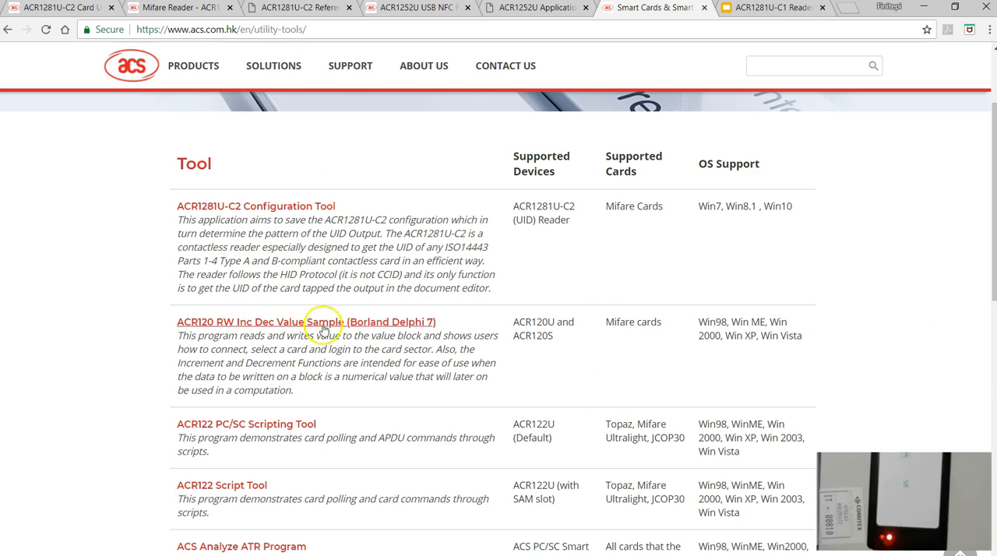
mouse_move(380, 466)
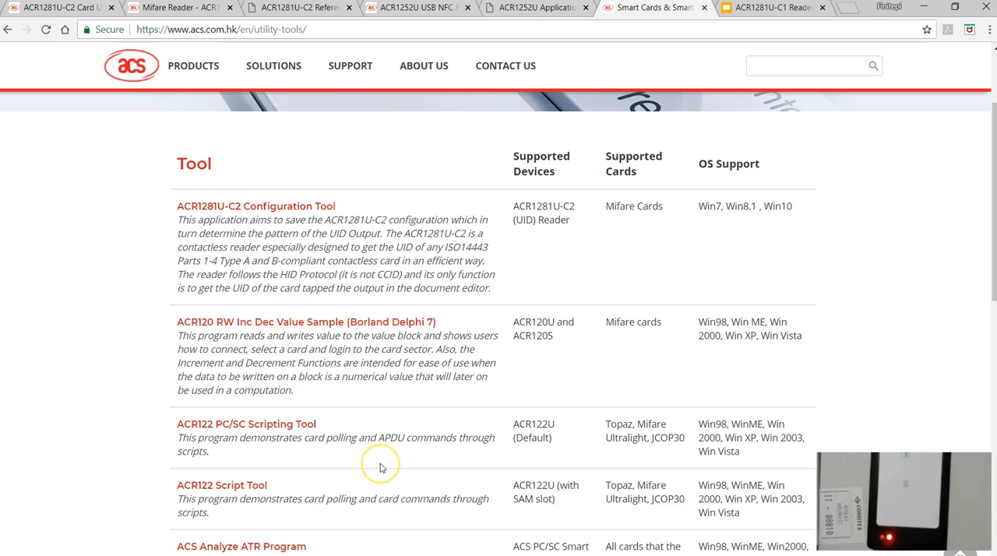
scroll(down, 3)
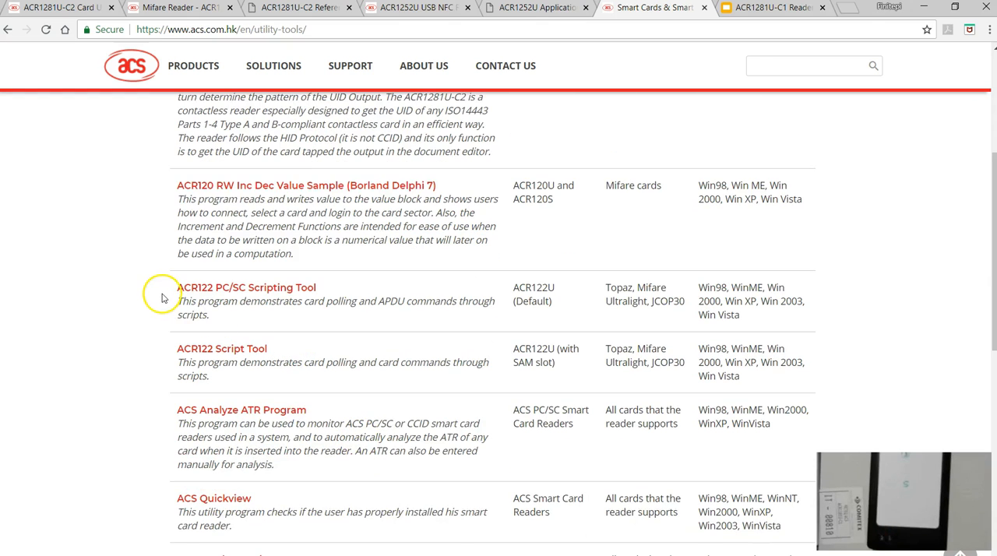
mouse_move(161, 300)
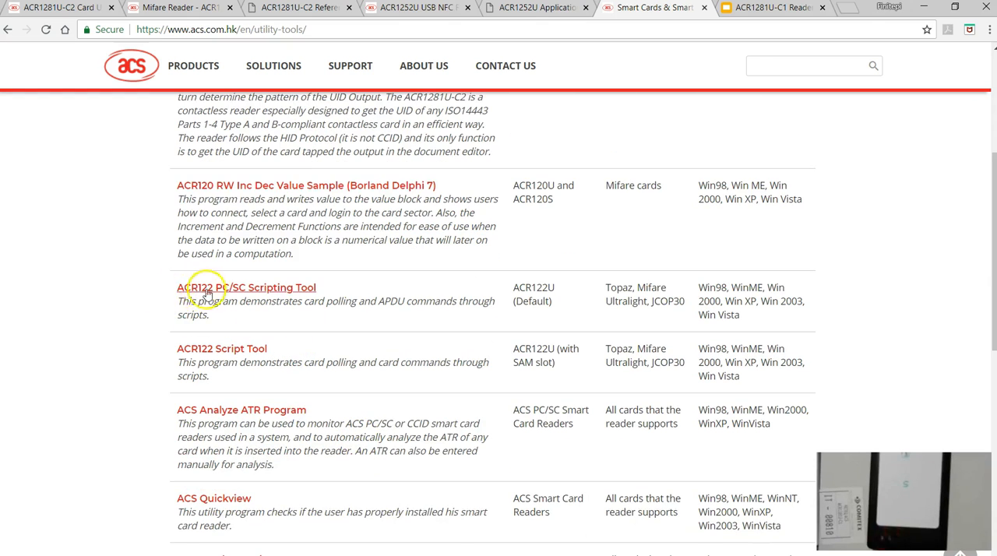
mouse_move(329, 303)
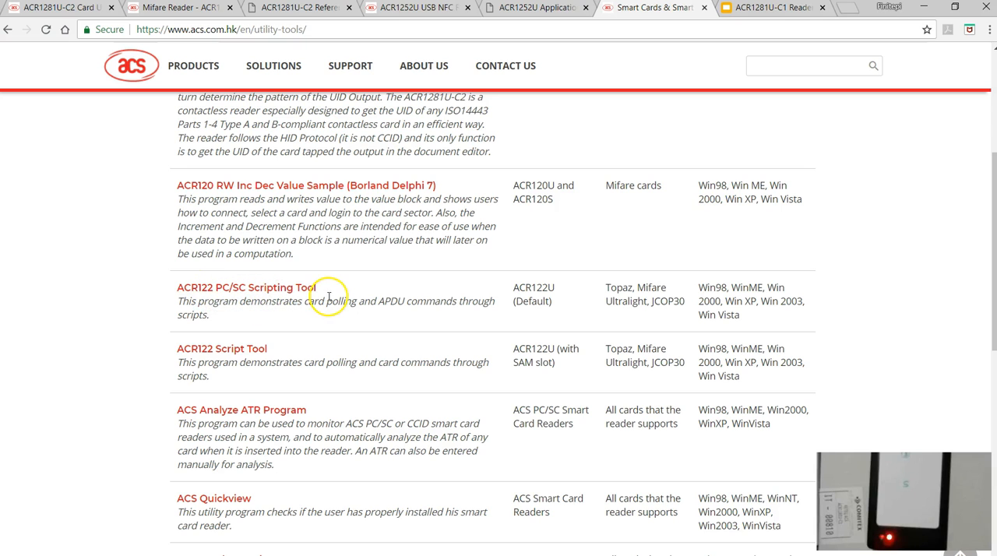
mouse_move(197, 356)
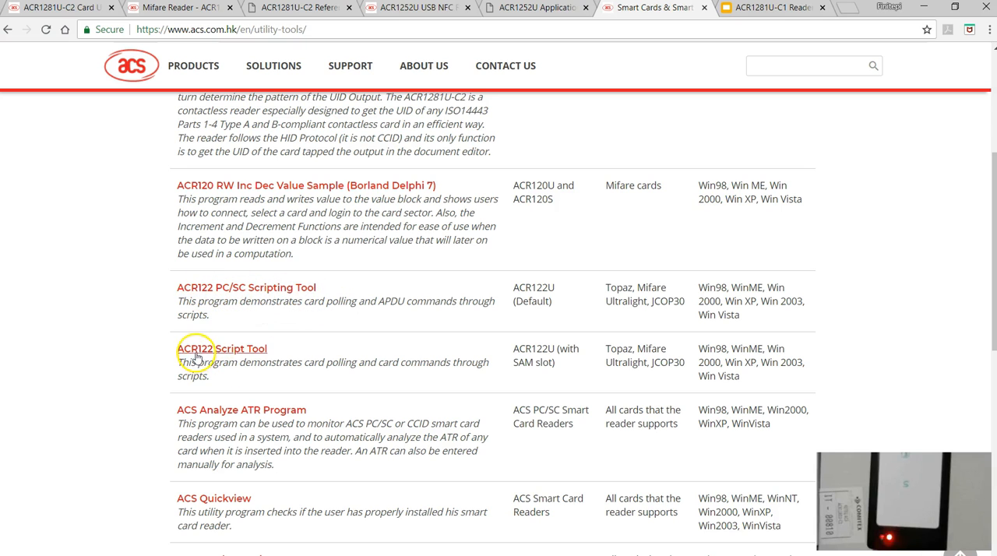
mouse_move(222, 420)
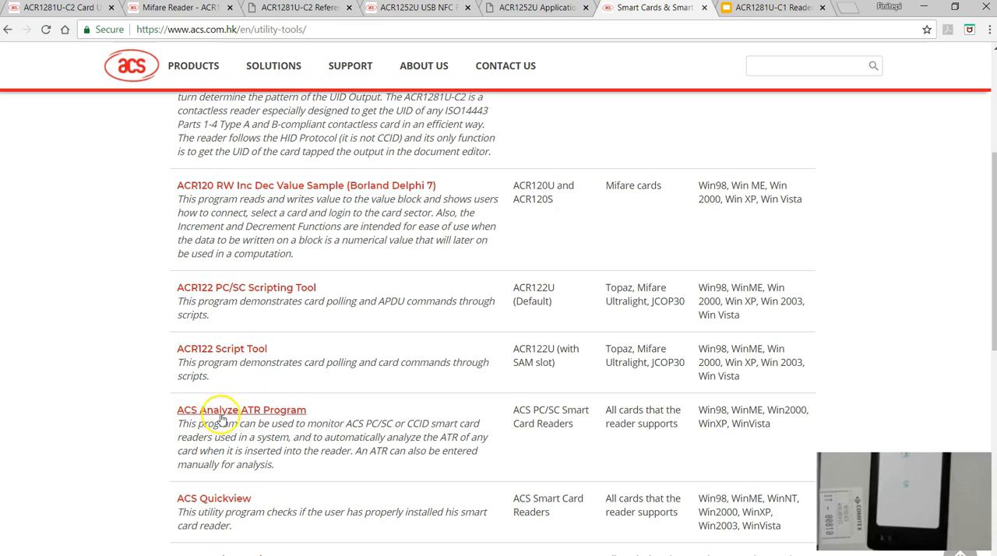
scroll(down, 3)
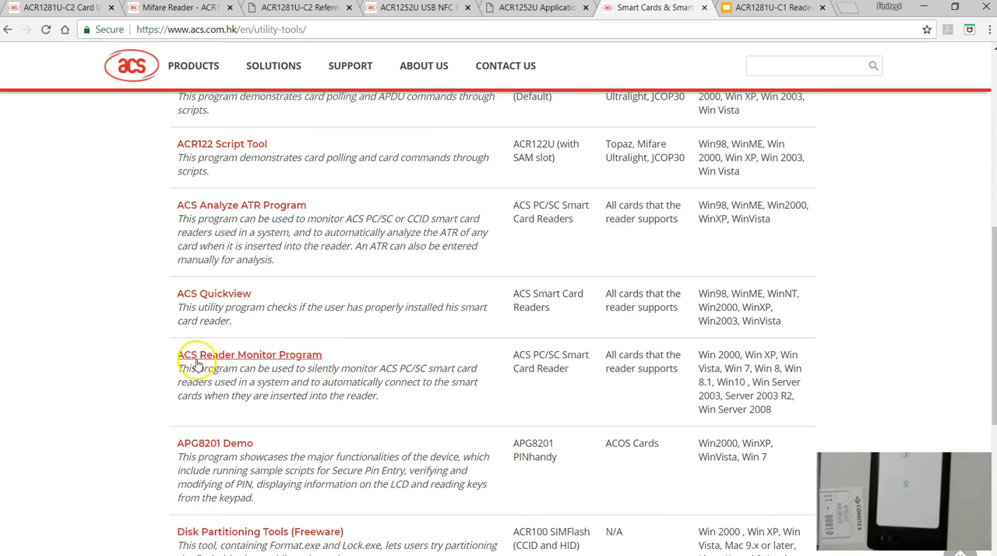
scroll(down, 3)
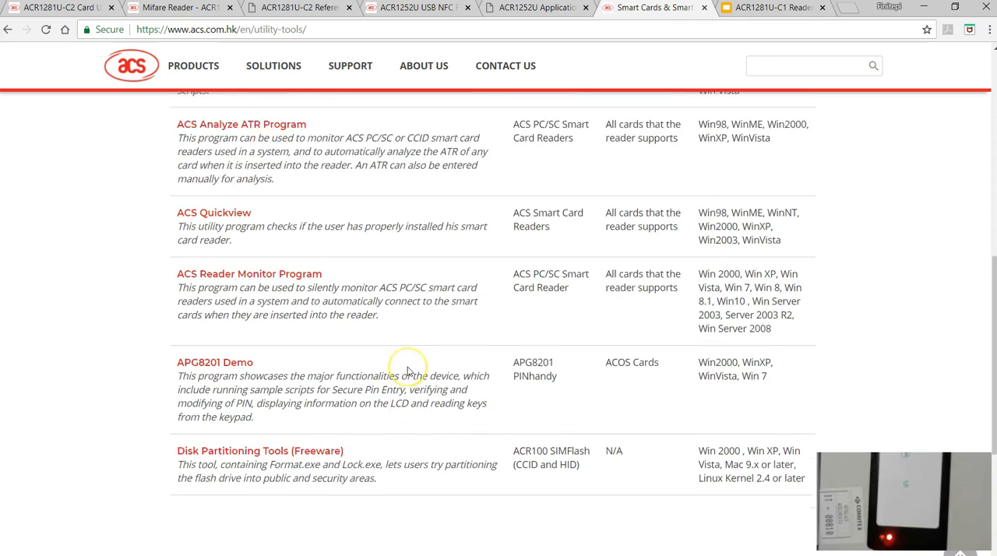
scroll(up, 3)
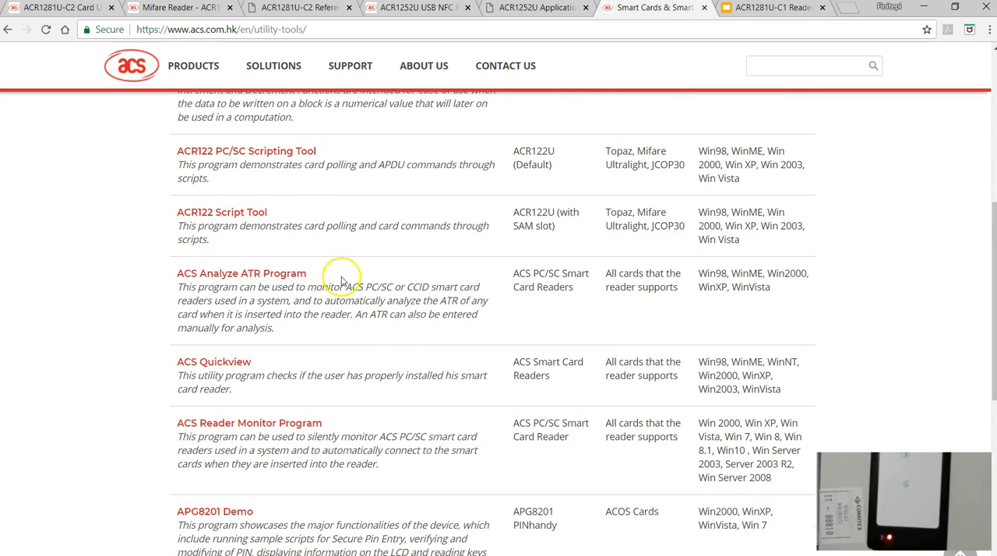
mouse_move(383, 389)
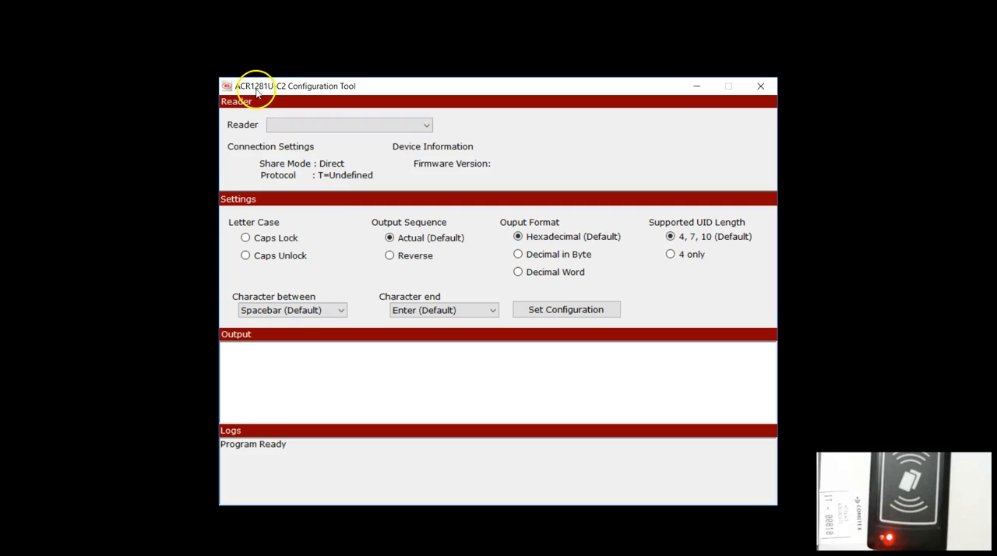
mouse_move(280, 92)
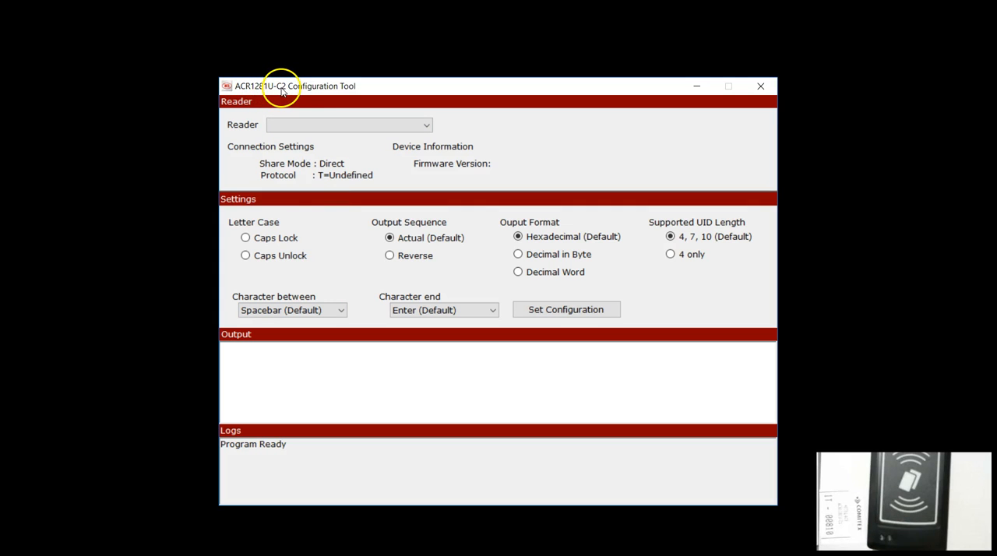
mouse_move(389, 258)
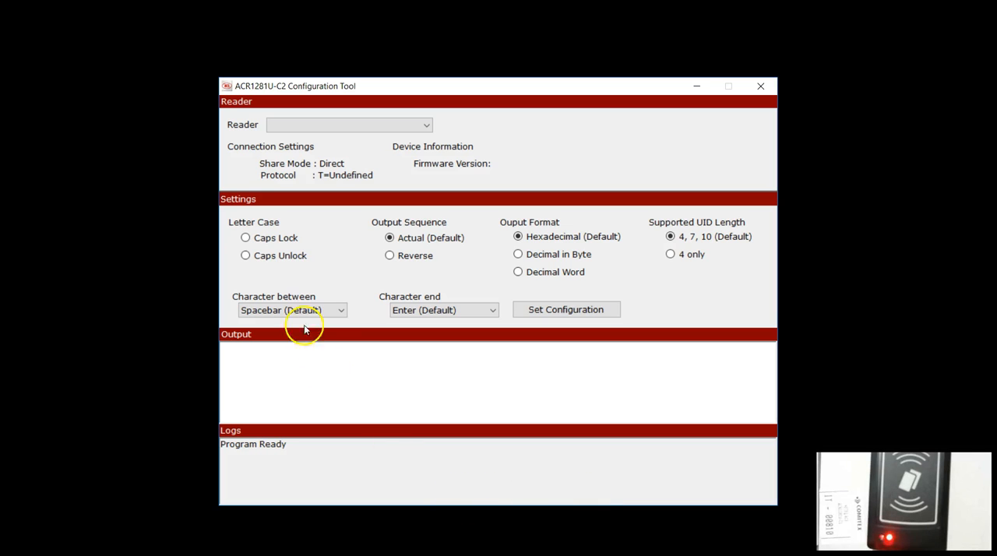
- Choose Caps Lock under Letter Case in the ACR1281U-C2 Configuration Tool
click(245, 238)
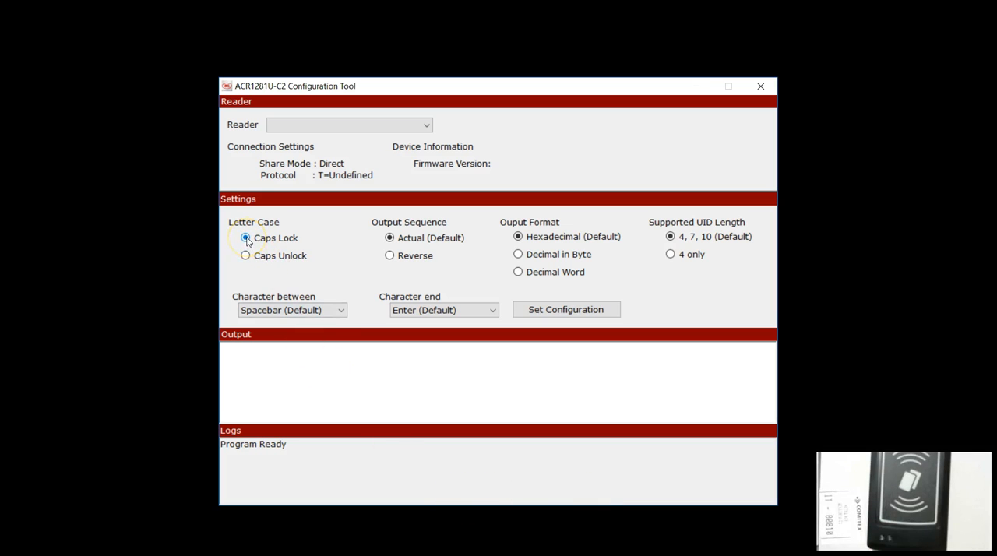
mouse_move(291, 239)
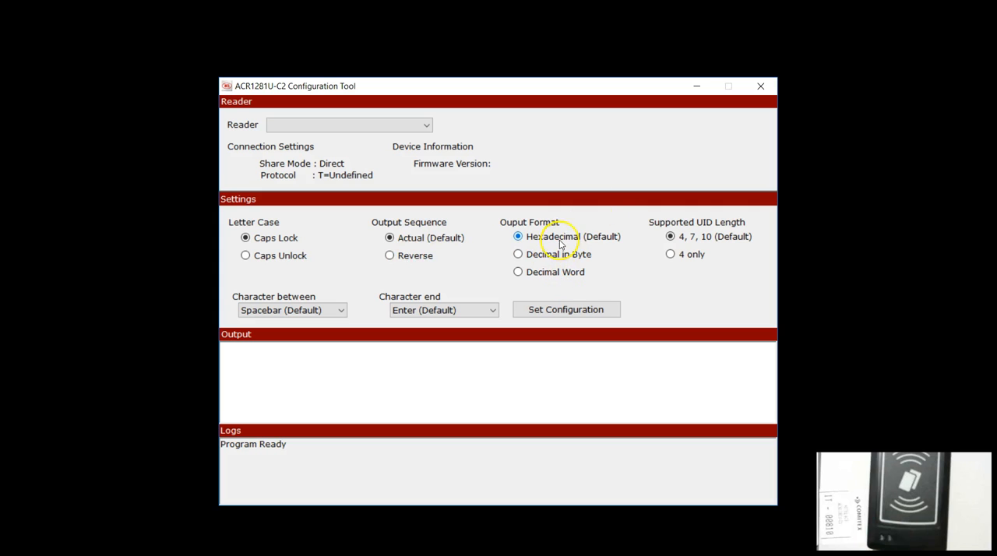
mouse_move(627, 264)
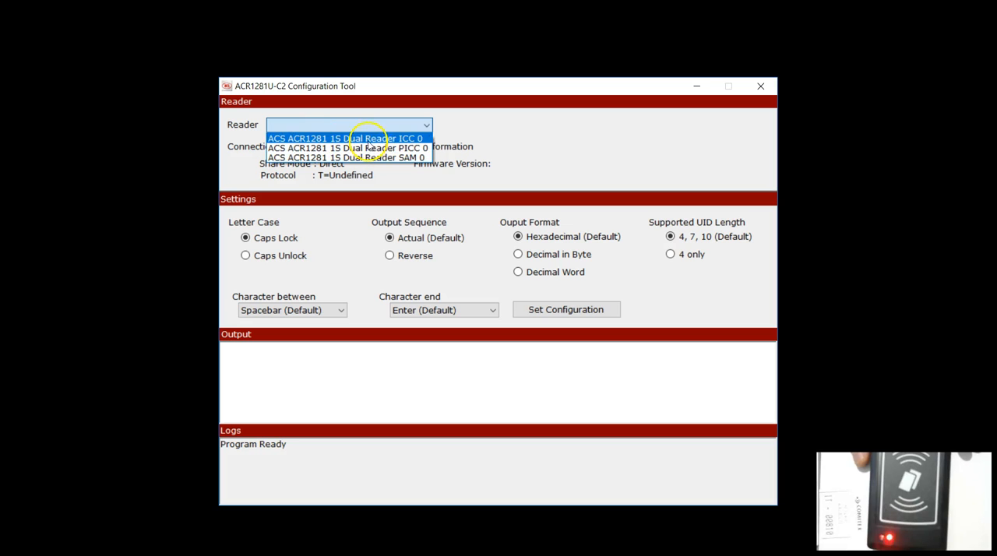
mouse_move(372, 148)
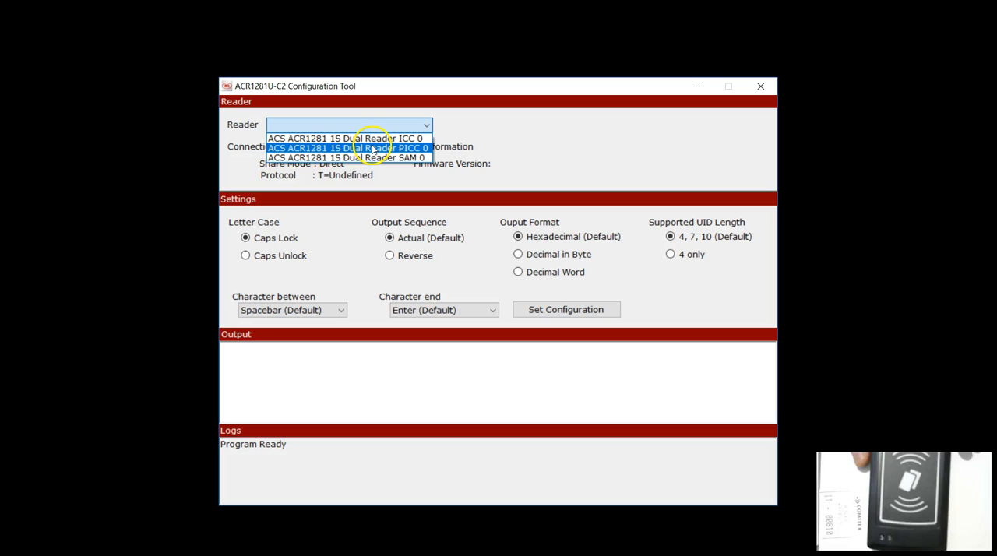
- Select ACS ACR1281 1S Dual Reader ICC 0 from the Reader dropdown
click(337, 138)
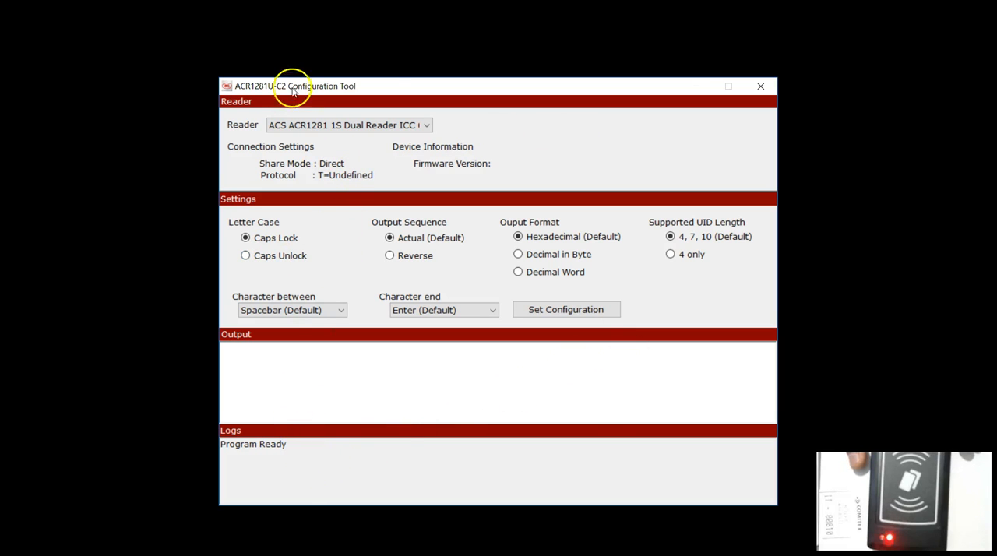
mouse_move(373, 381)
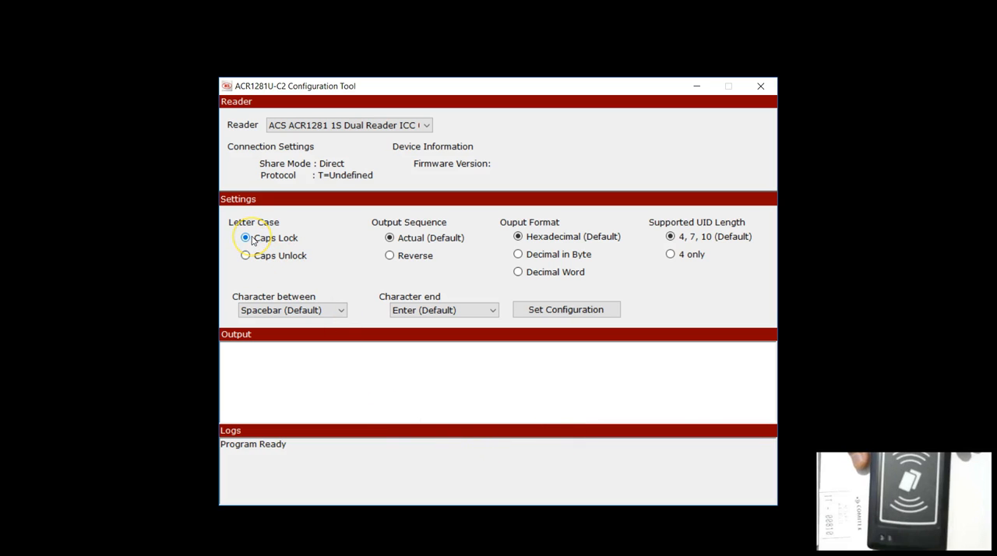
mouse_move(353, 246)
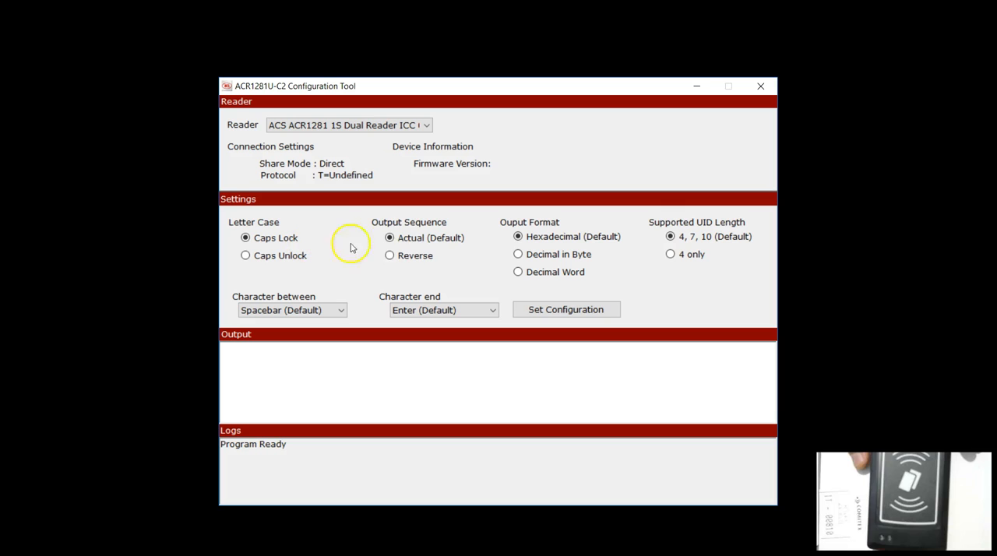
mouse_move(389, 256)
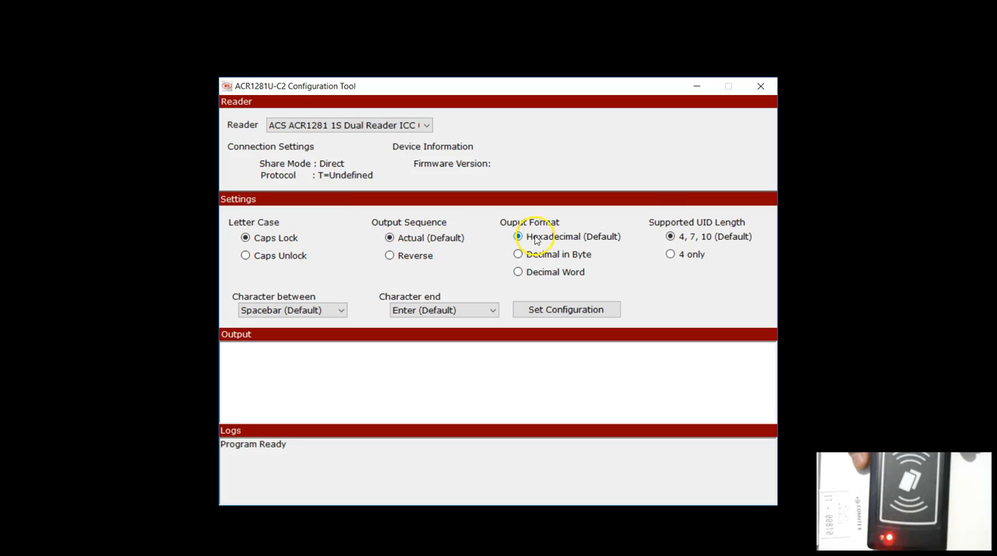
mouse_move(694, 230)
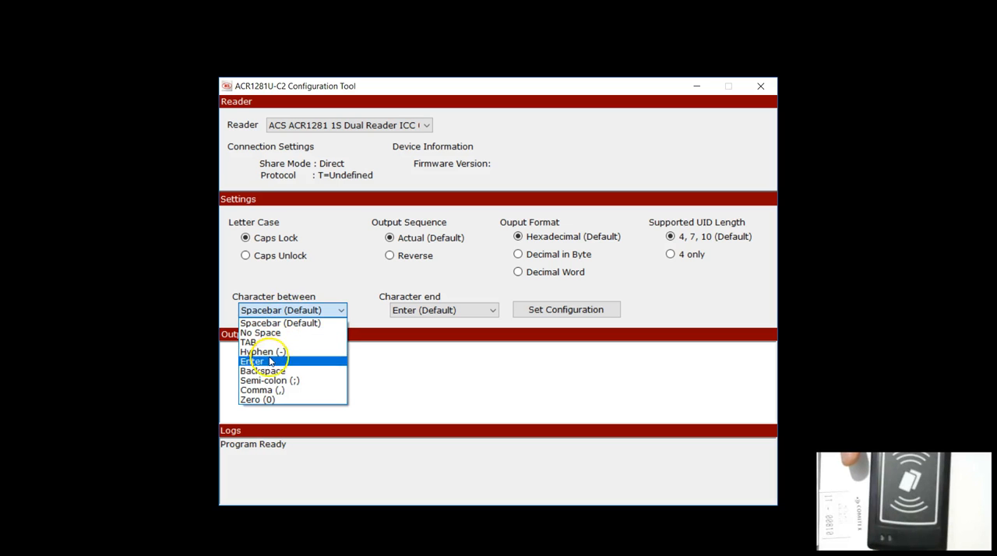
mouse_move(261, 333)
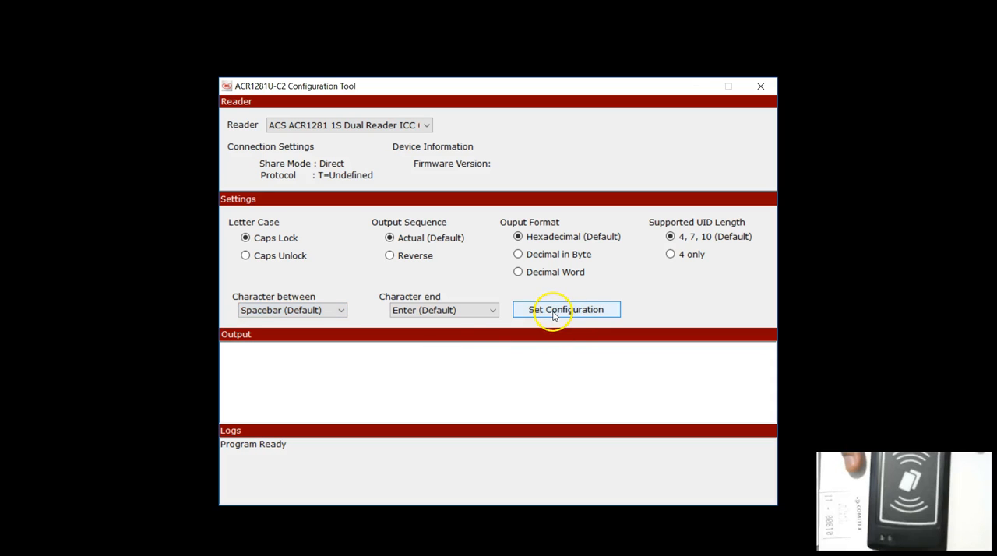
- Apply the configuration and dismiss the failed UID output format error
click(566, 309)
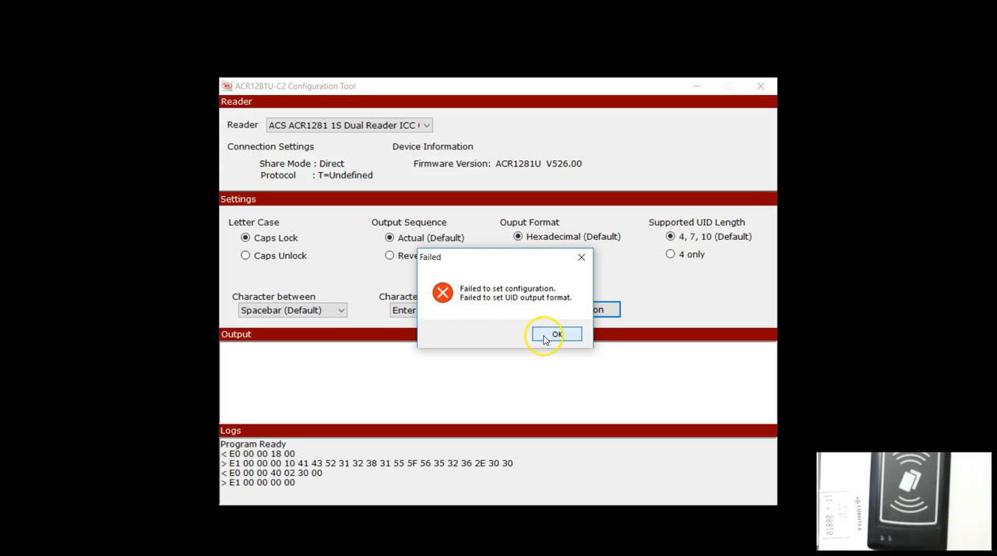
click(558, 333)
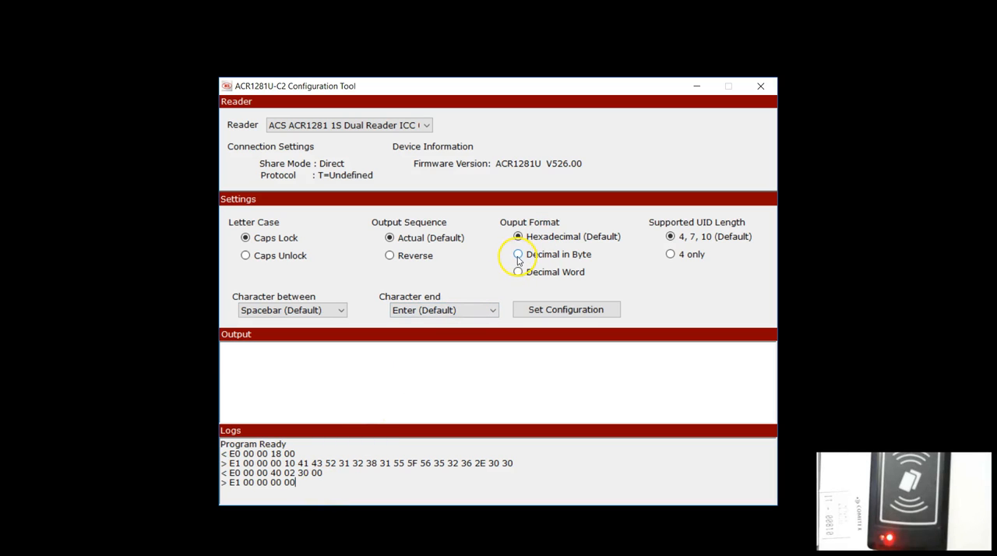
- Apply Decimal in Byte output with semi-colon separators and a hyphen ending
click(516, 254)
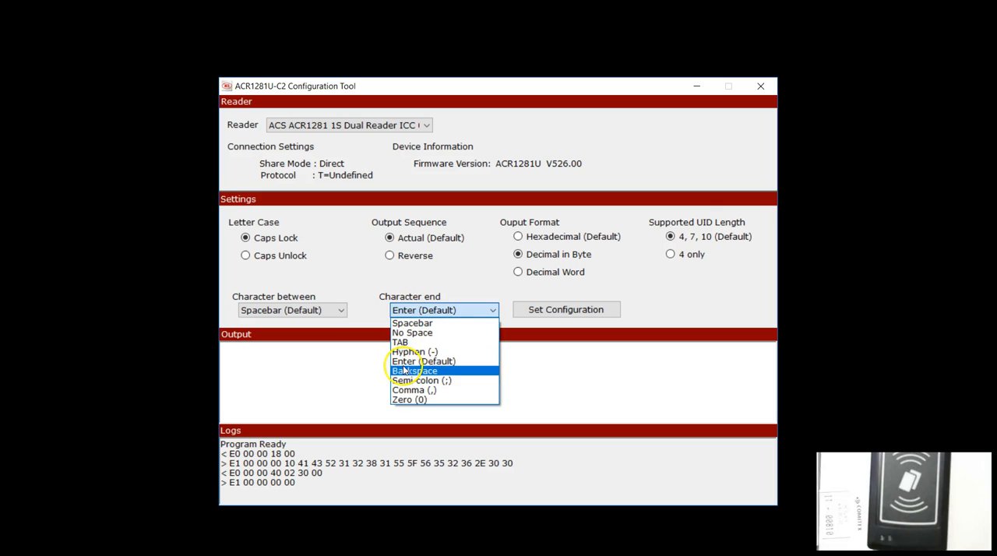
click(416, 354)
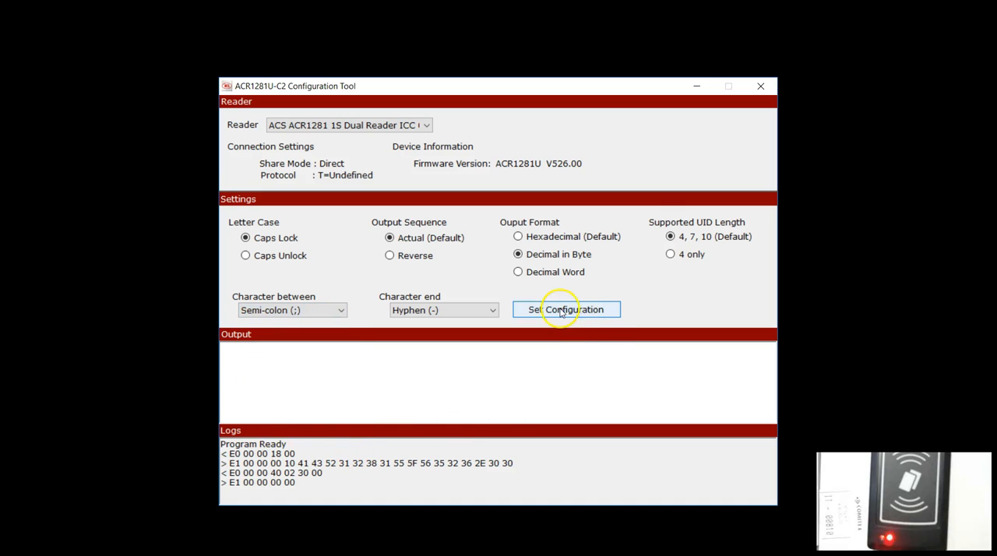
click(566, 309)
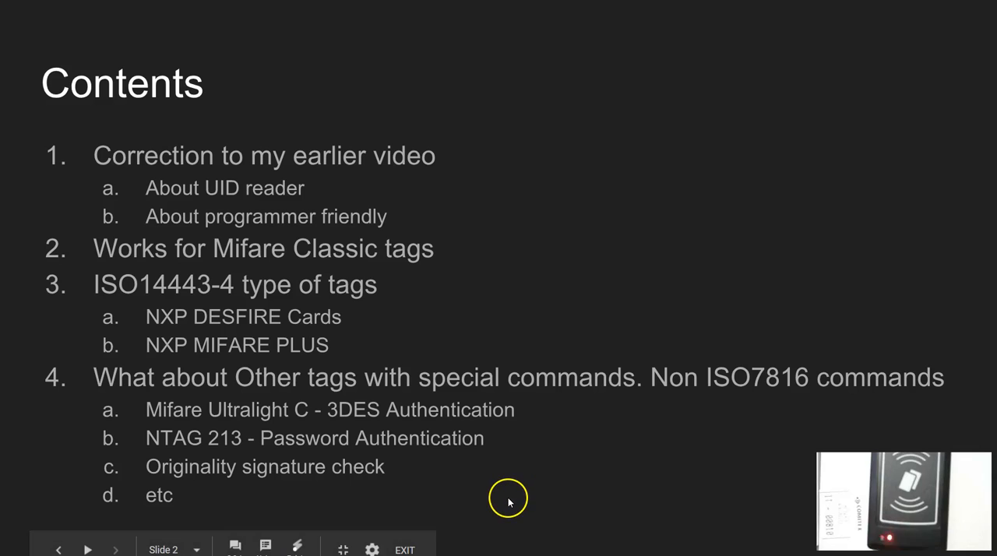
mouse_move(452, 246)
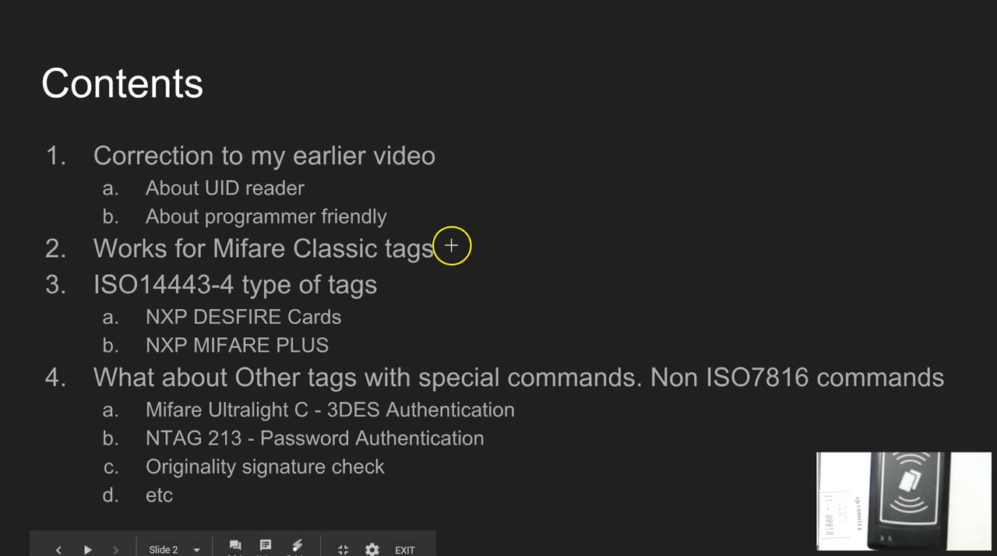
- Draw a red tick beside "Works for Mifare Classic tags" on the Contents slide
drag(452, 250, 617, 187)
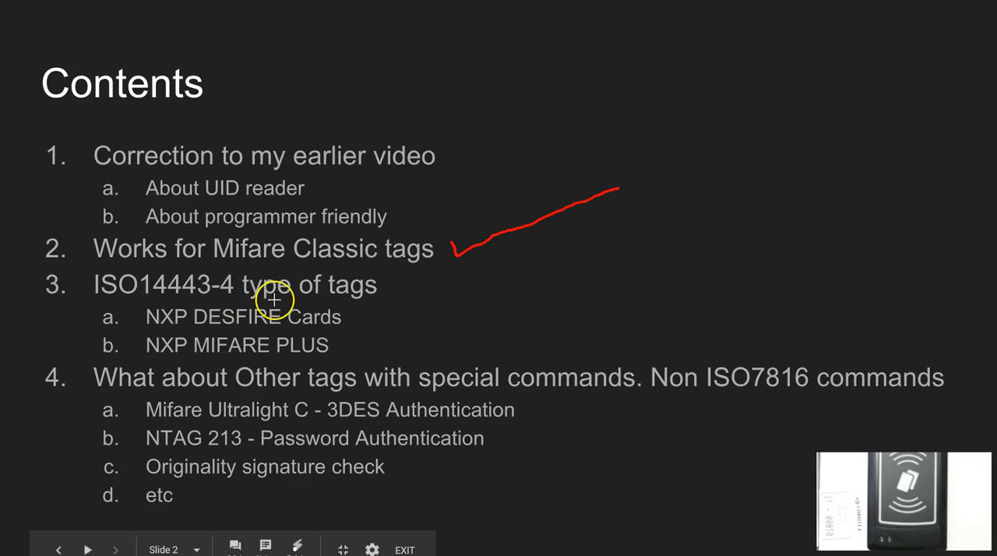
mouse_move(357, 314)
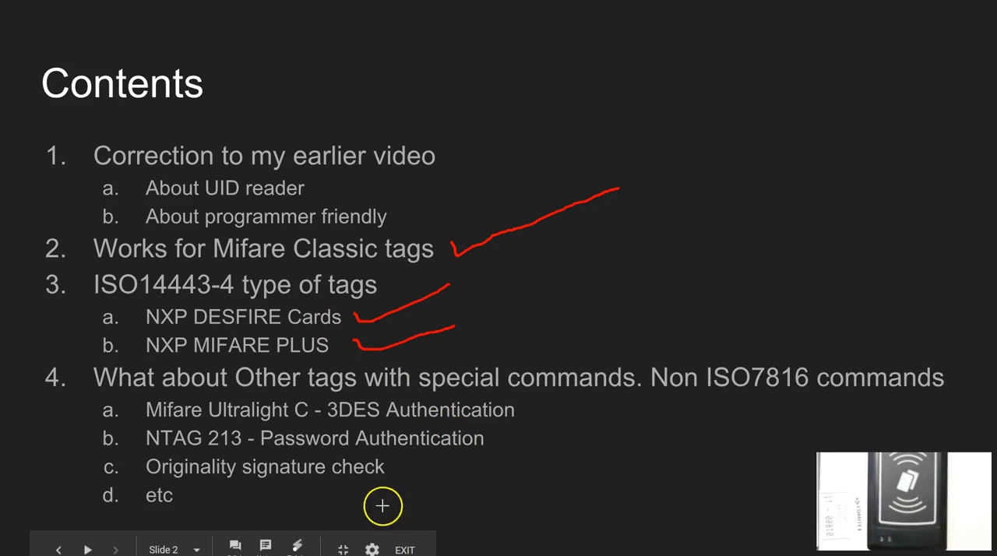
mouse_move(408, 488)
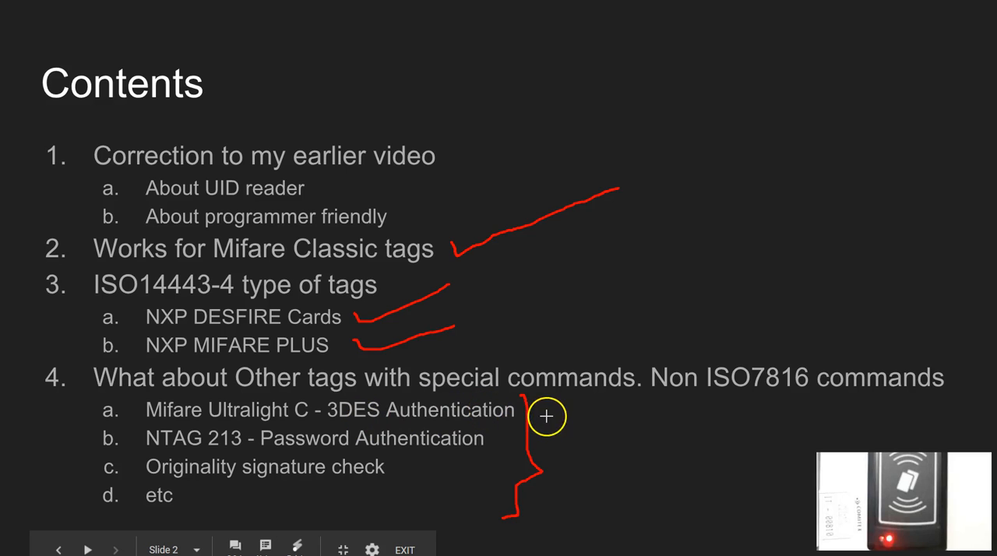
- Draw red arrows from the item 4 bracket toward the slide's top right
drag(546, 419, 685, 420)
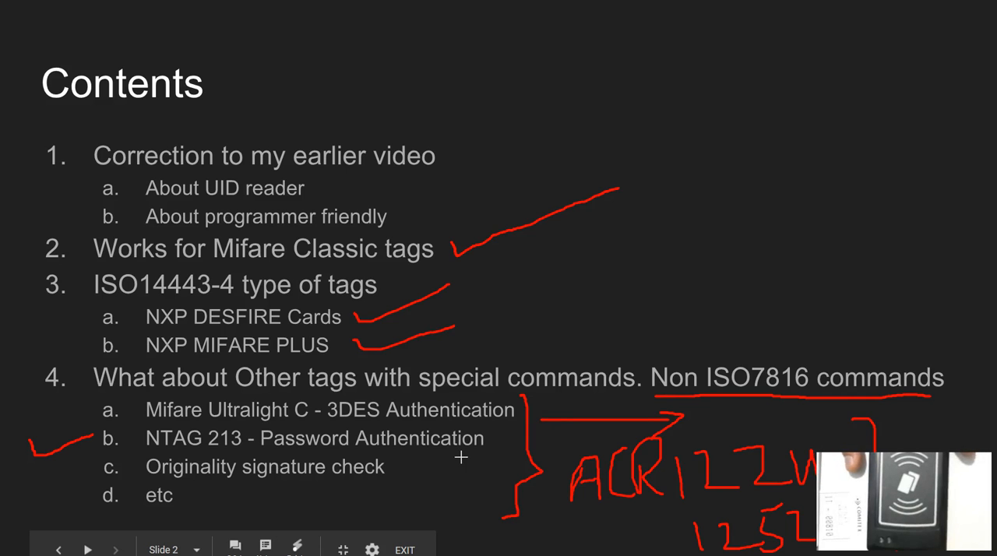
mouse_move(410, 466)
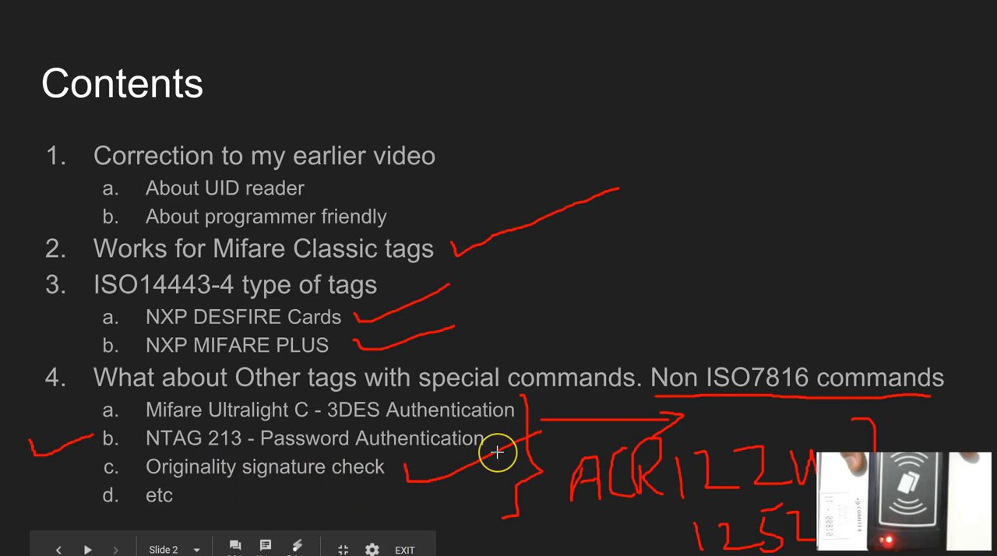
drag(497, 452, 670, 146)
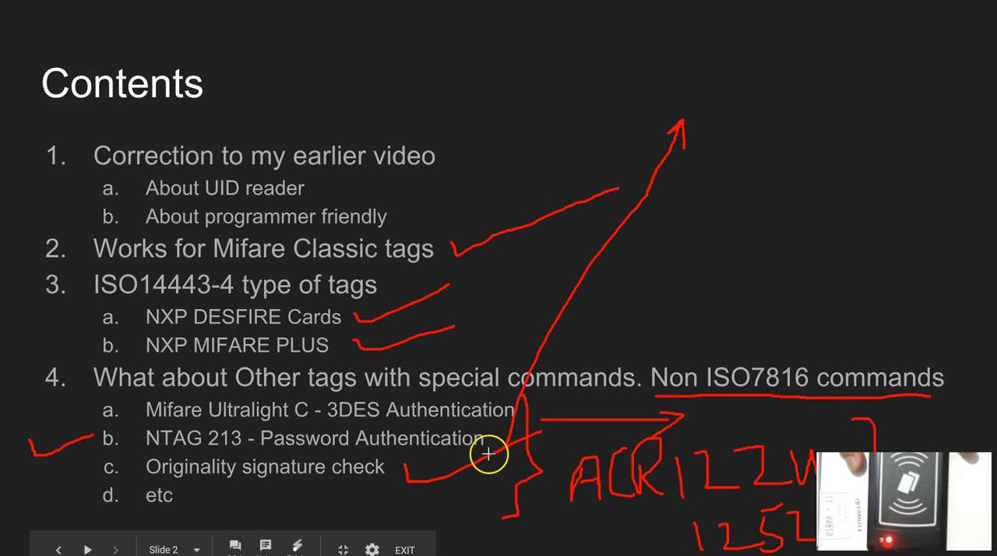
mouse_move(693, 234)
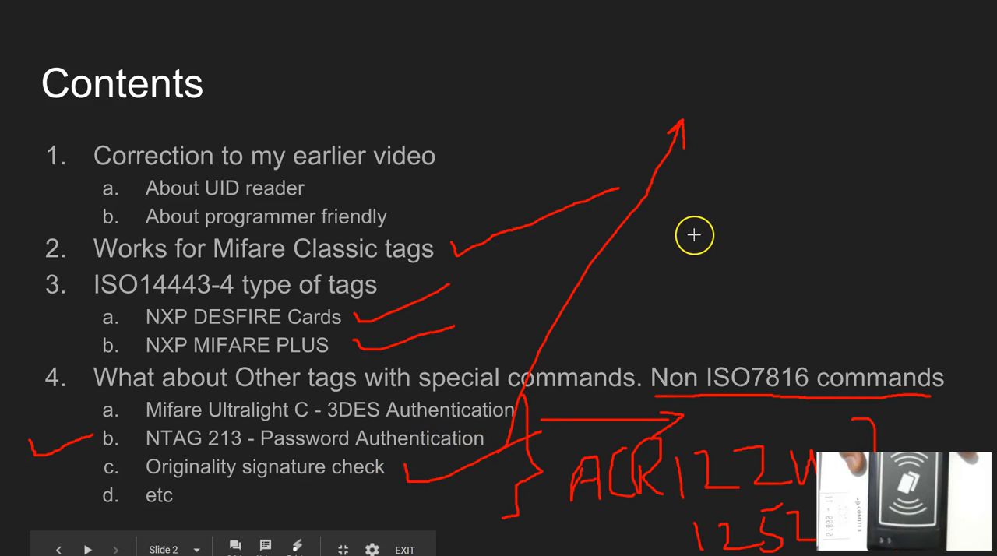
mouse_move(682, 304)
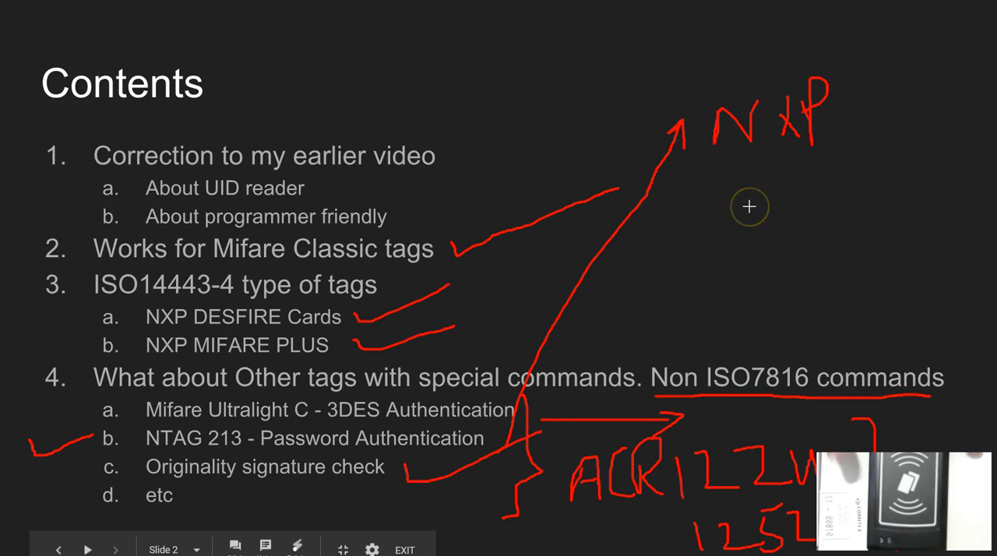
mouse_move(598, 391)
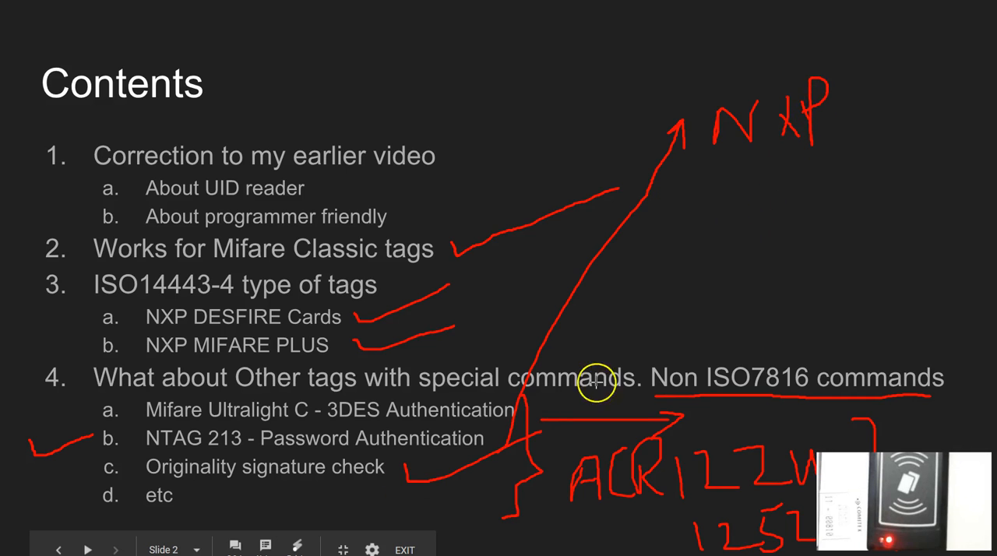